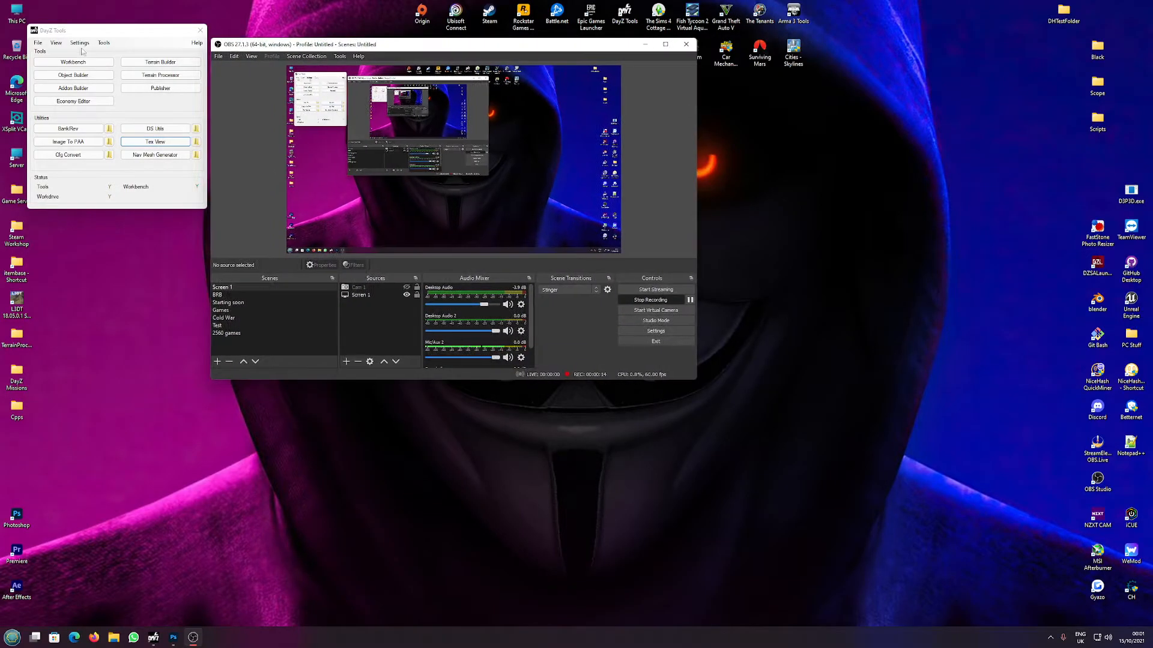
Confirm drive P is mounted in DayZ Tools and view Local Disk (P:) in File Explorer.
left_click(104, 43)
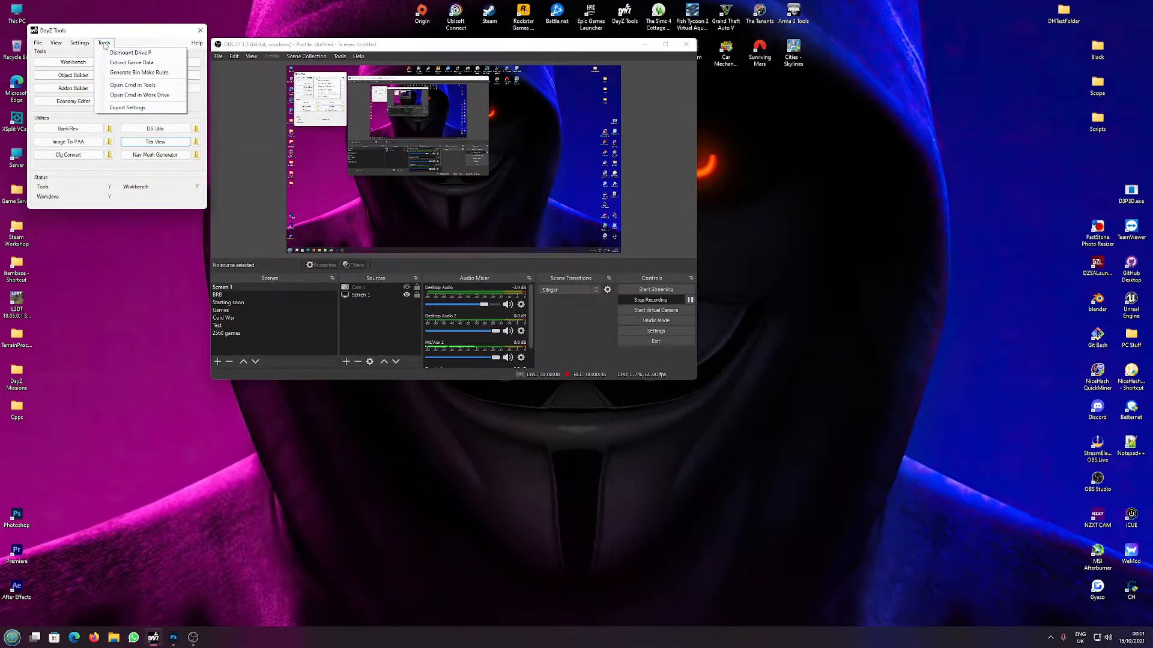
mouse_move(129, 52)
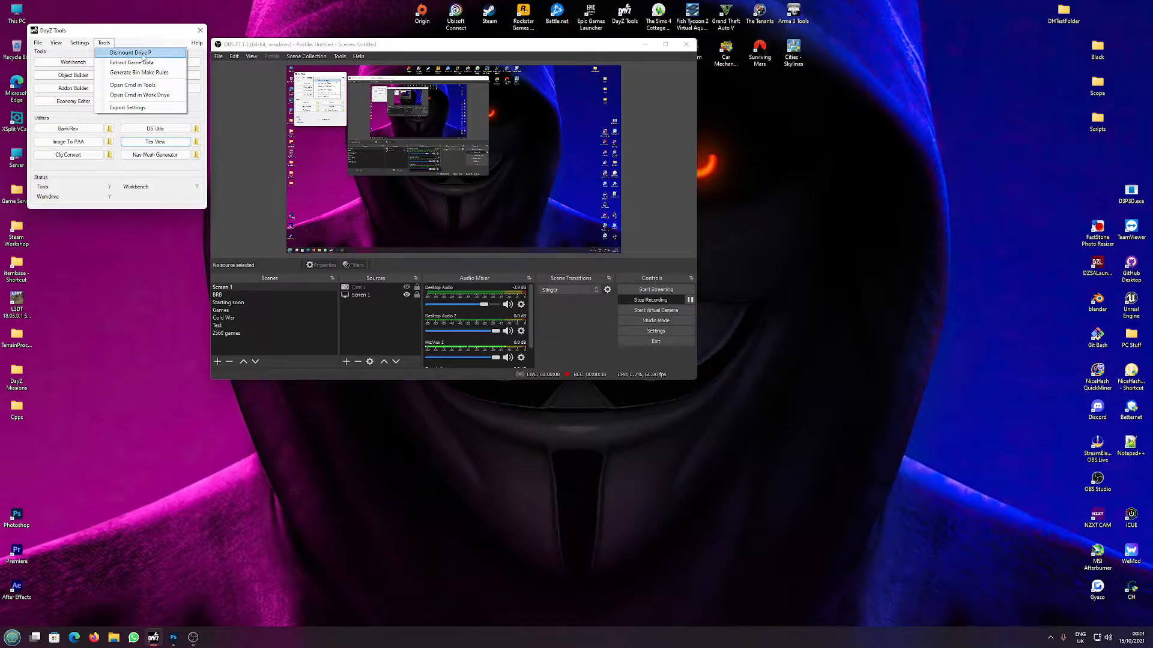
mouse_move(131, 62)
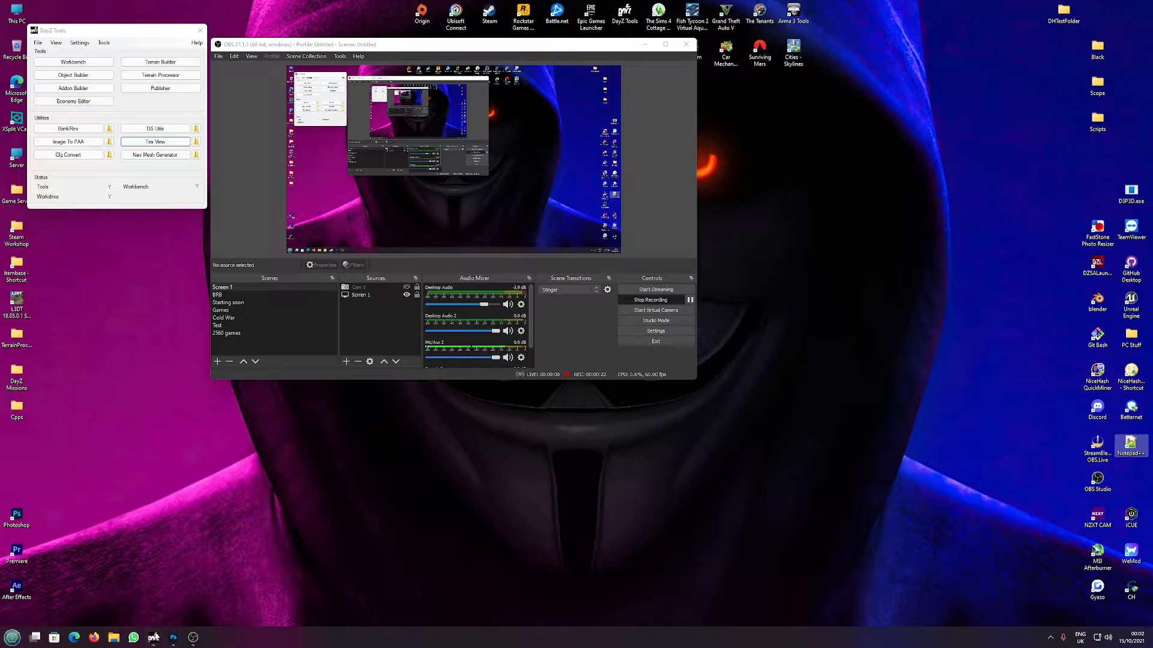
left_click(114, 637)
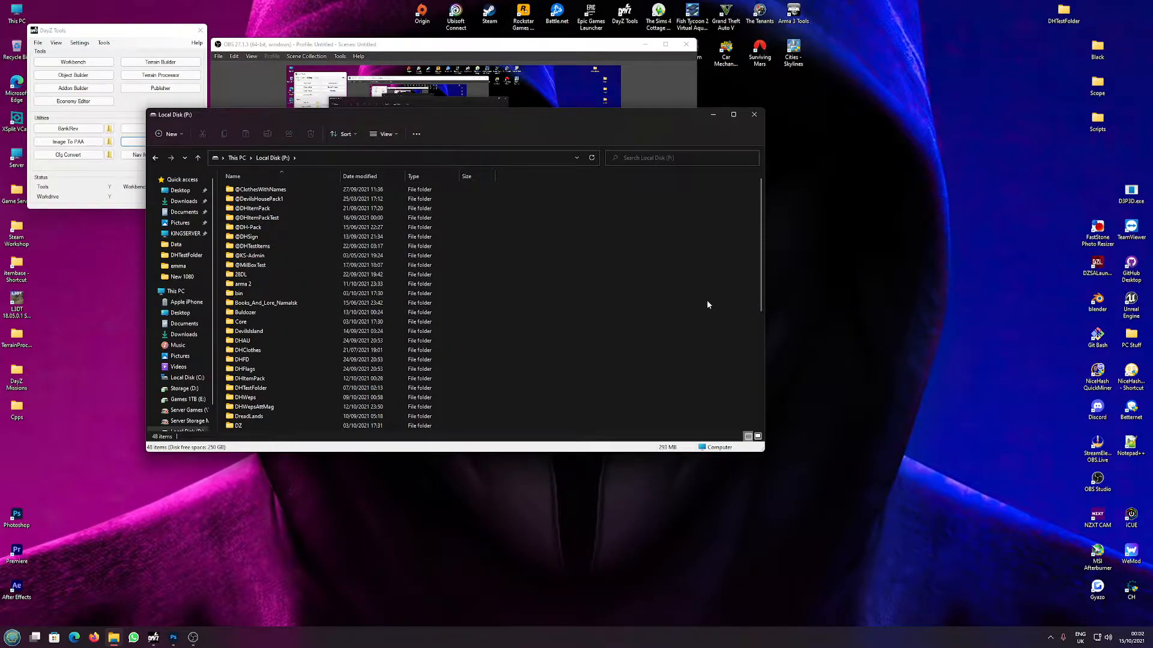
Create a new folder named DHClothesTest on drive P.
scroll("down", 3)
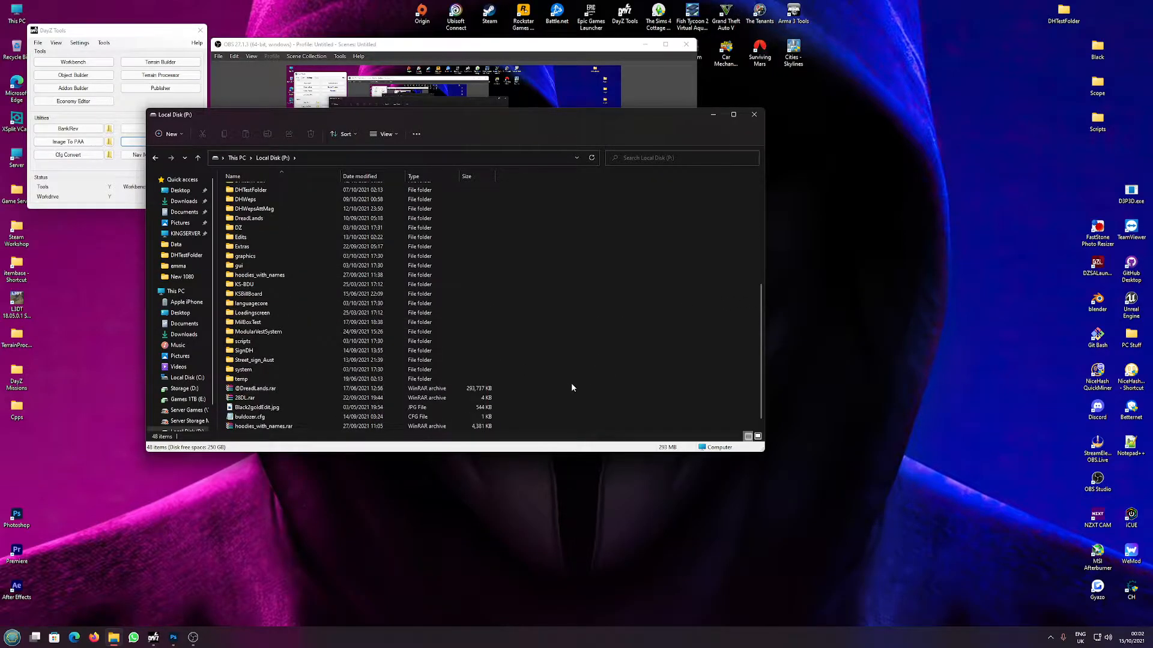
right_click(573, 387)
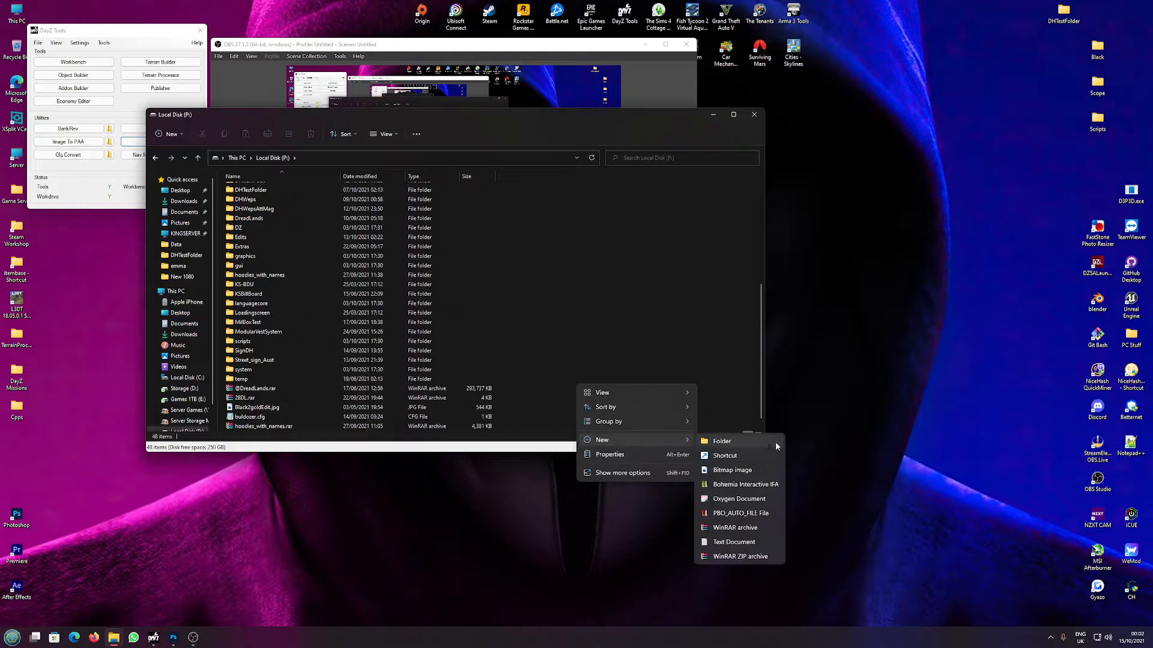
left_click(721, 442)
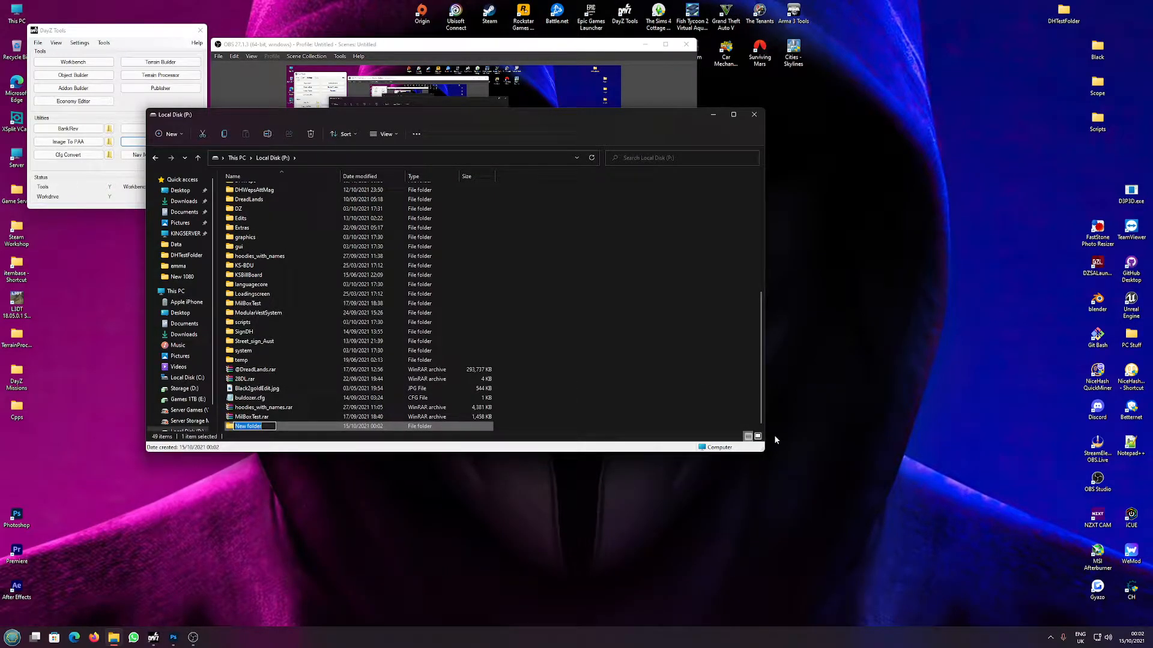
type("DHC")
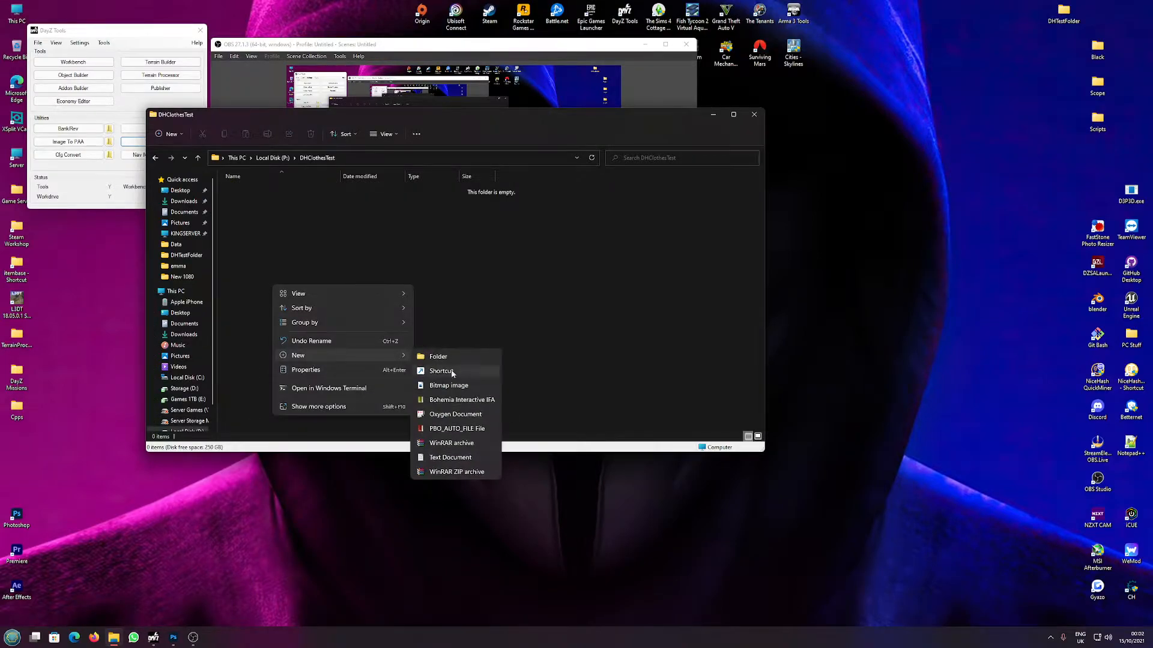
Inside DHClothesTest, create the Rjacket jacket subfolder and go into it.
left_click(438, 357)
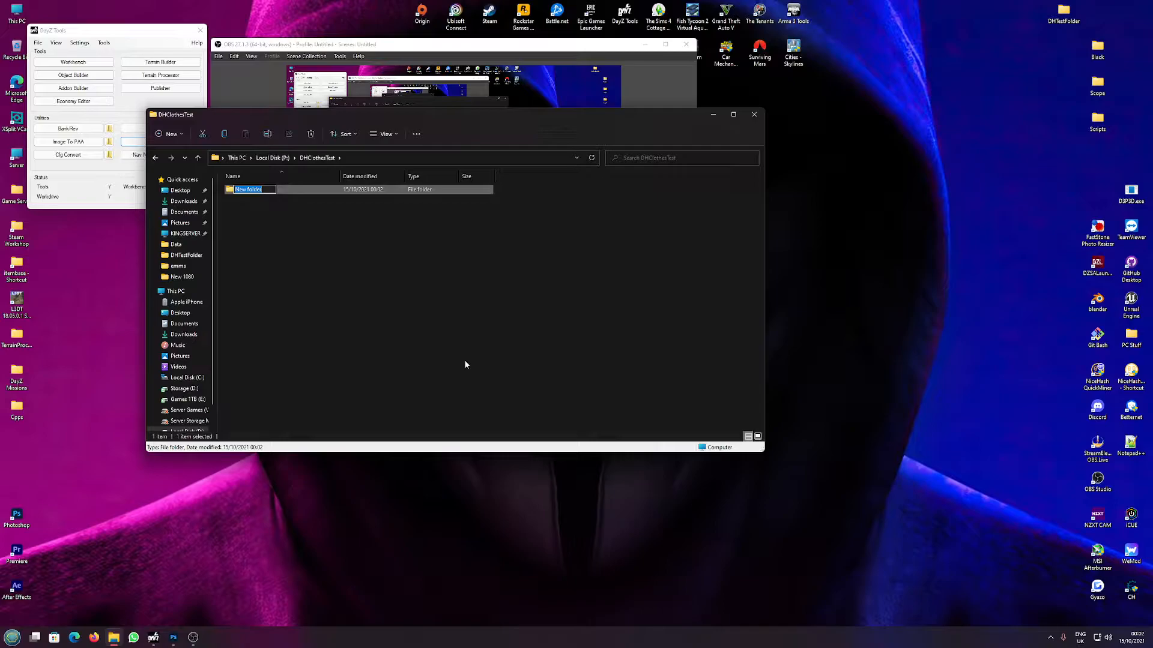
type("Rlackety")
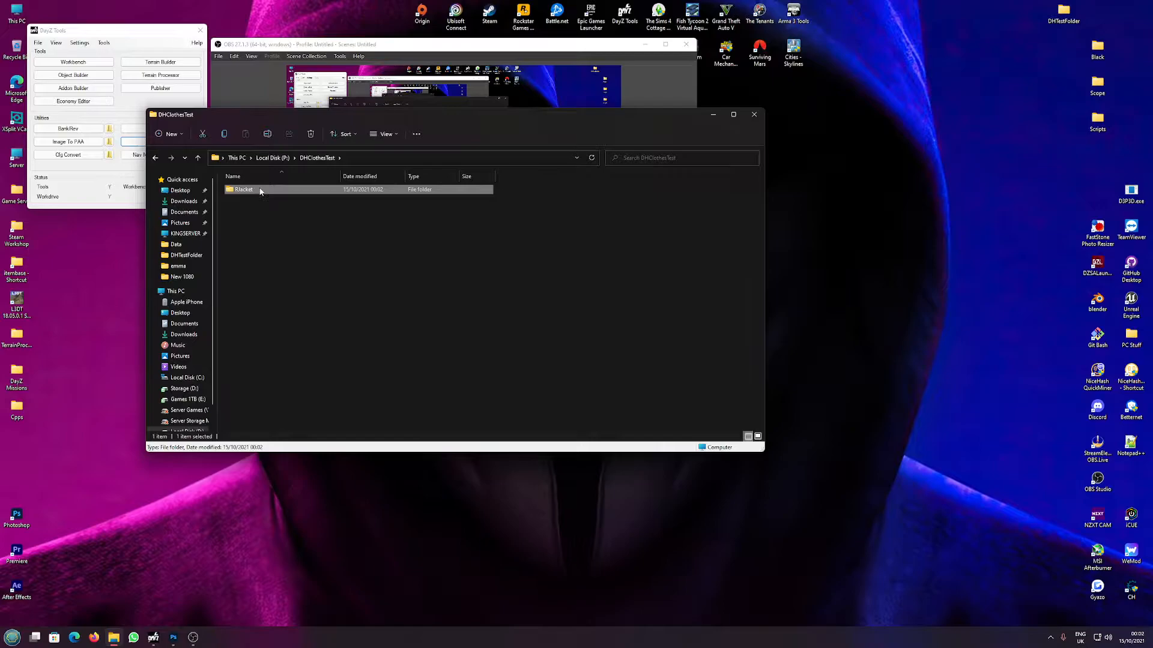
double_click(243, 189)
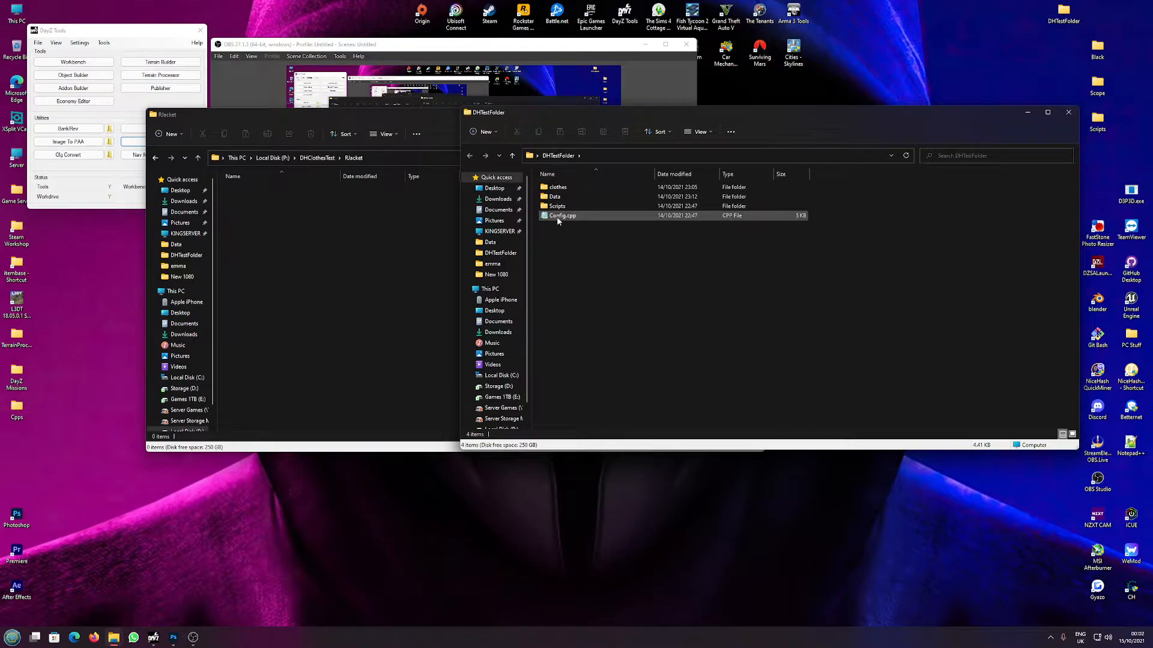
Copy config.cpp from the DHTestFolder mod into the jacket folder and edit it with Notepad++.
double_click(557, 187)
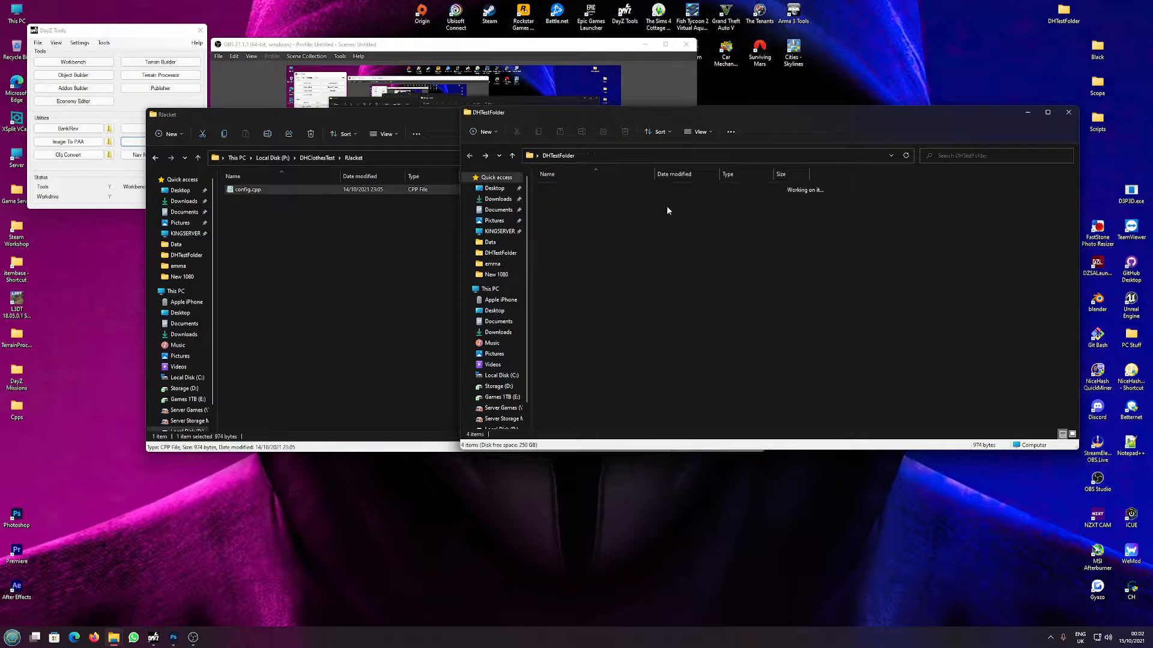
double_click(248, 189)
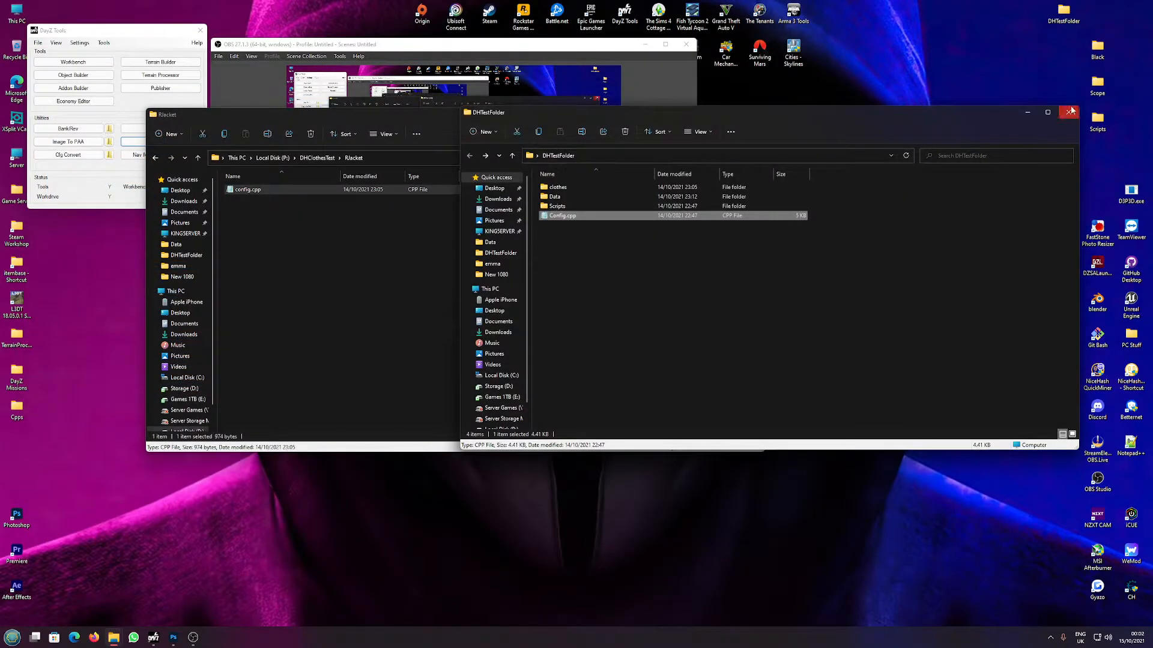
right_click(247, 189)
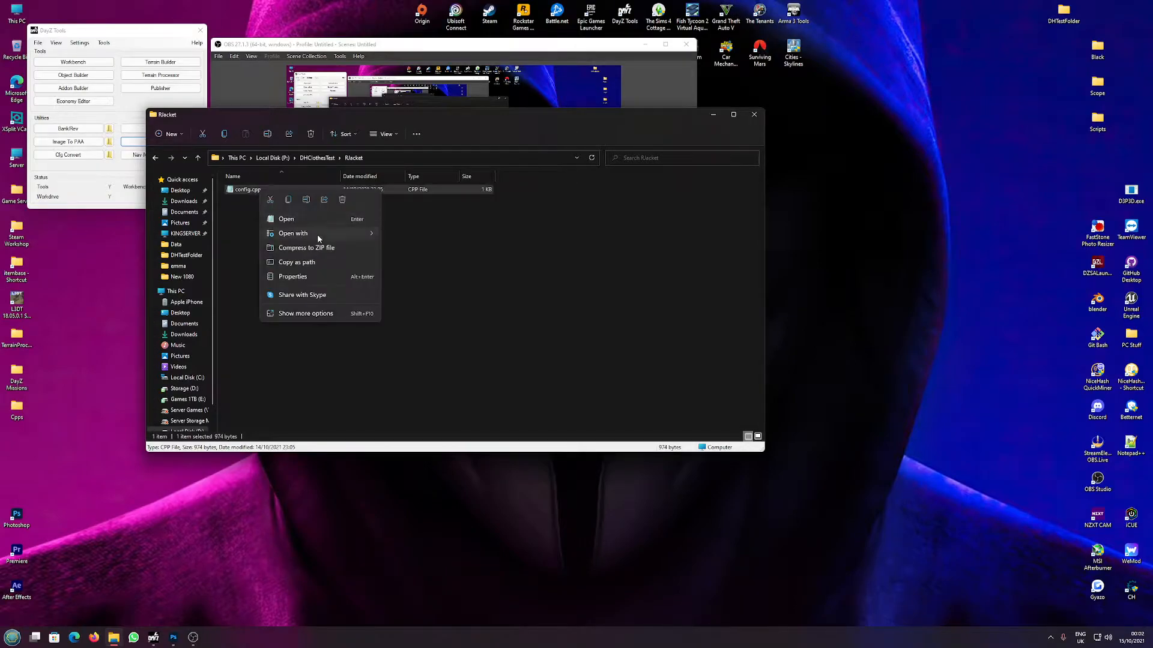
mouse_move(305, 314)
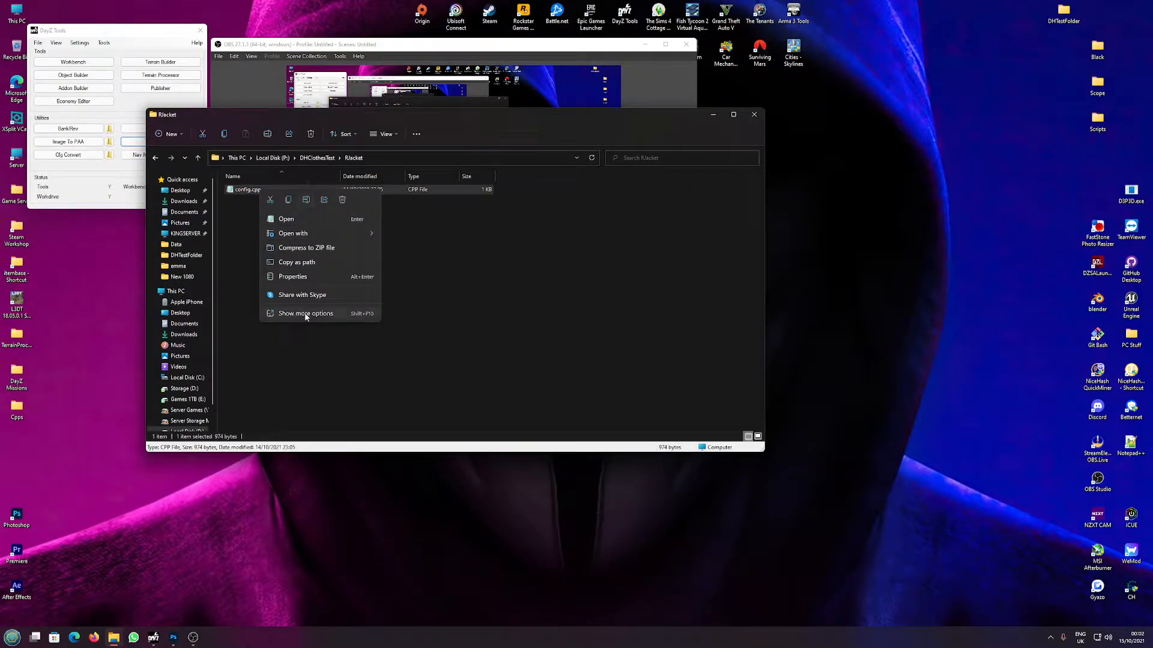
left_click(286, 219)
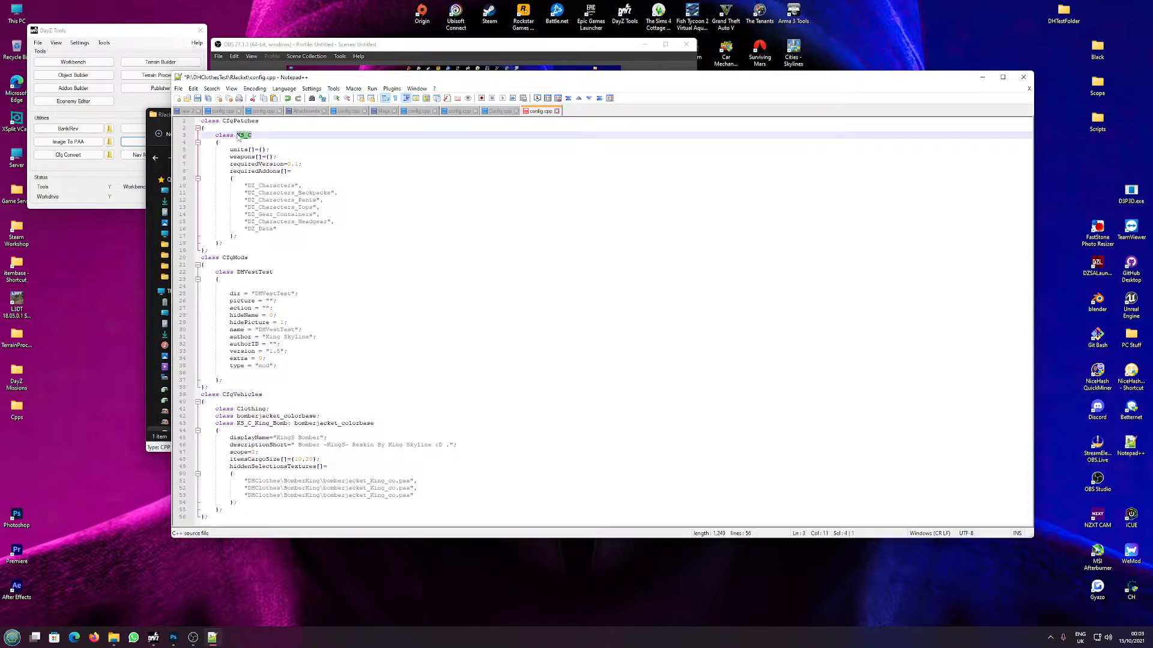
Replace the CfgPatches and CfgMods class names and dir with DHClothesTest, name 'DH Clothes Test'.
type("DHClothesTest")
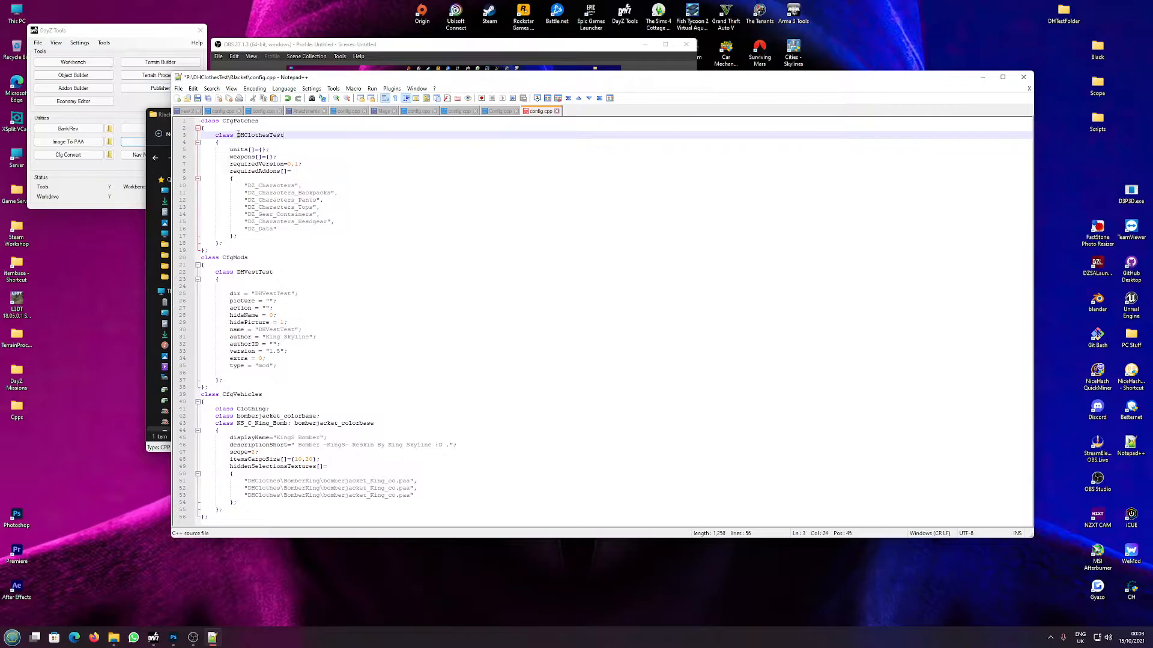
double_click(261, 136)
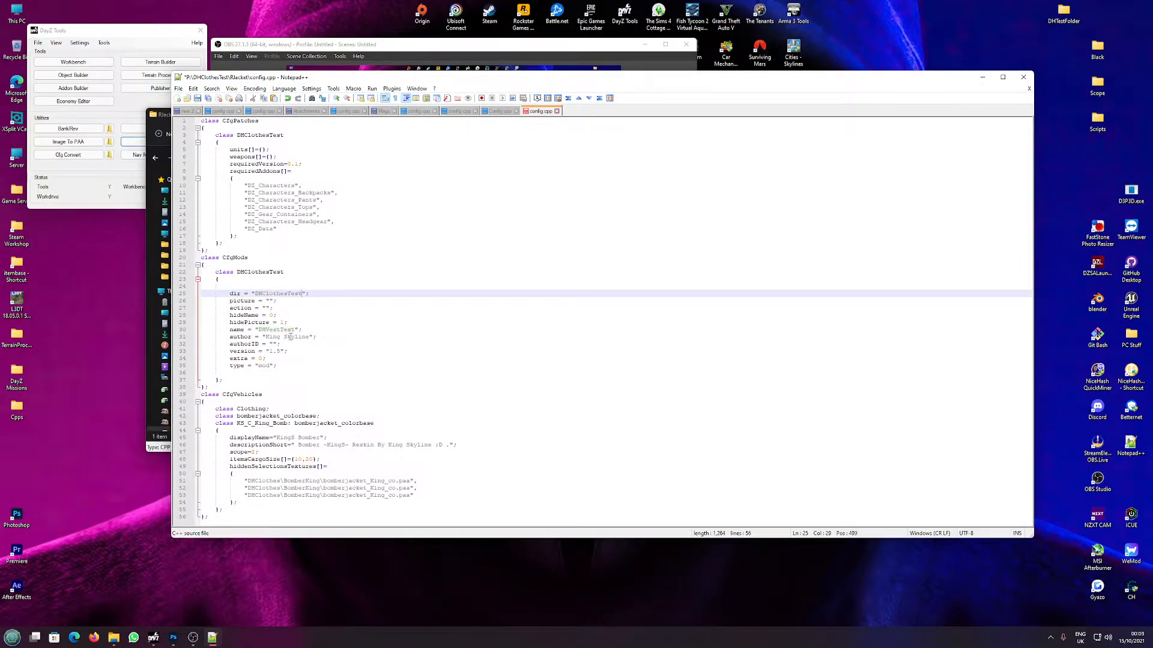
double_click(275, 330)
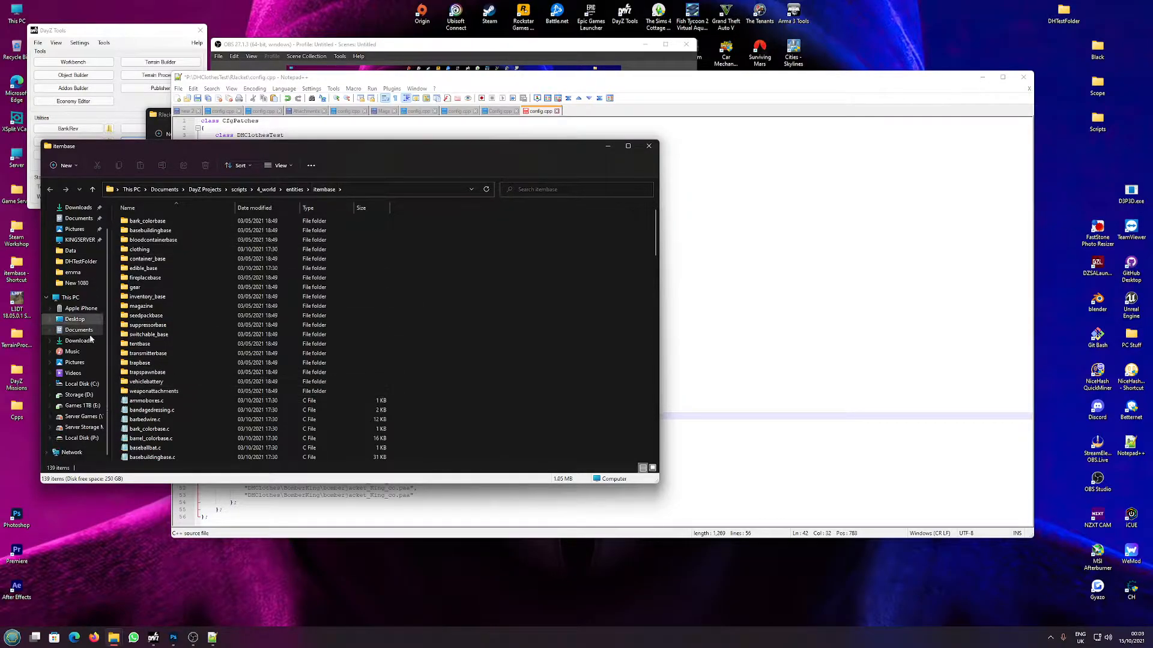
Browse to P:\scripts\4_world\entities\itembase\clothing and view ridersjacket_colorbase.c.
left_click(82, 438)
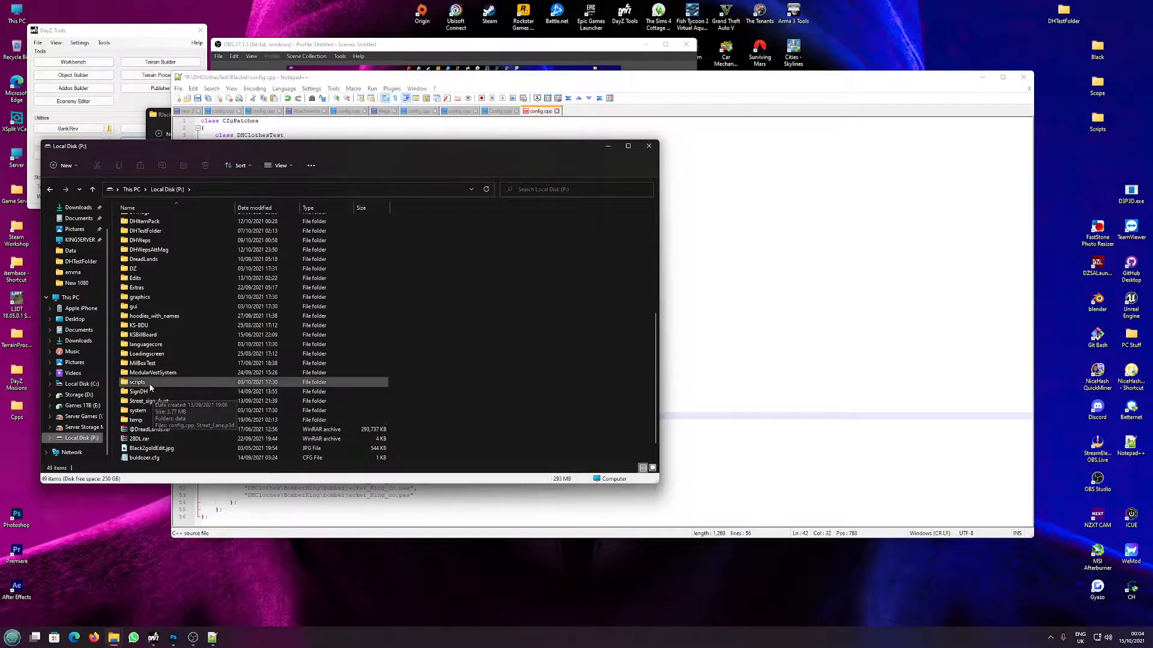
double_click(137, 382)
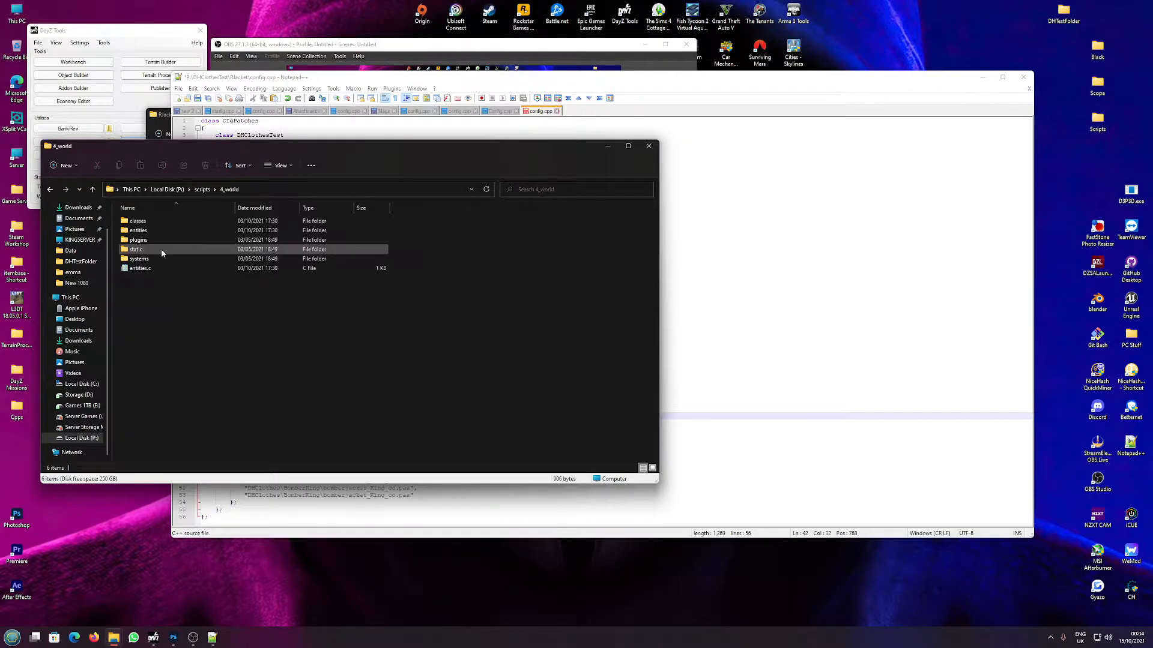
double_click(138, 230)
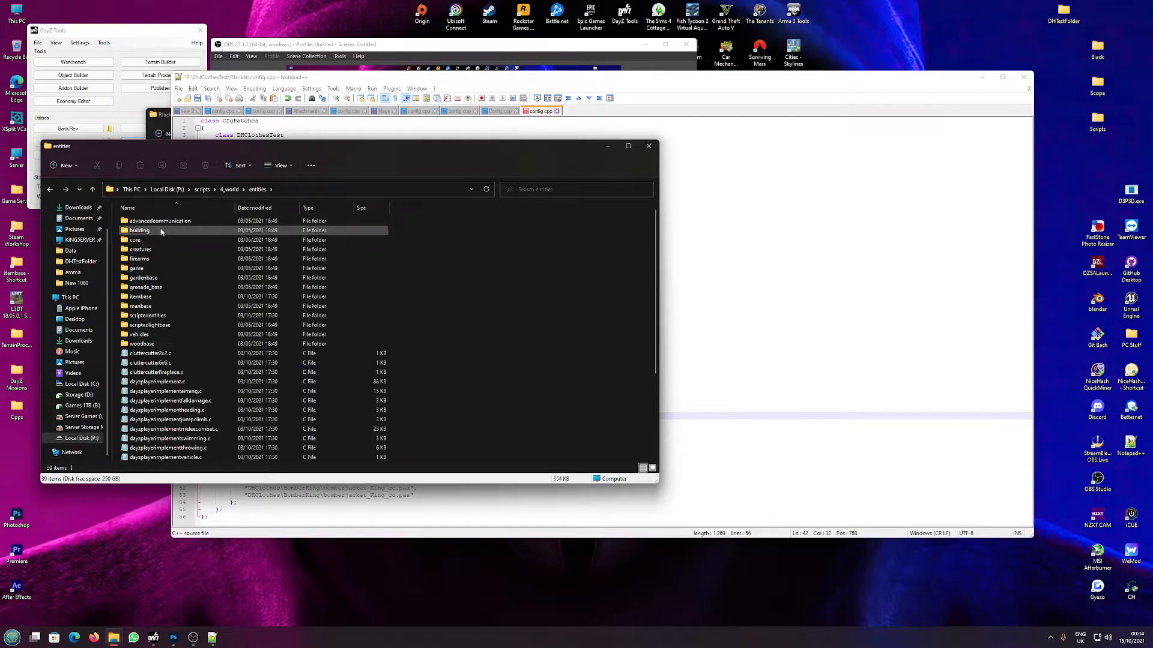
double_click(140, 296)
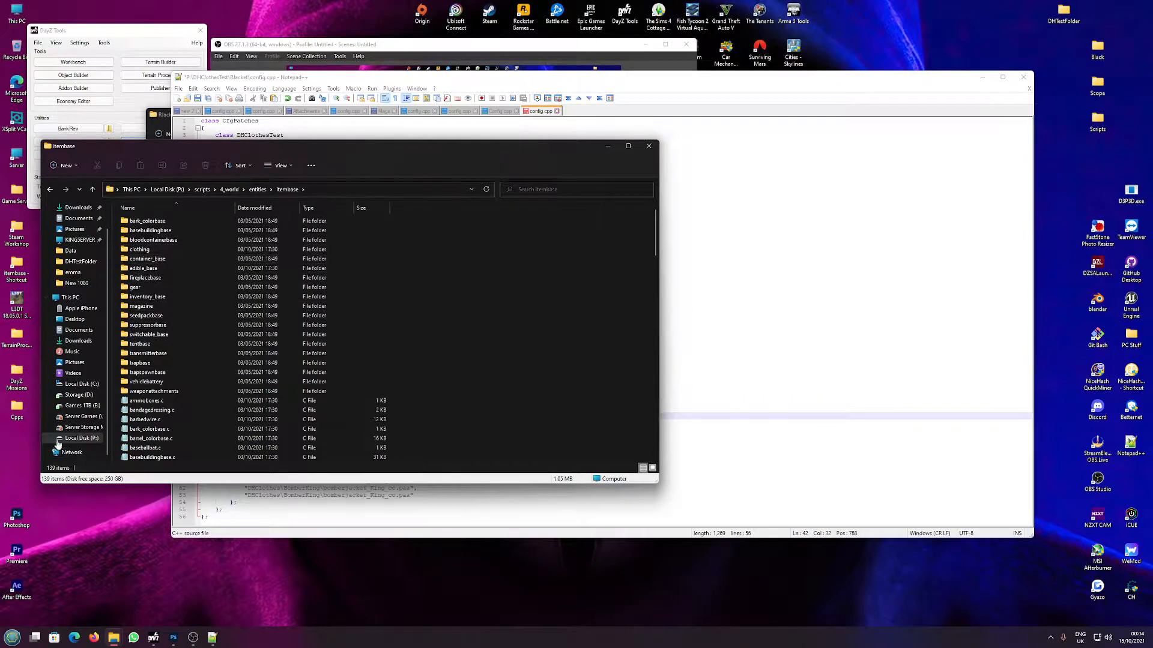
double_click(140, 249)
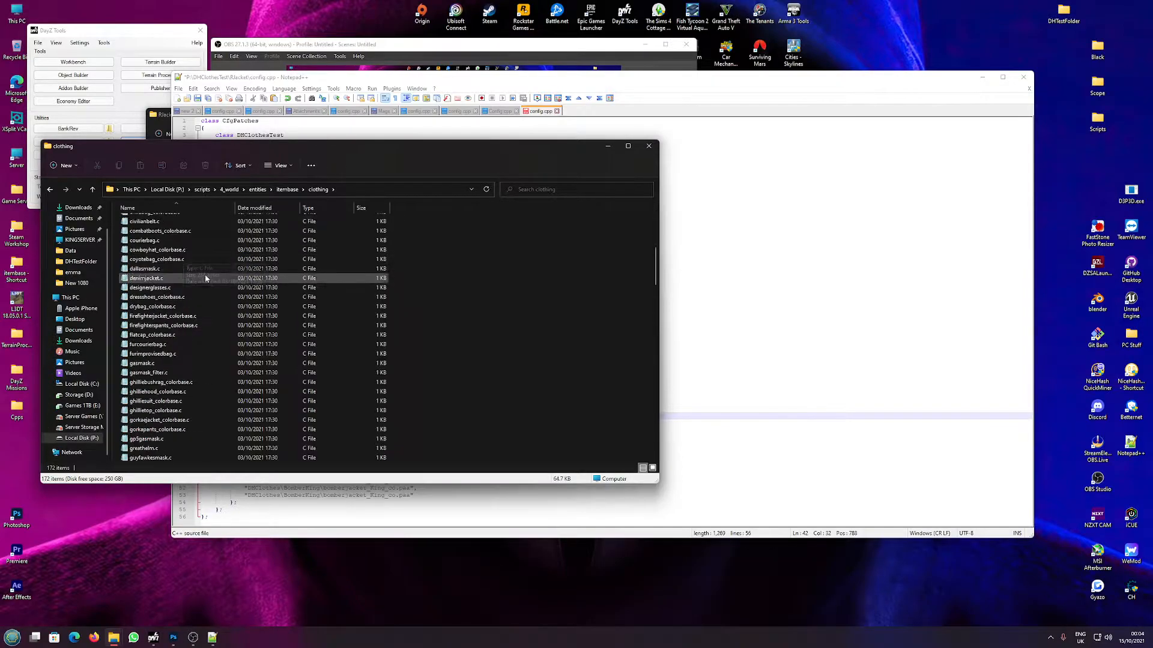
scroll("down", 3)
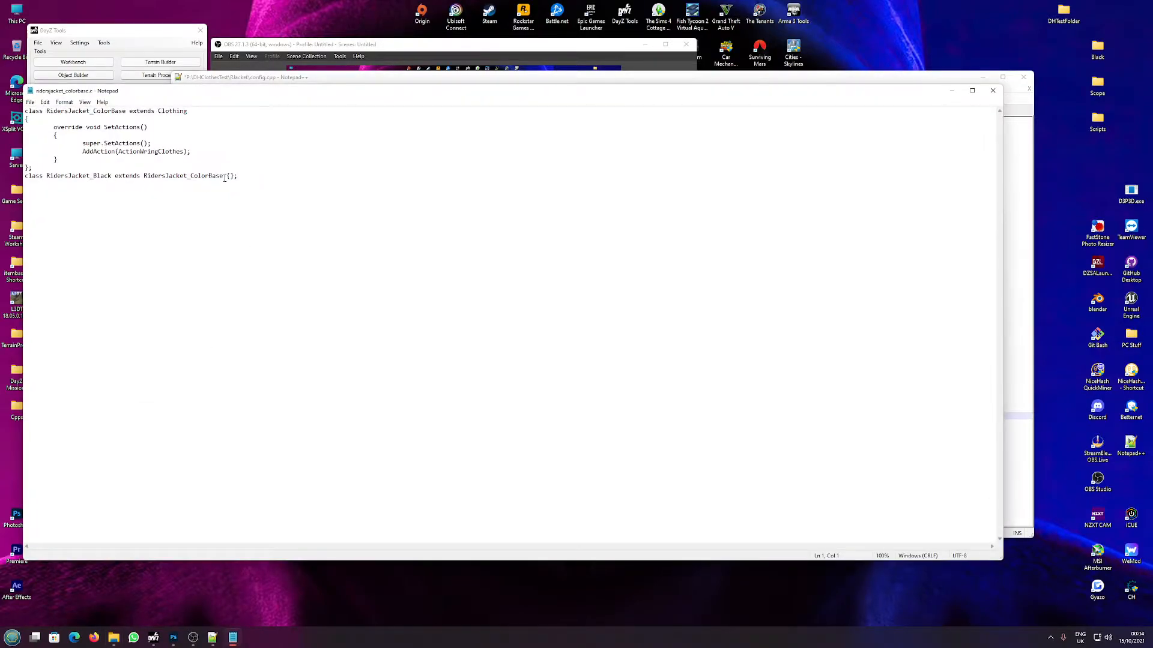
double_click(182, 175)
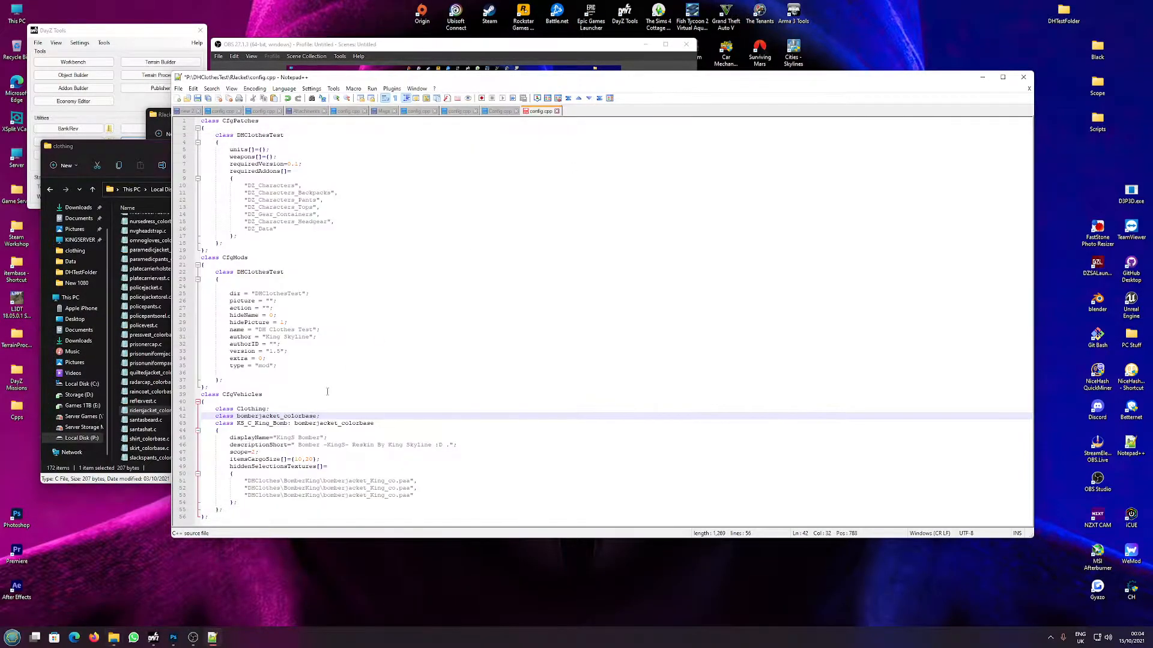
Change the parent to RidersJacket_ColorBase, rename the item DH_RJacket, and edit its description.
double_click(276, 415)
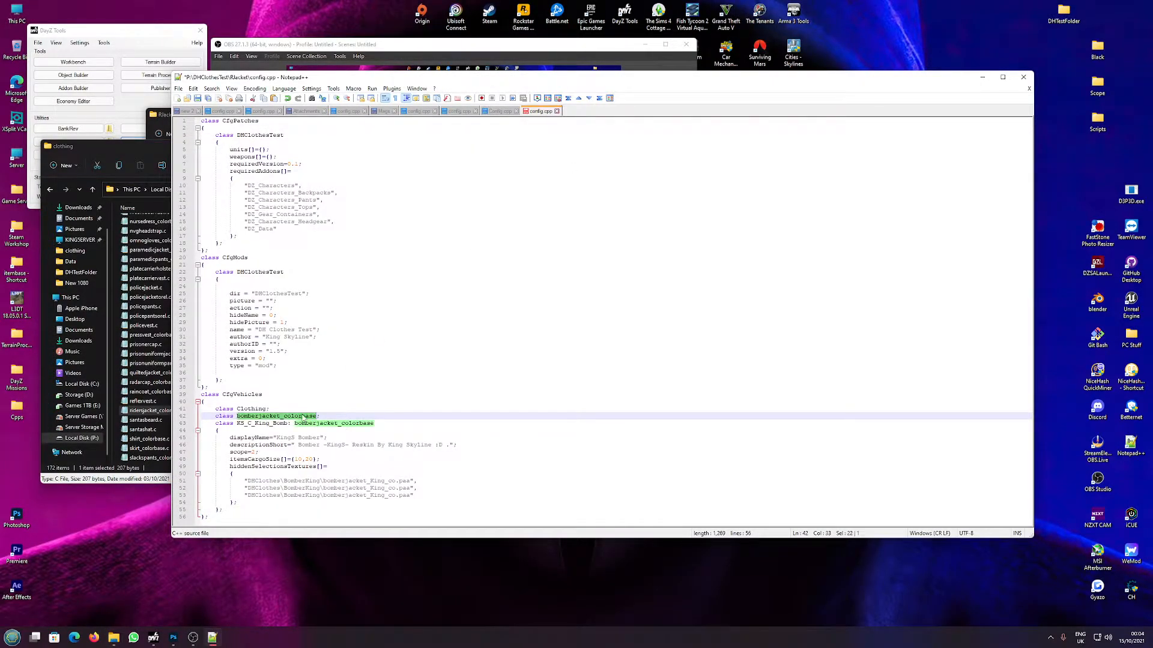
type("RidersJacket_ColorBase")
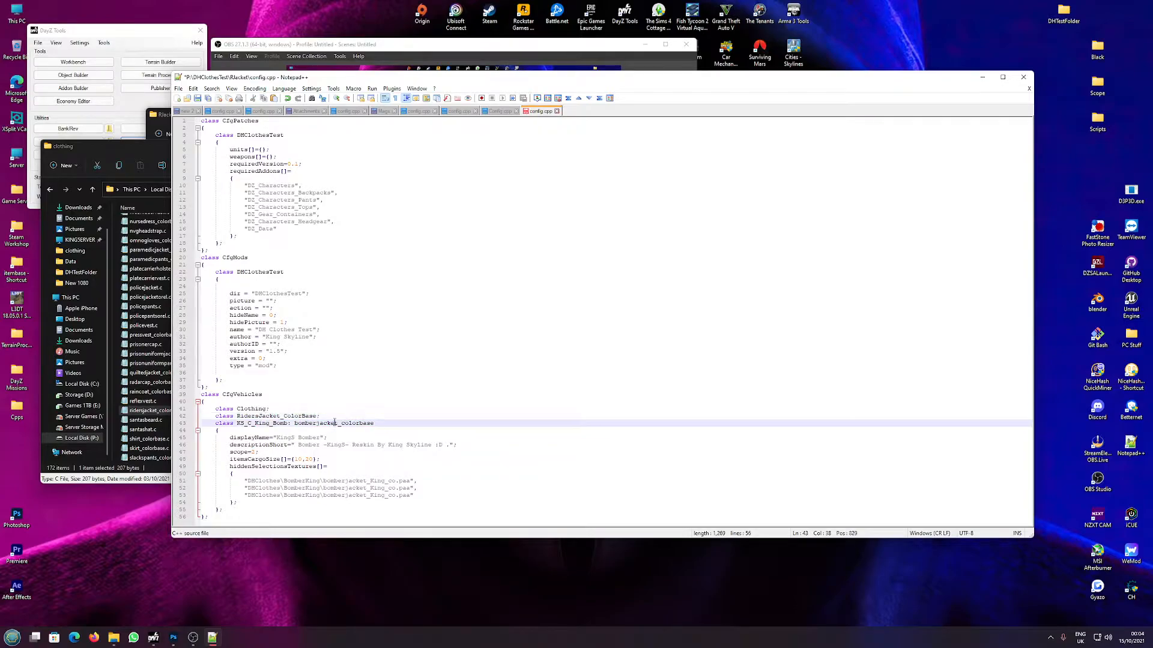
type("RidersJacket_ColorBase")
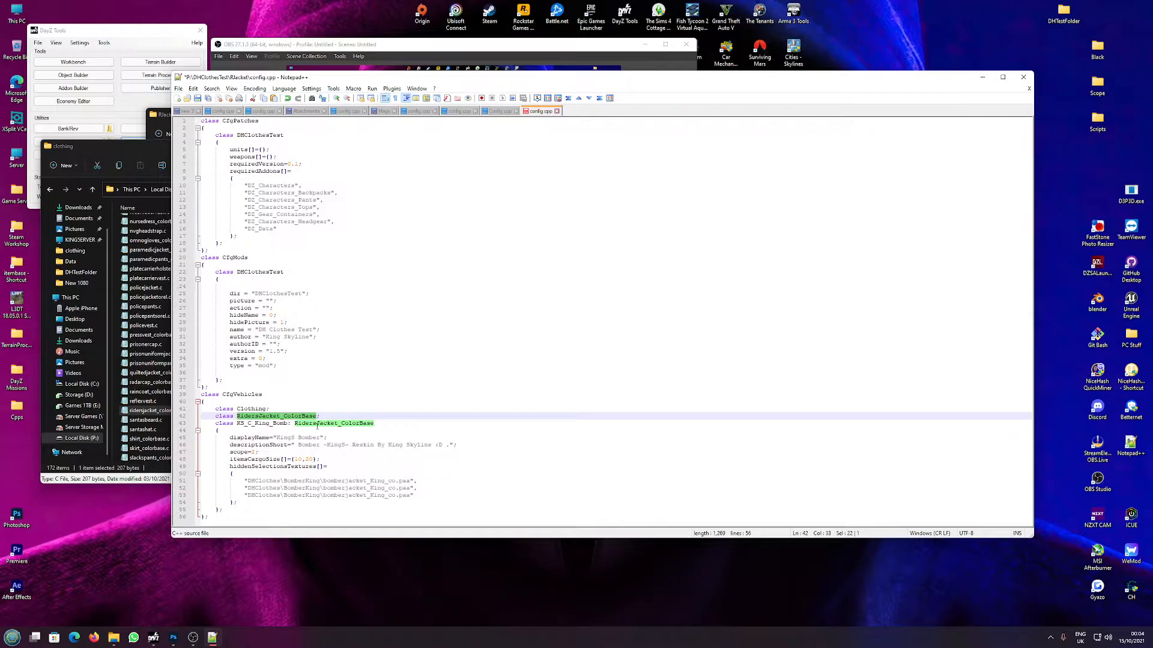
left_click(276, 422)
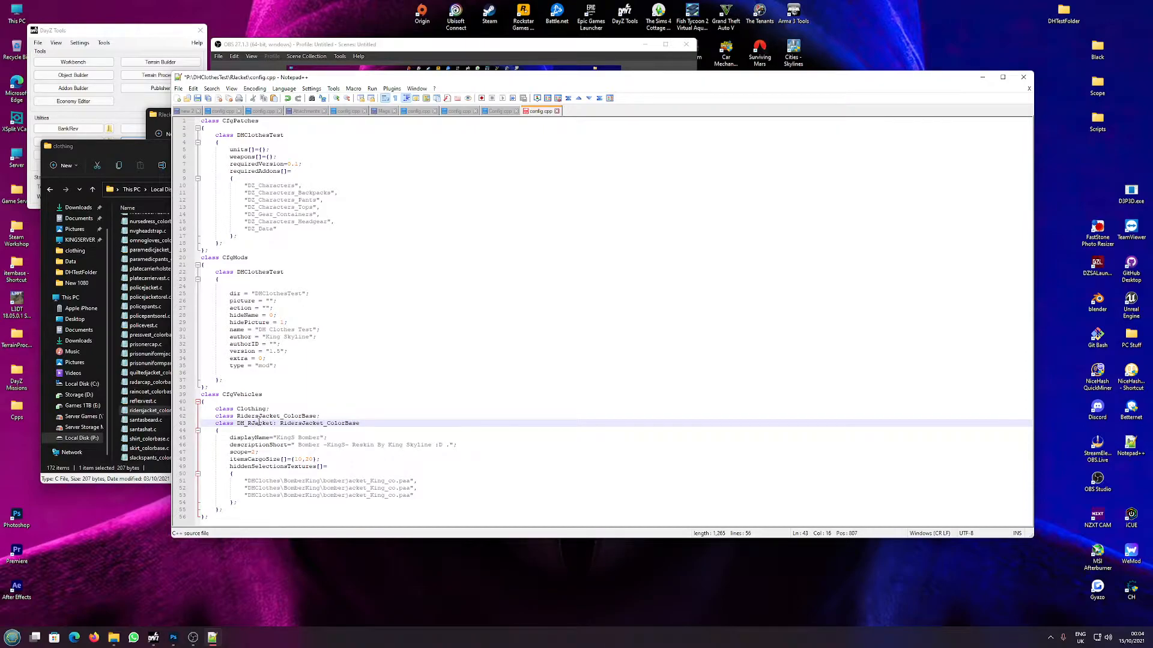
left_click(336, 445)
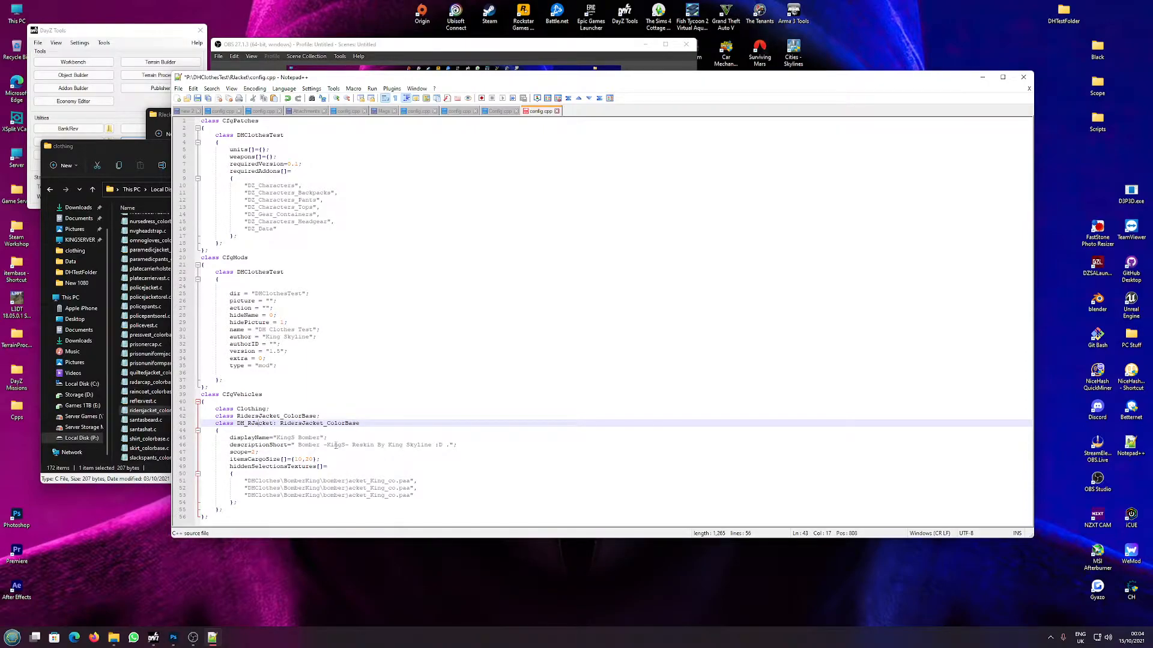
double_click(308, 438)
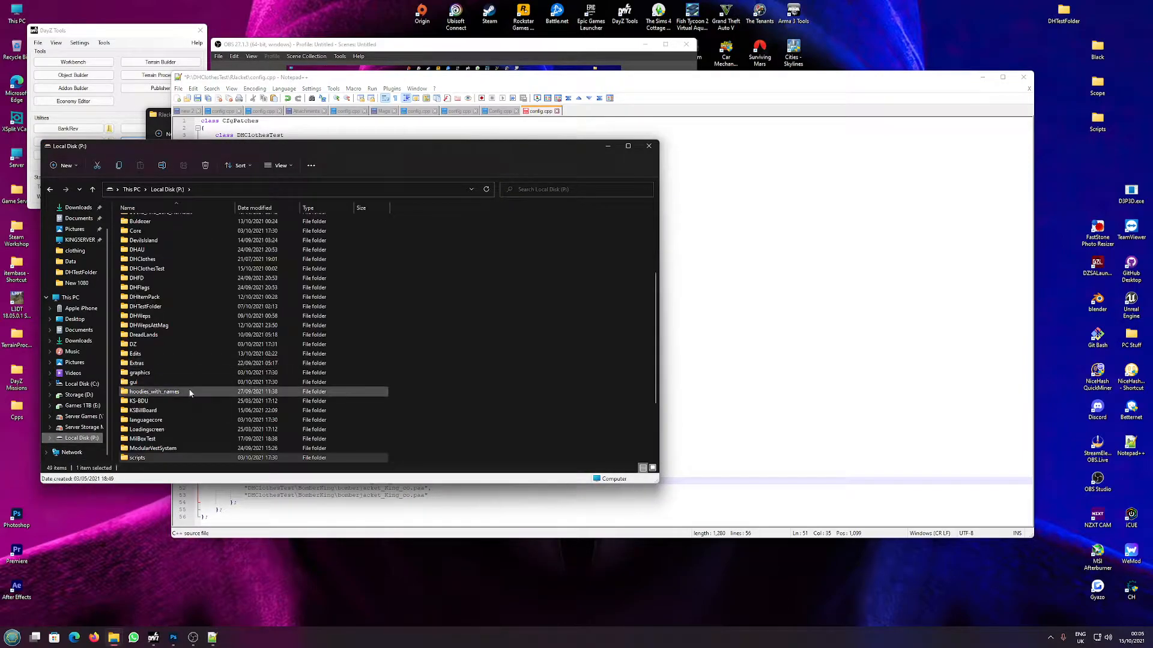
Navigate to P:\DHClothesTest\Rjacket to show its config.cpp.
left_click(142, 259)
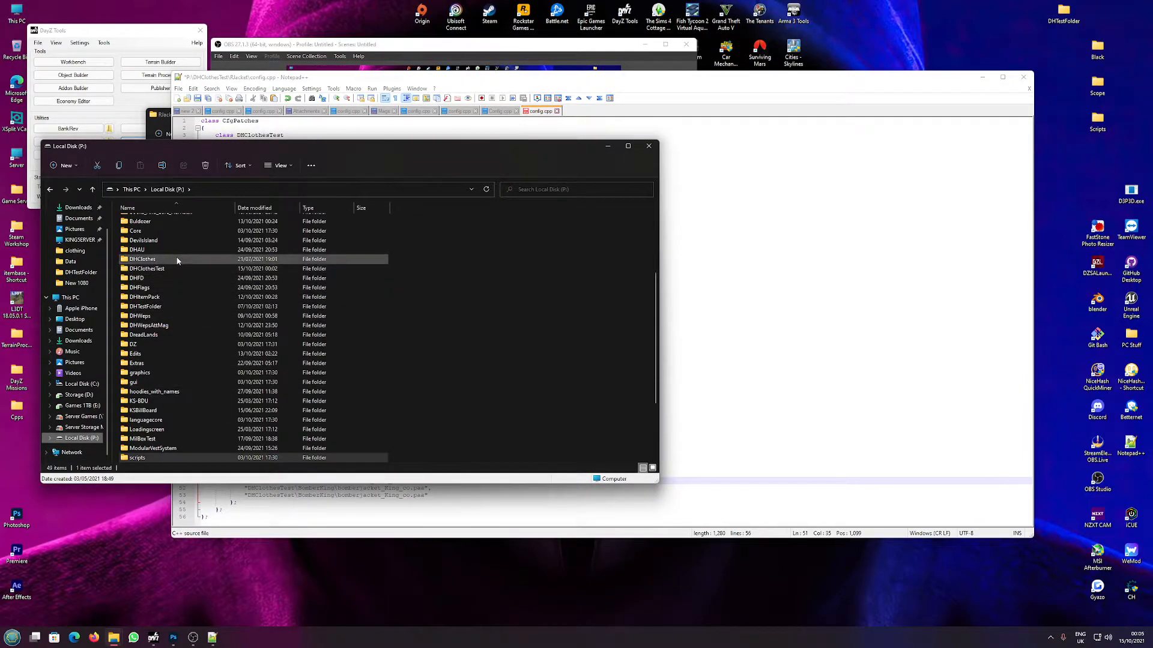
double_click(147, 269)
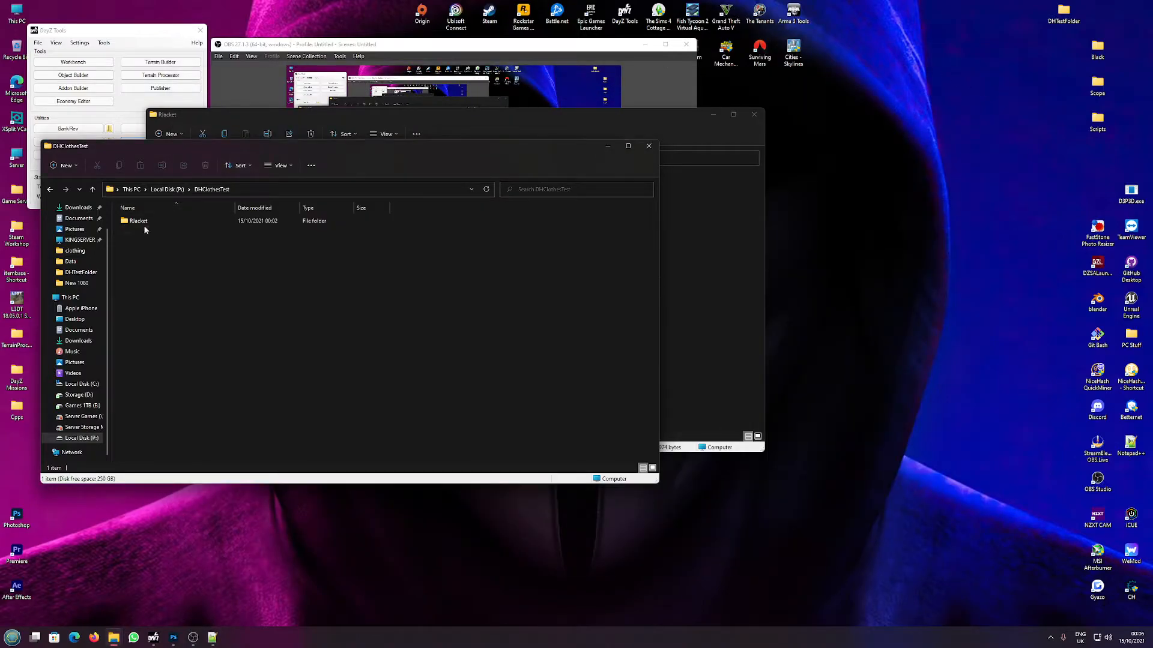
double_click(138, 221)
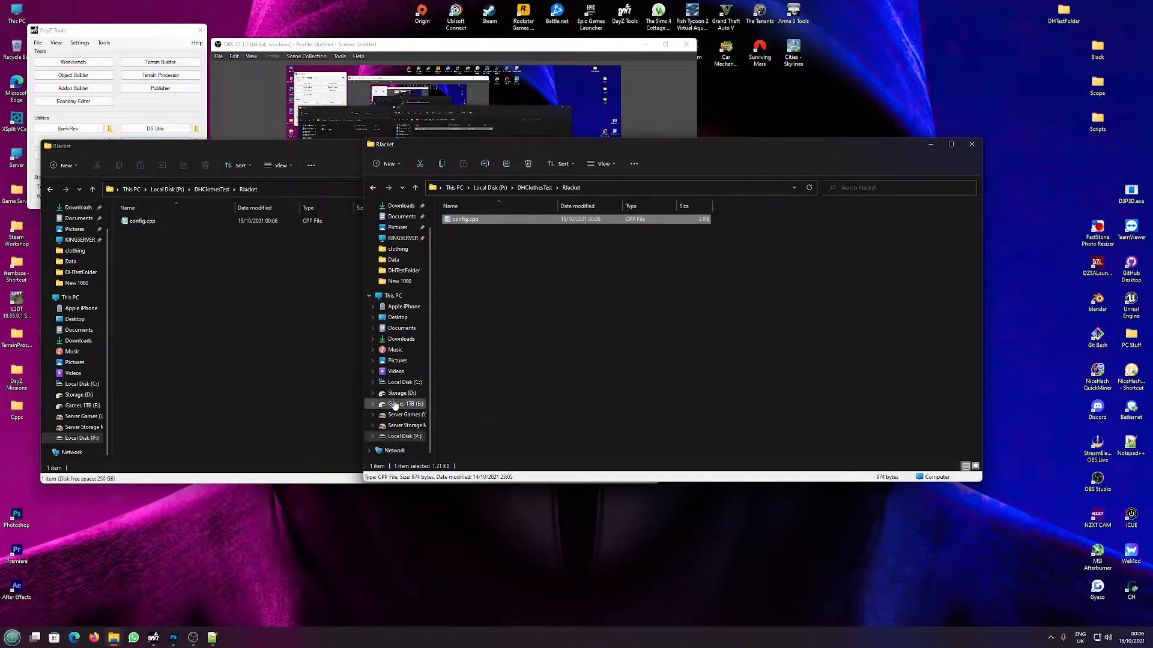
Navigate to P:\DZ\characters\tops\data and select riders_jacket_black_co.paa.
left_click(399, 394)
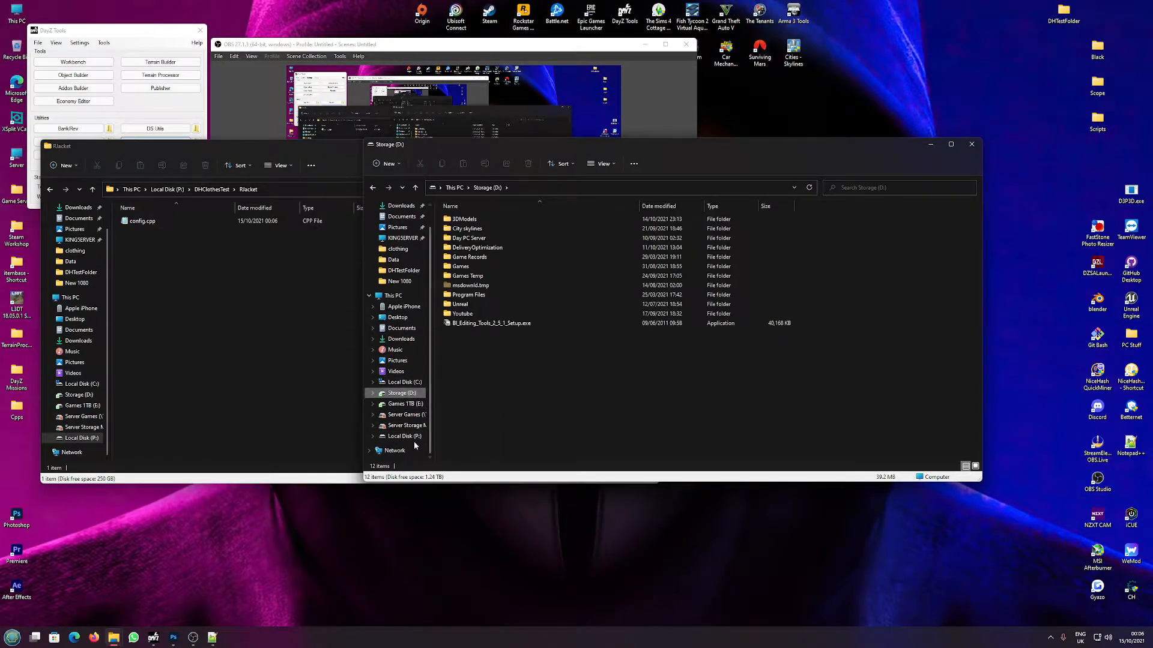
left_click(402, 436)
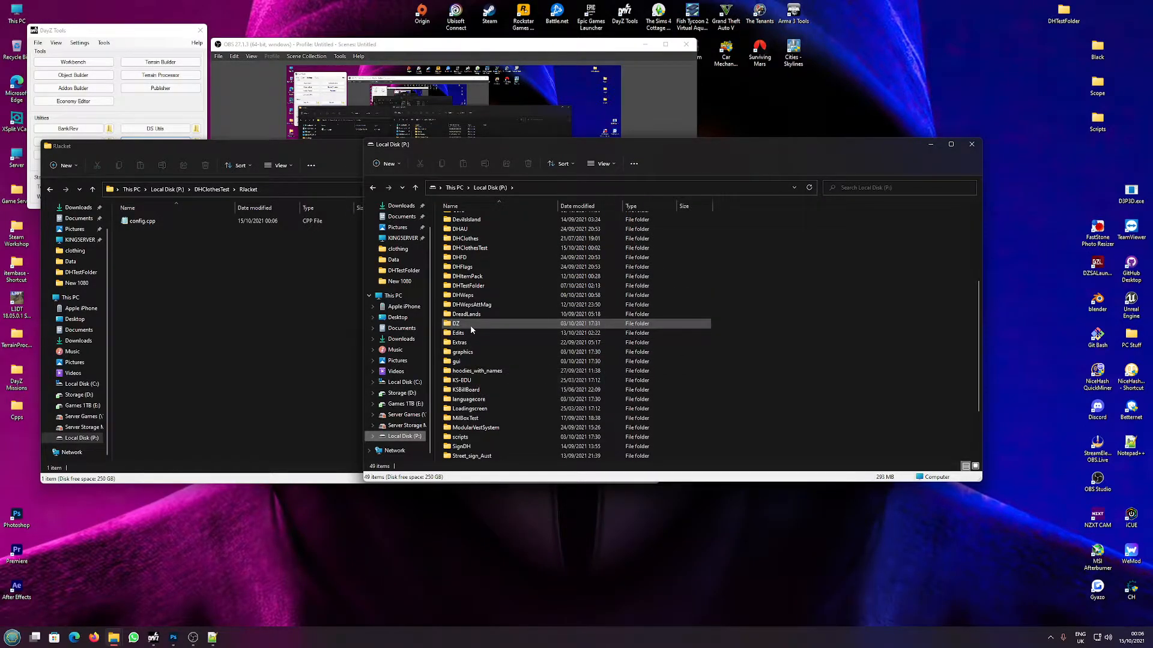
double_click(456, 324)
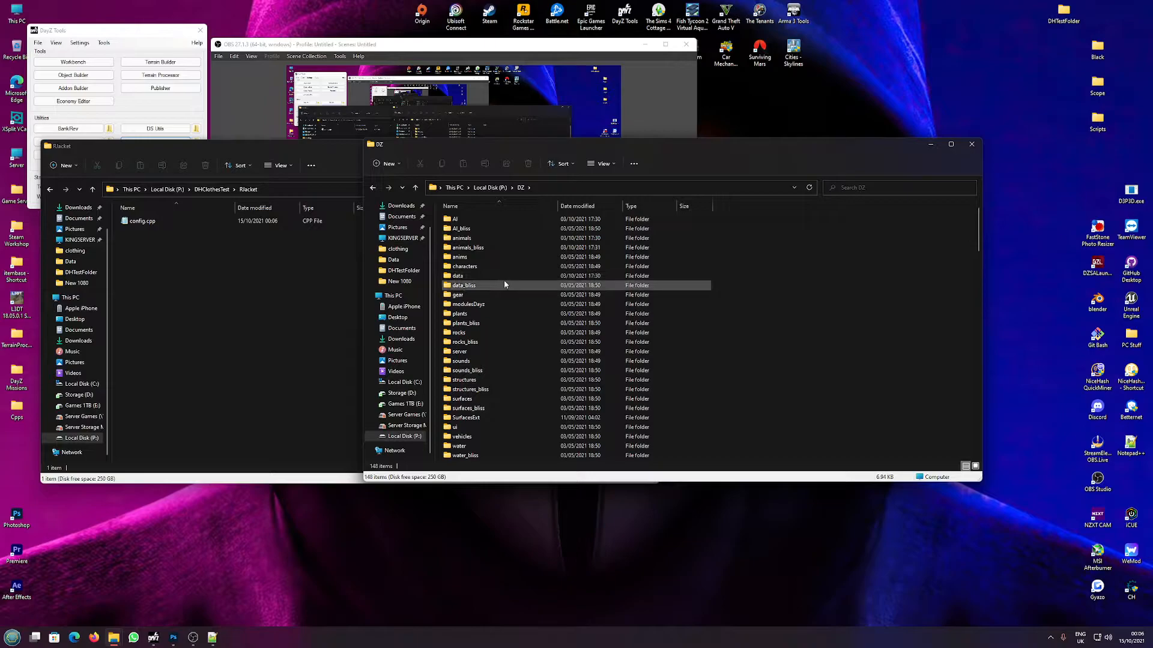
double_click(463, 266)
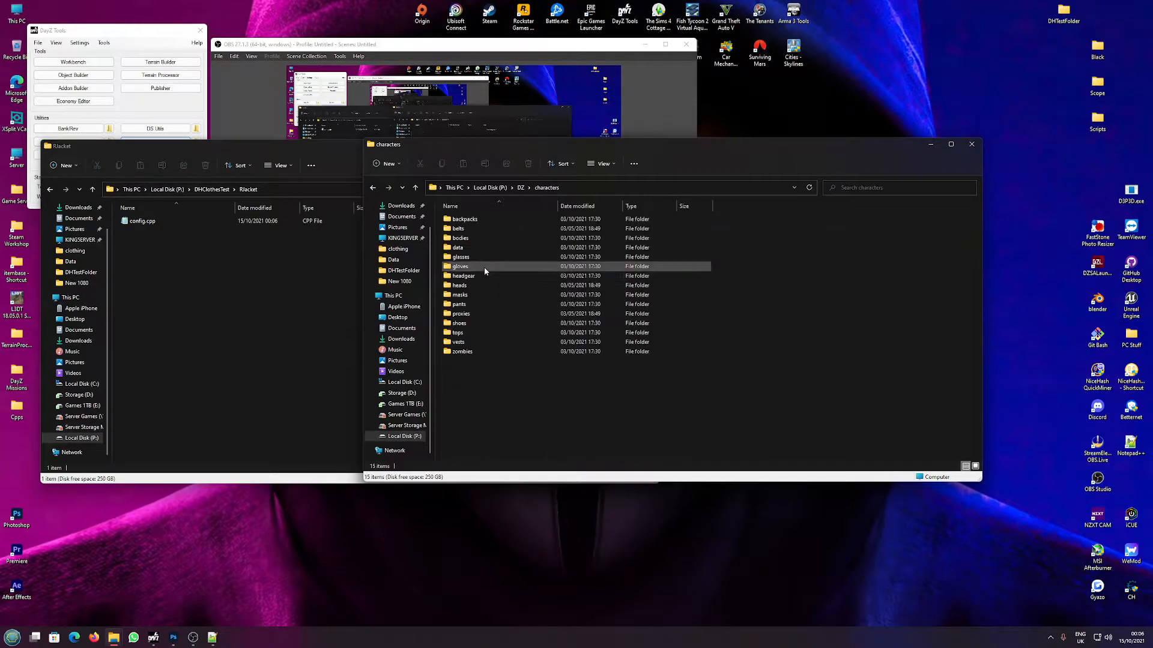
mouse_move(458, 323)
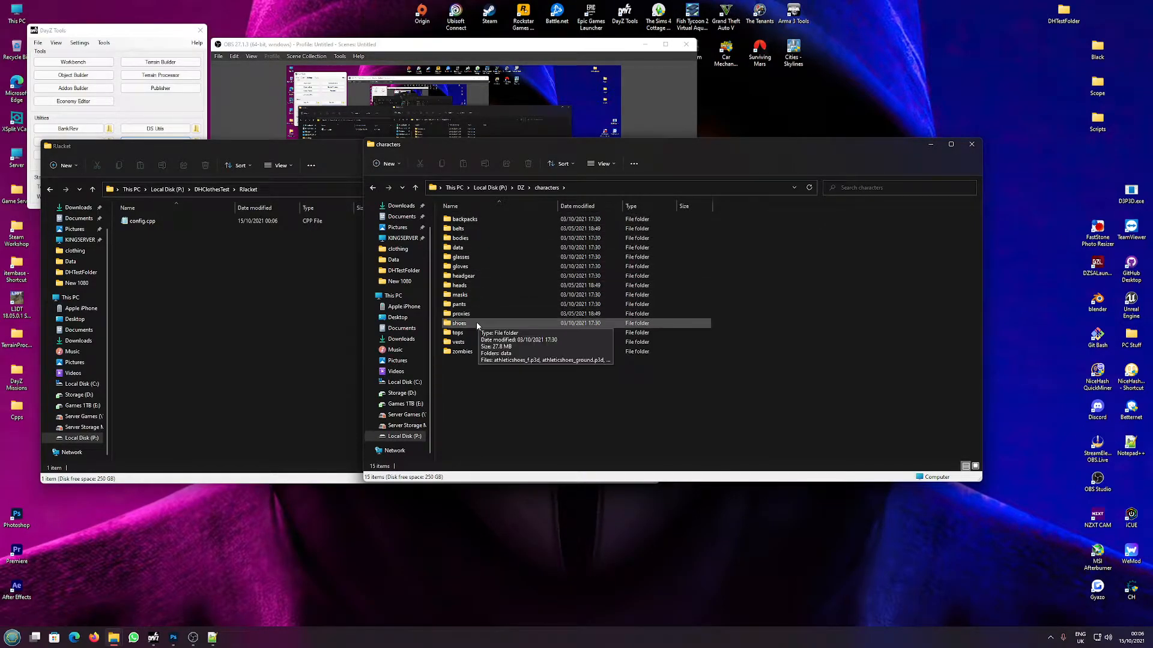
double_click(458, 332)
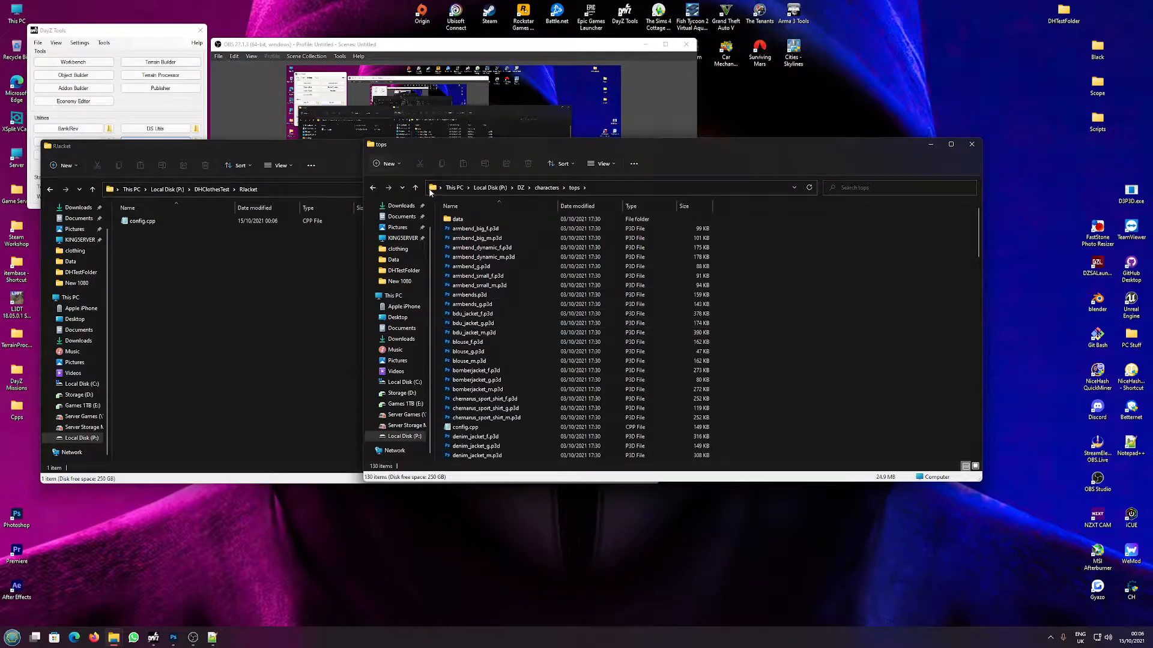
double_click(457, 219)
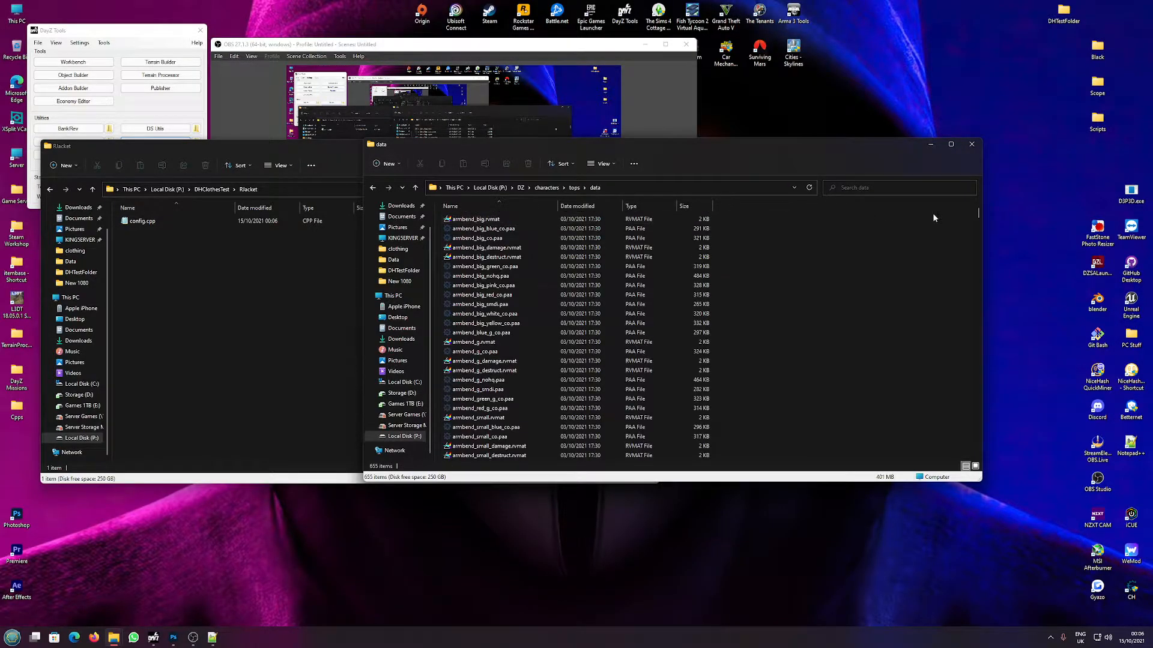
scroll("down", 3)
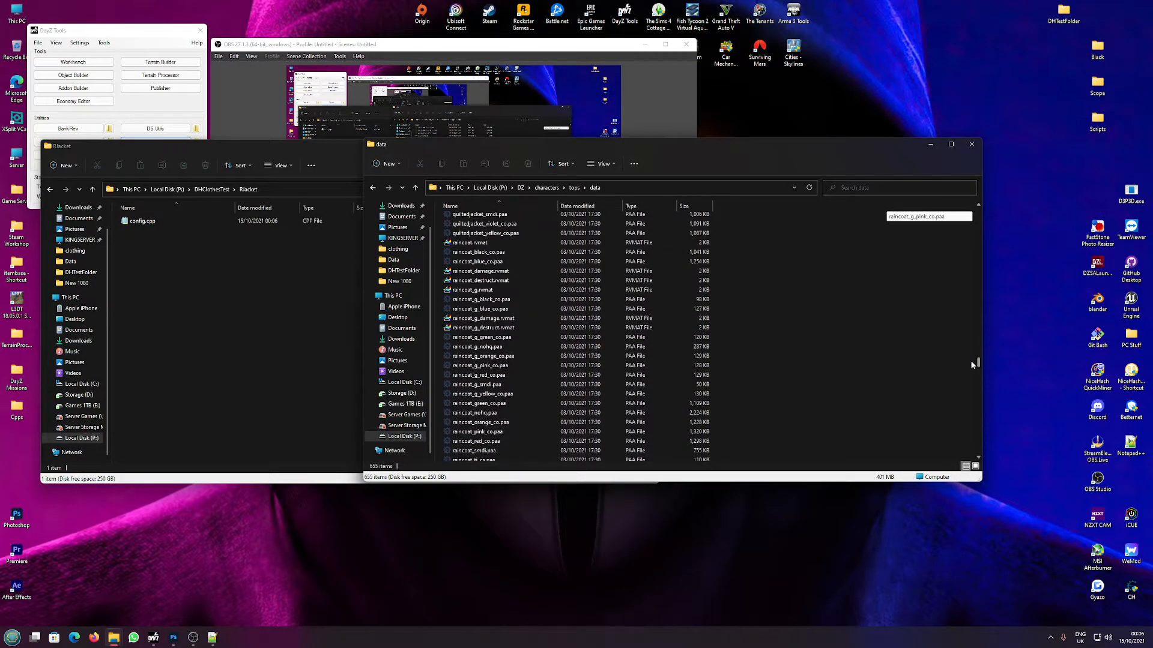
left_click(478, 273)
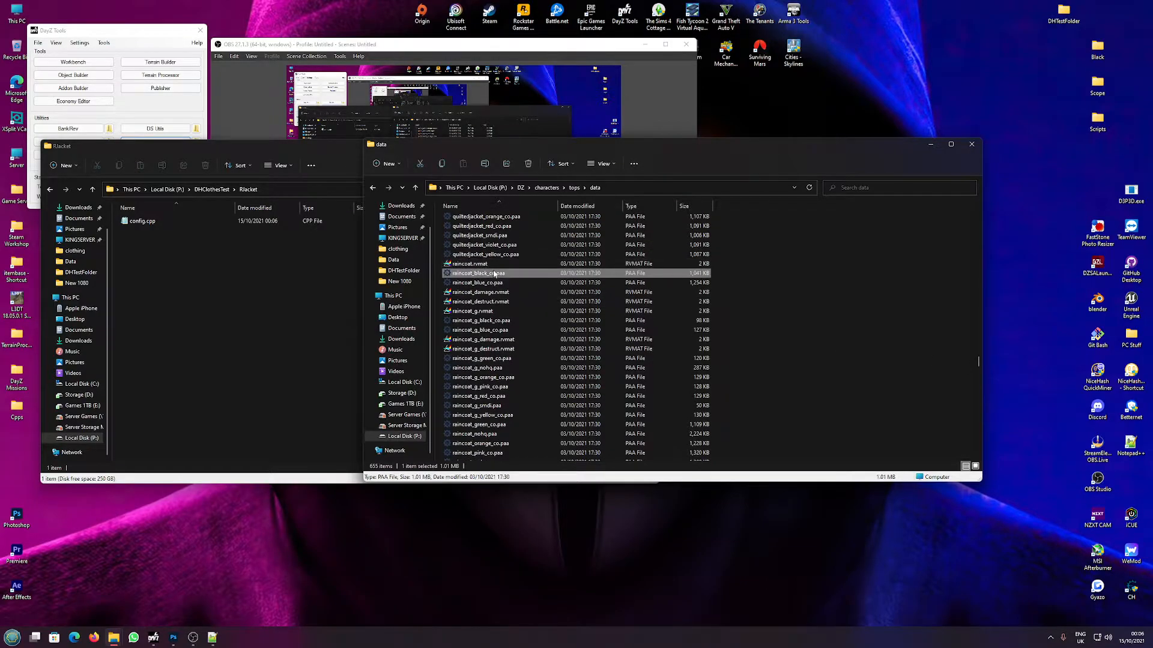
scroll("down", 3)
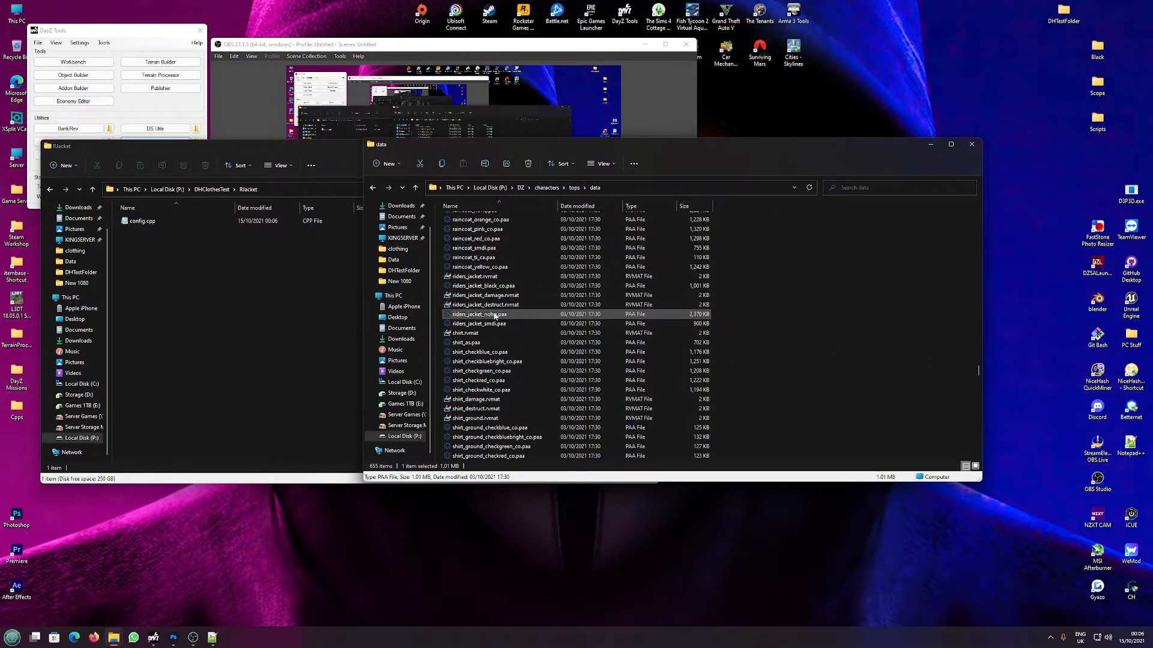
left_click(483, 285)
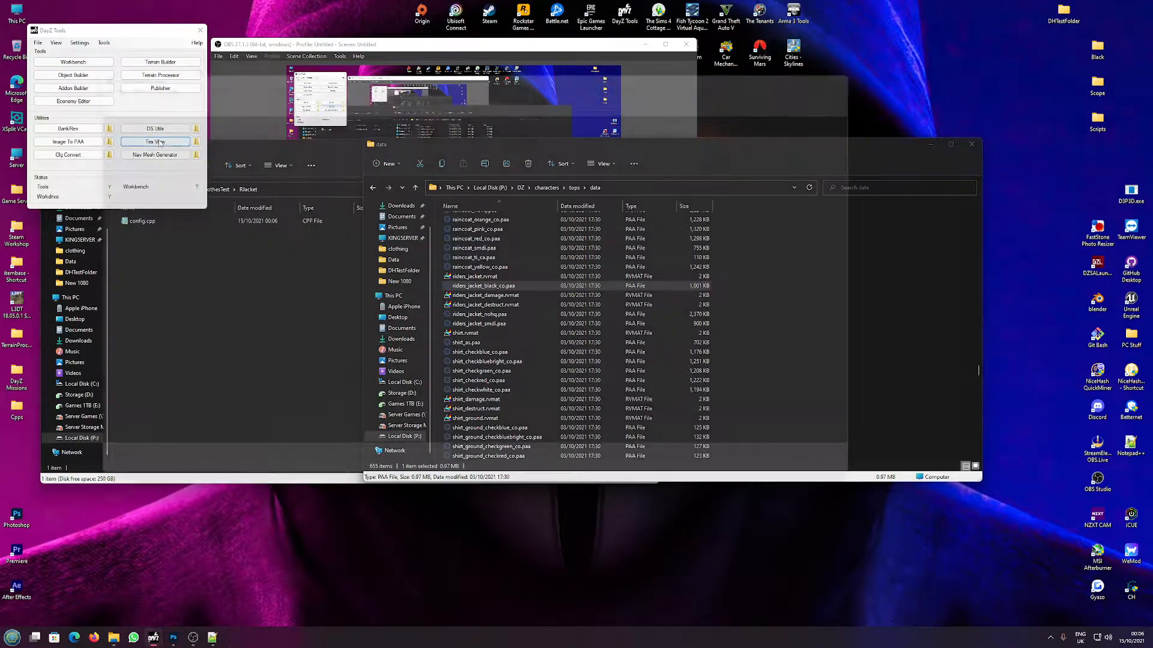
Load riders_jacket_black_co.paa in TexView and save it as Rjacket in the clothes folder.
left_click(154, 141)
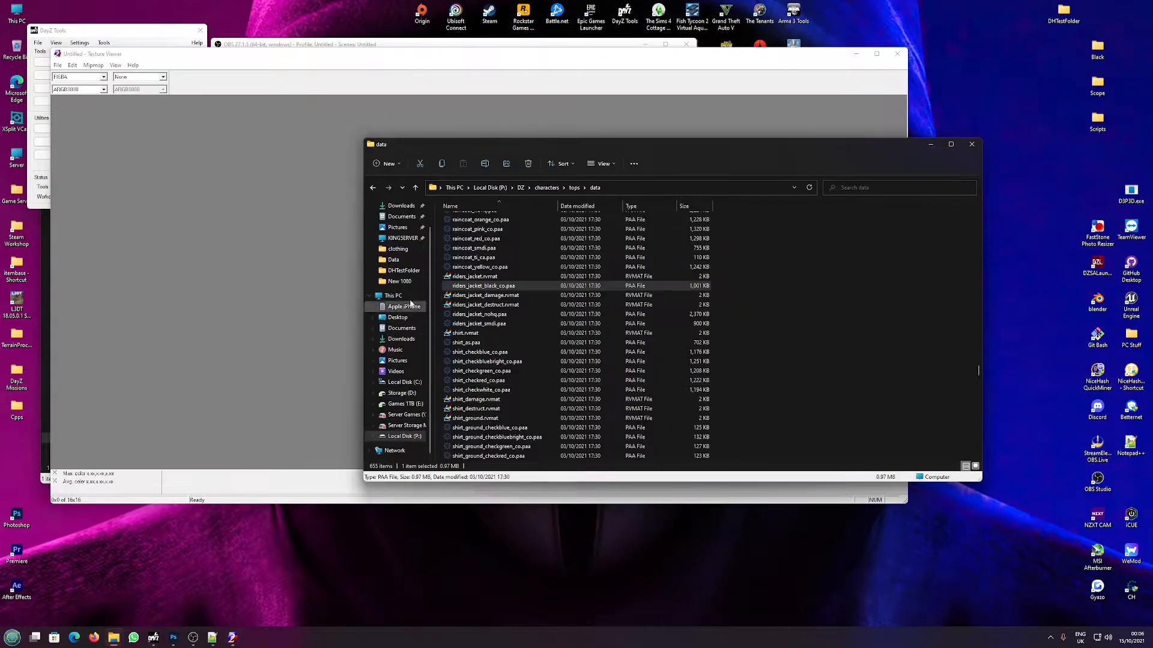
double_click(484, 285)
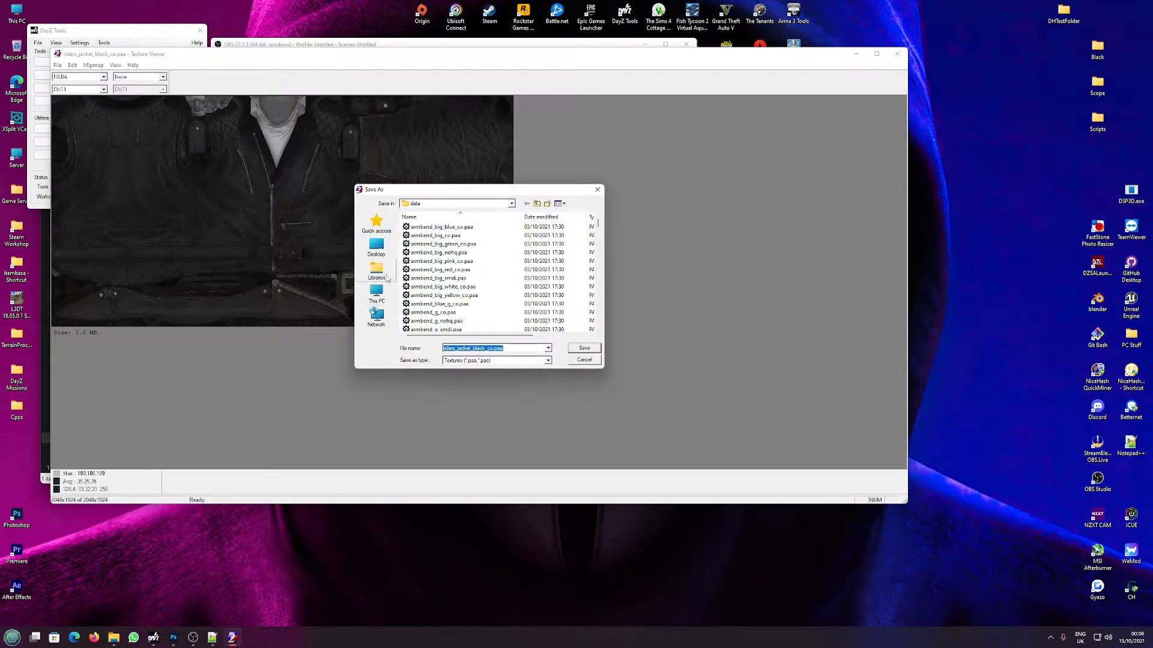
left_click(376, 248)
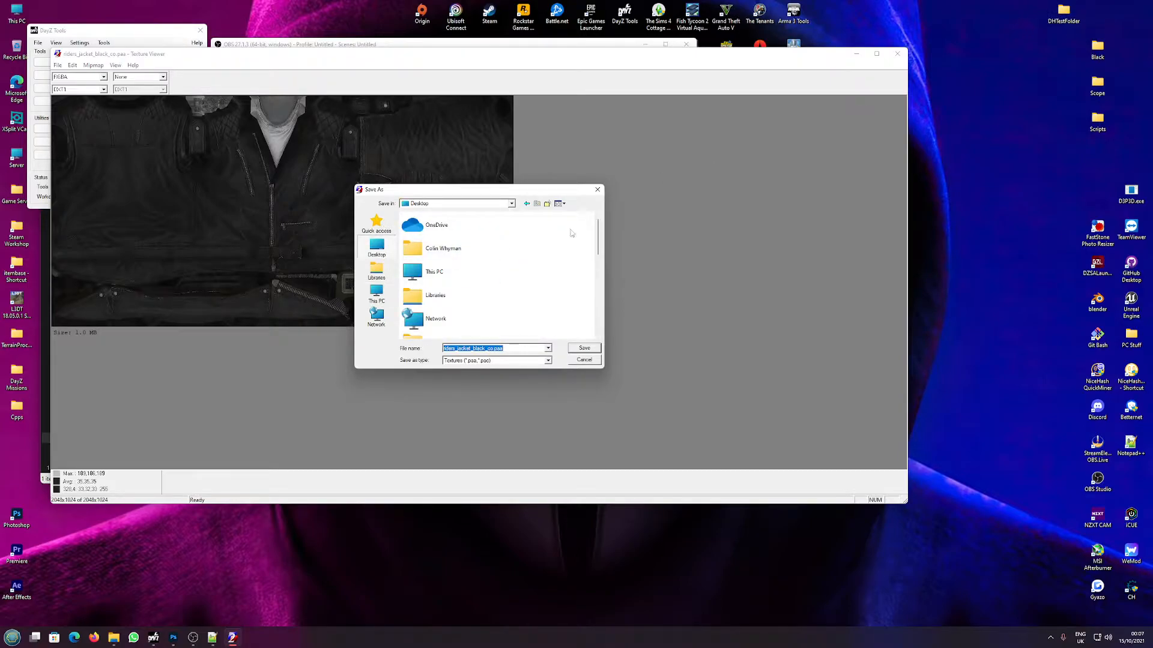
scroll("down", 3)
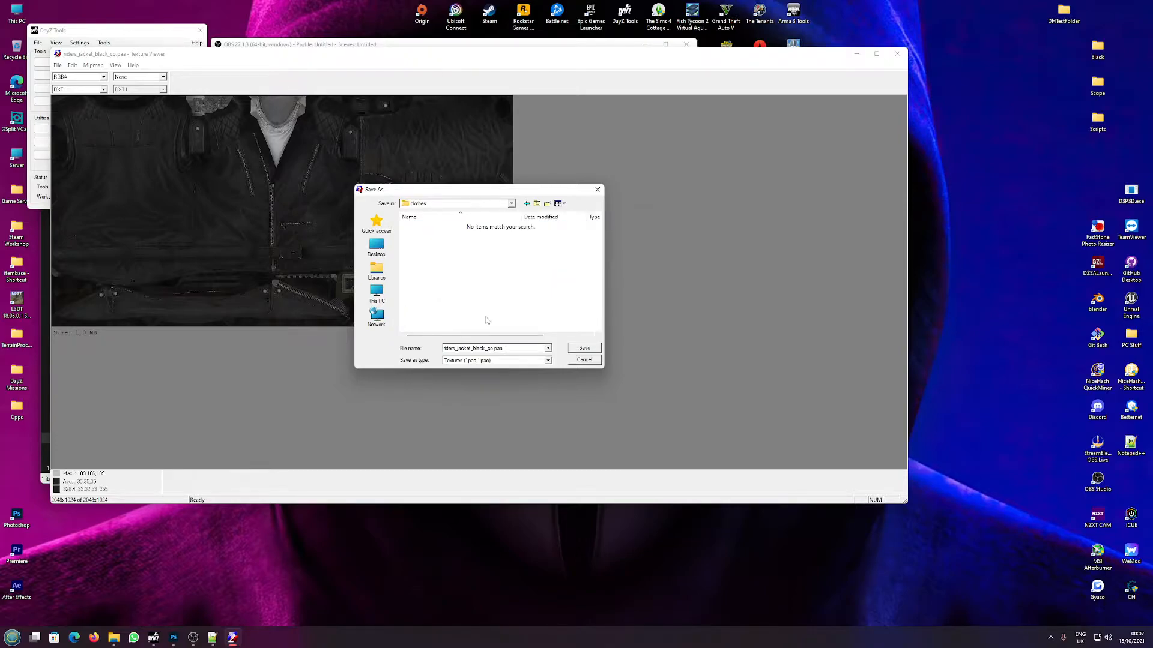
triple_click(492, 348)
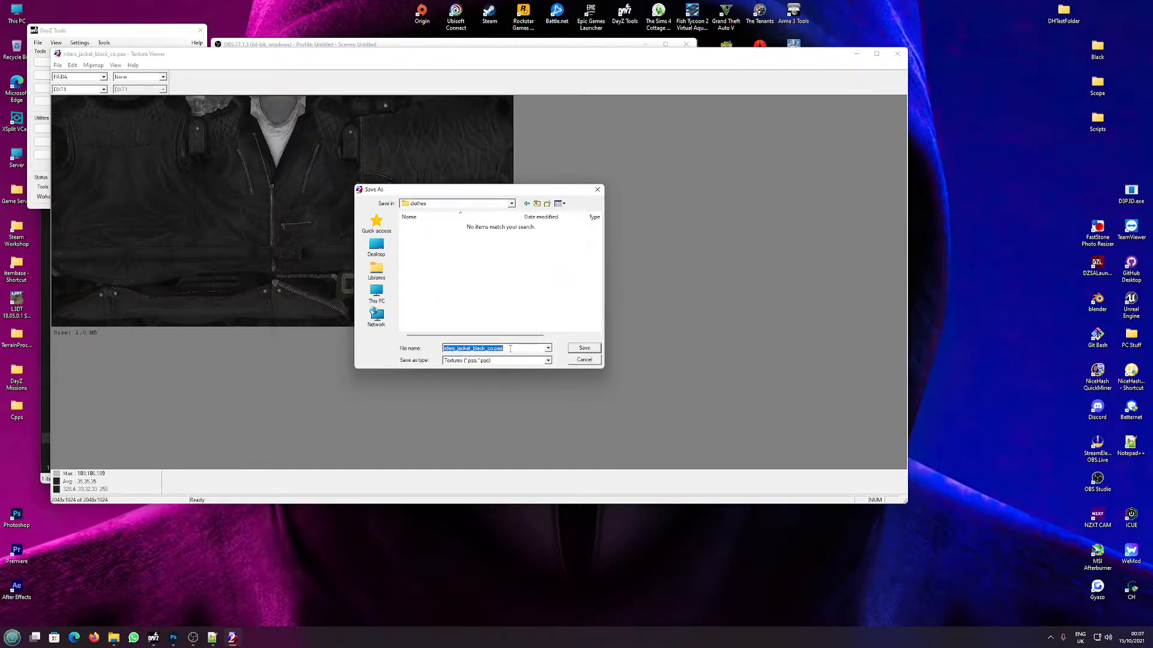
type("Rjacket")
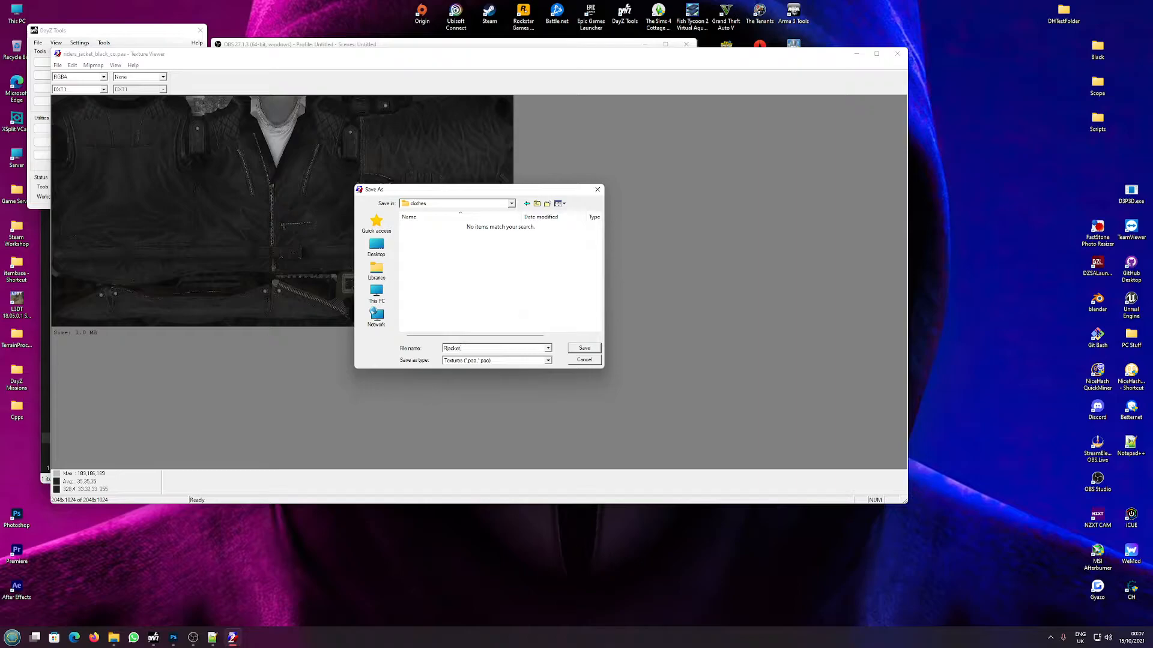
left_click(583, 348)
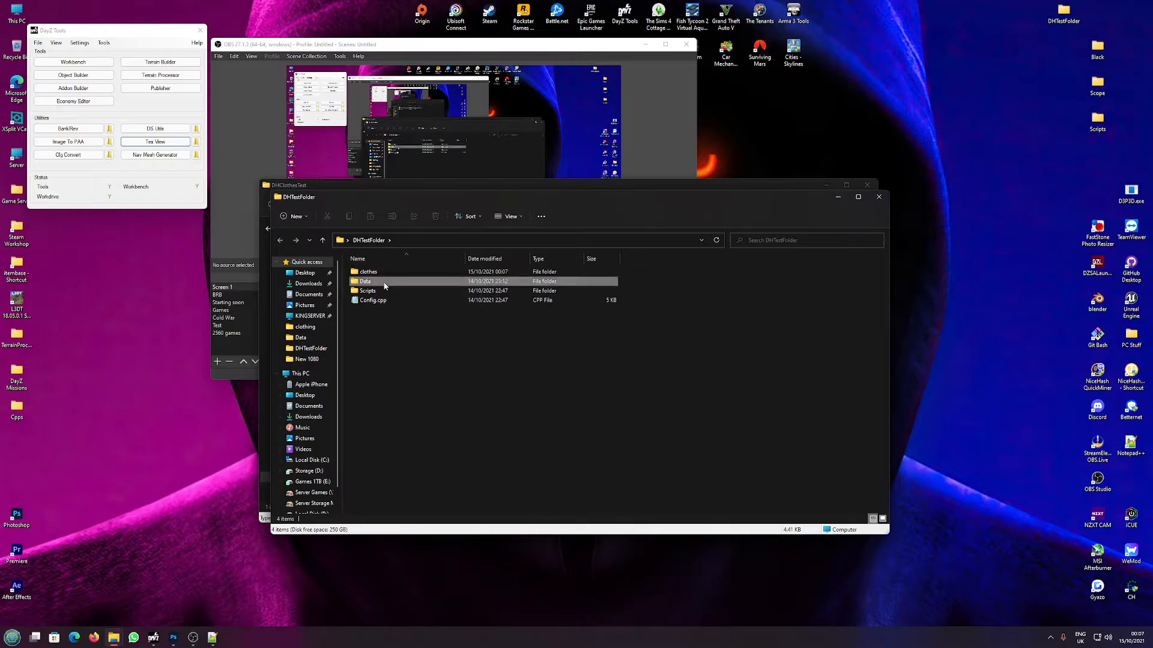
Select Rjacket.png in DHTestFolder's clothes folder and switch to Photoshop.
double_click(367, 271)
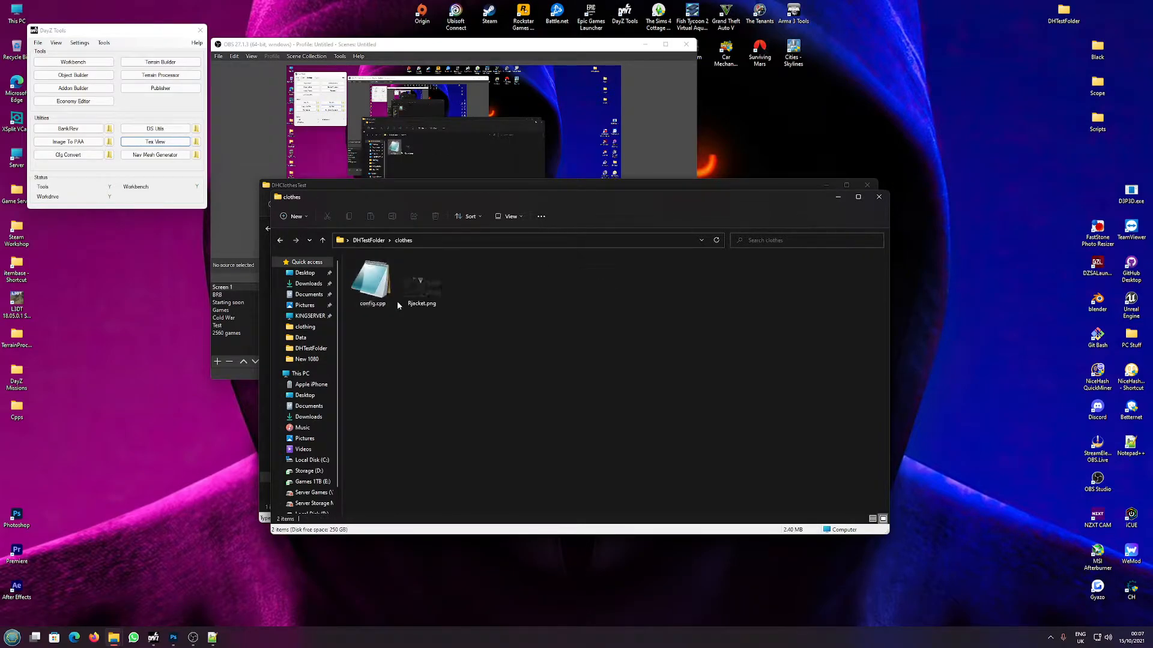
left_click(420, 282)
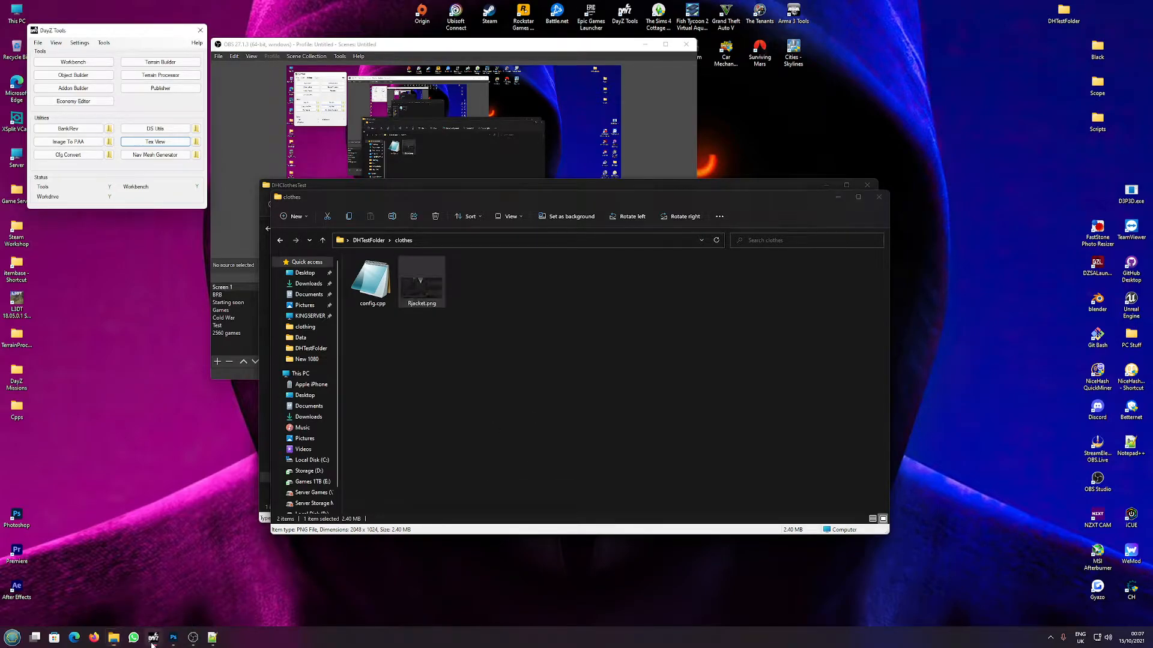
left_click(114, 638)
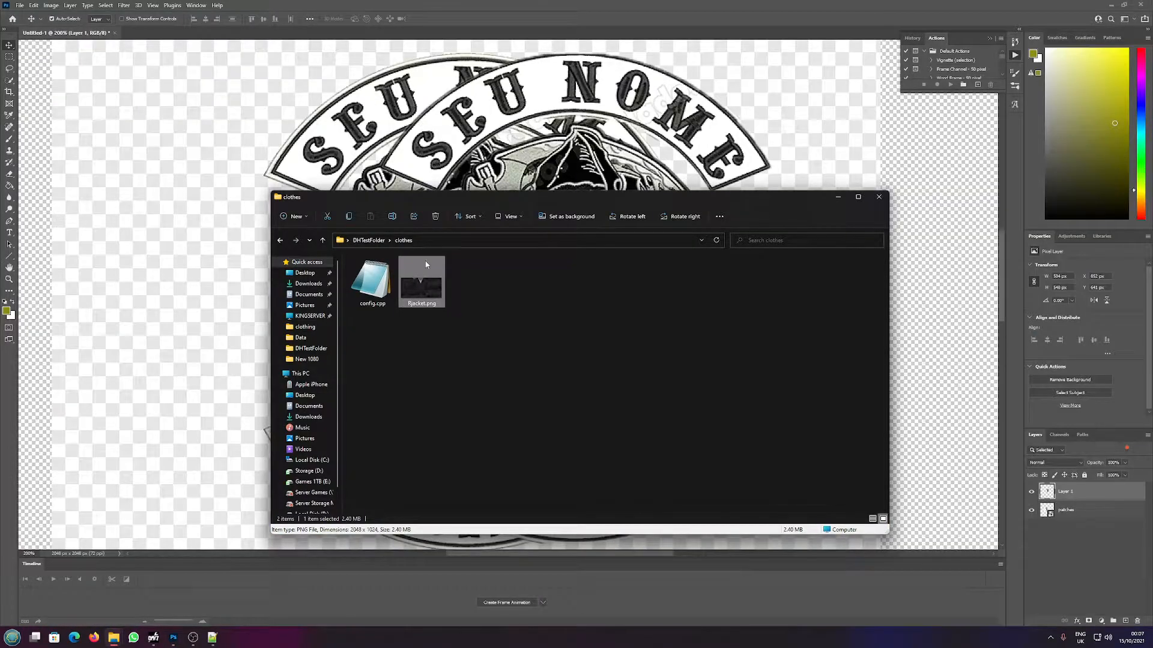
Open Rjacket.png and duplicate the reaper patch layer from Untitled-1 into it.
double_click(421, 281)
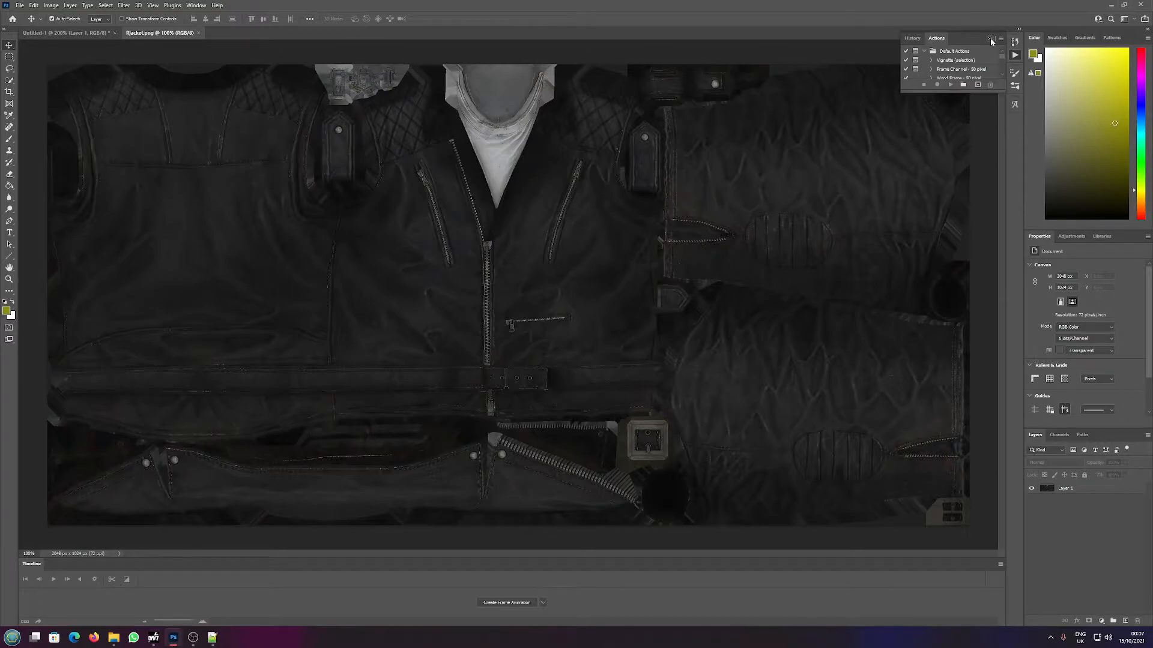
left_click(990, 39)
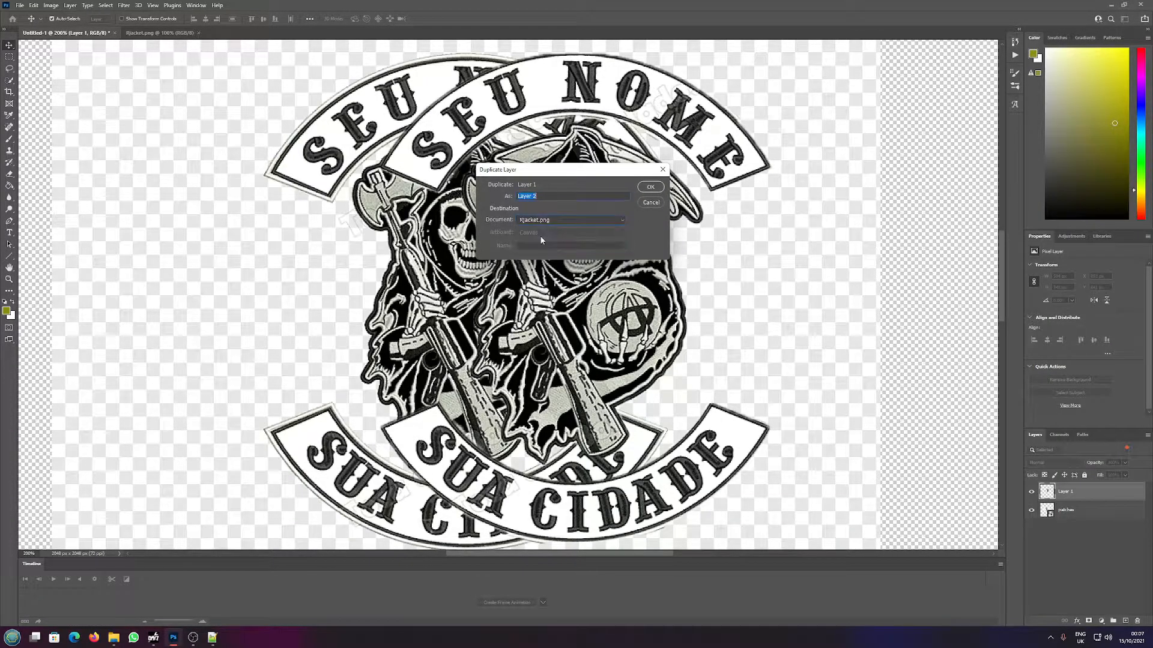
left_click(650, 186)
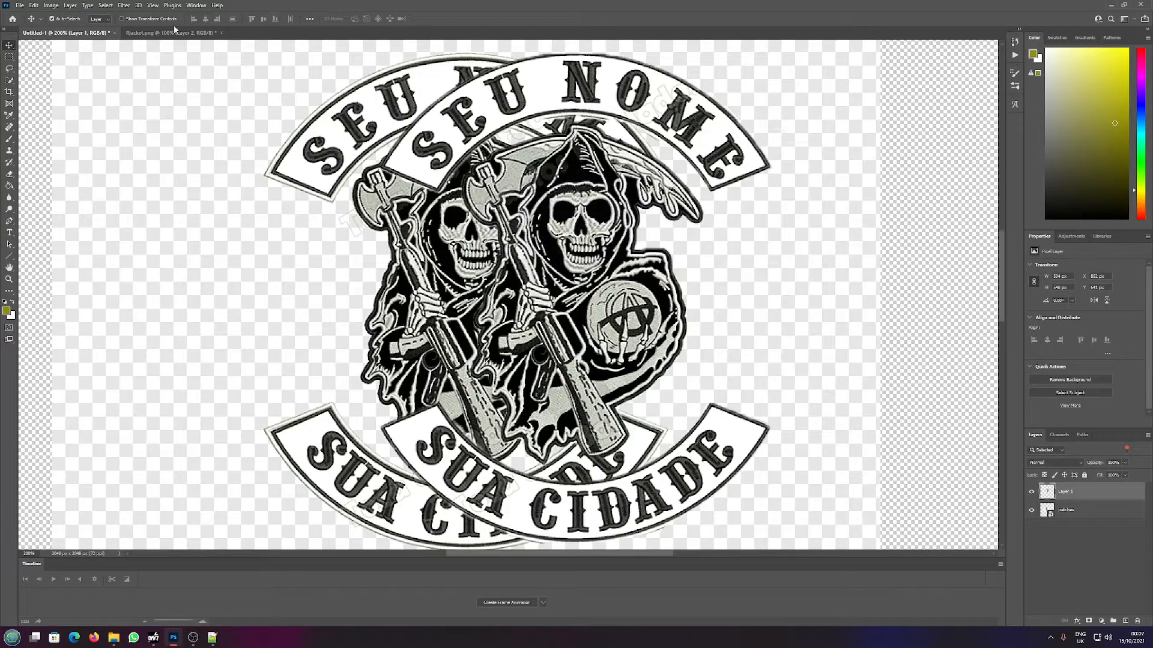
left_click(170, 33)
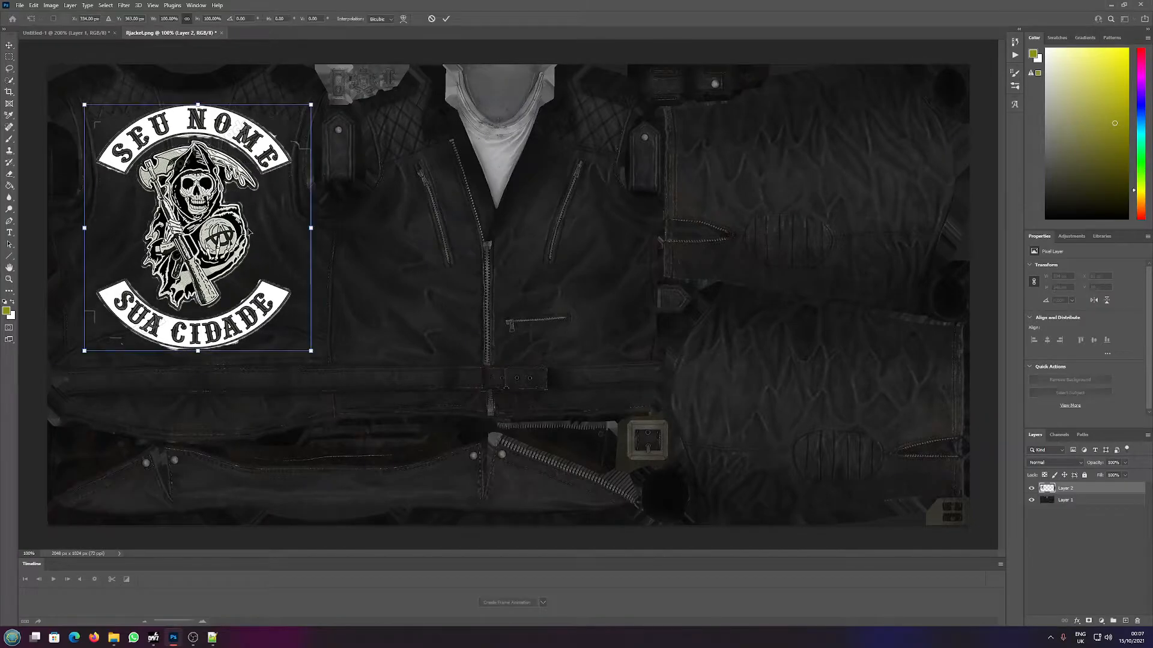
Shrink the reaper patch and place it on the jacket's upper-left panel.
left_click_drag(310, 350, 256, 350)
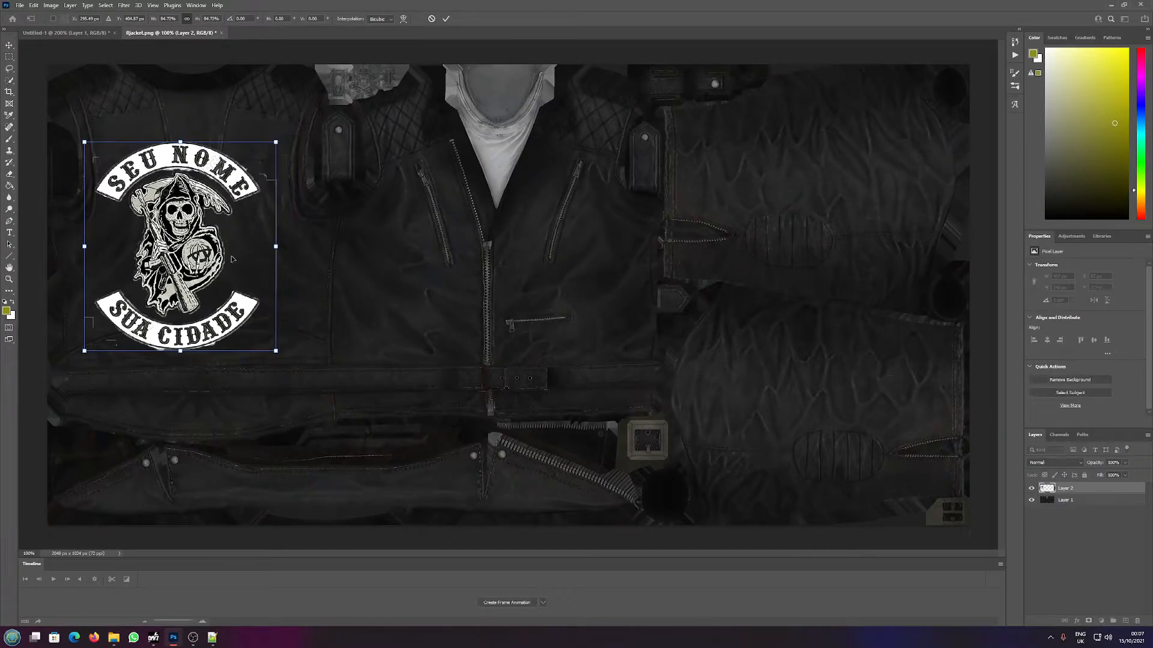
left_click_drag(180, 245, 196, 226)
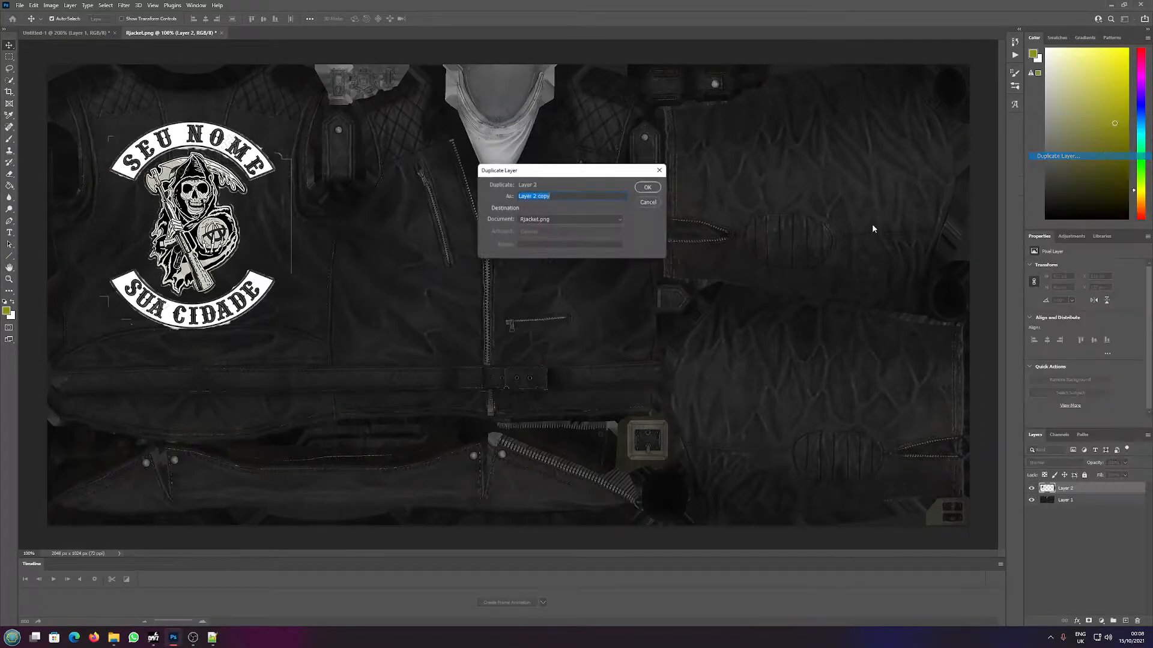
Duplicate the patch layer and shrink the copy into a badge on the upper chest.
left_click(647, 187)
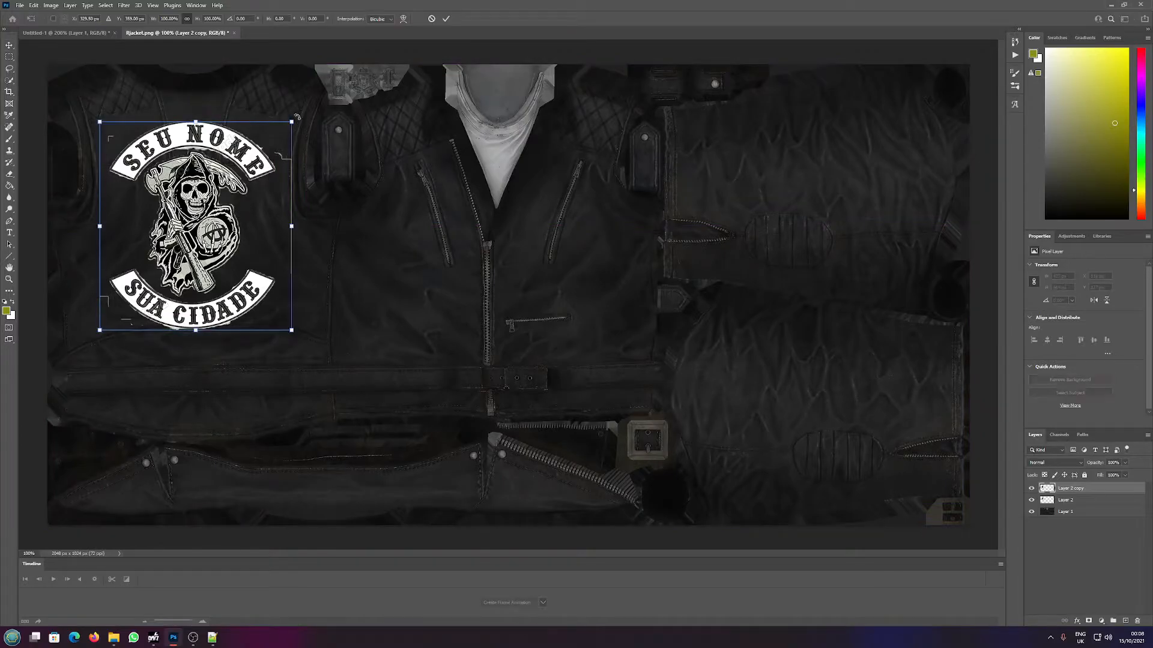
left_click_drag(194, 224, 404, 305)
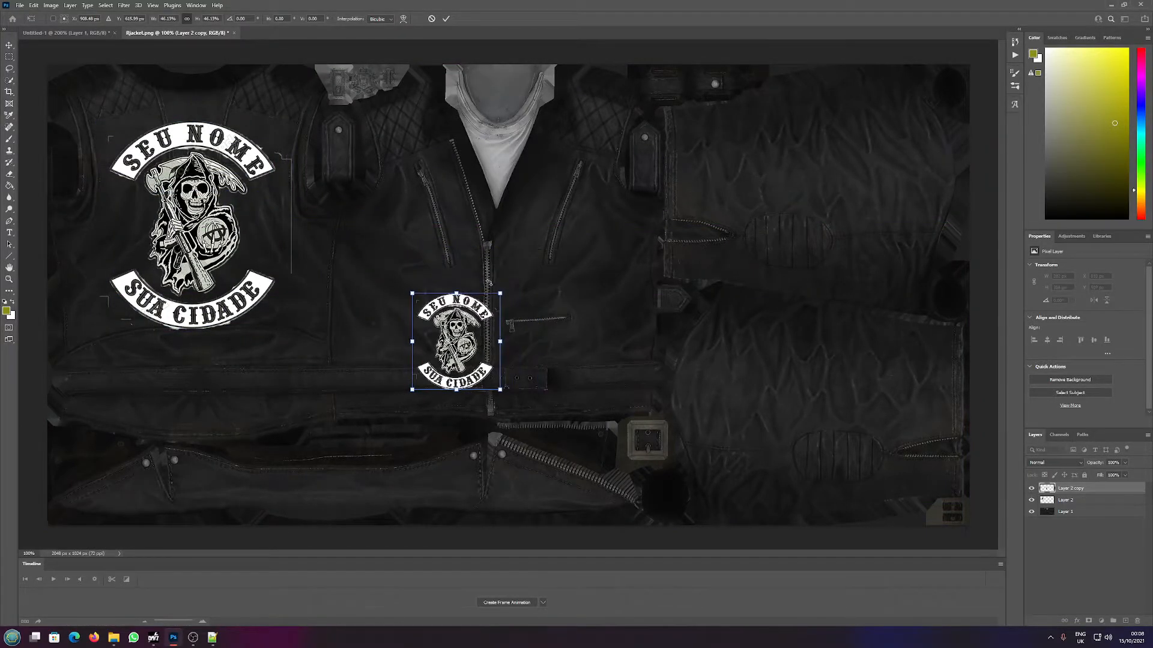
left_click_drag(456, 341, 529, 331)
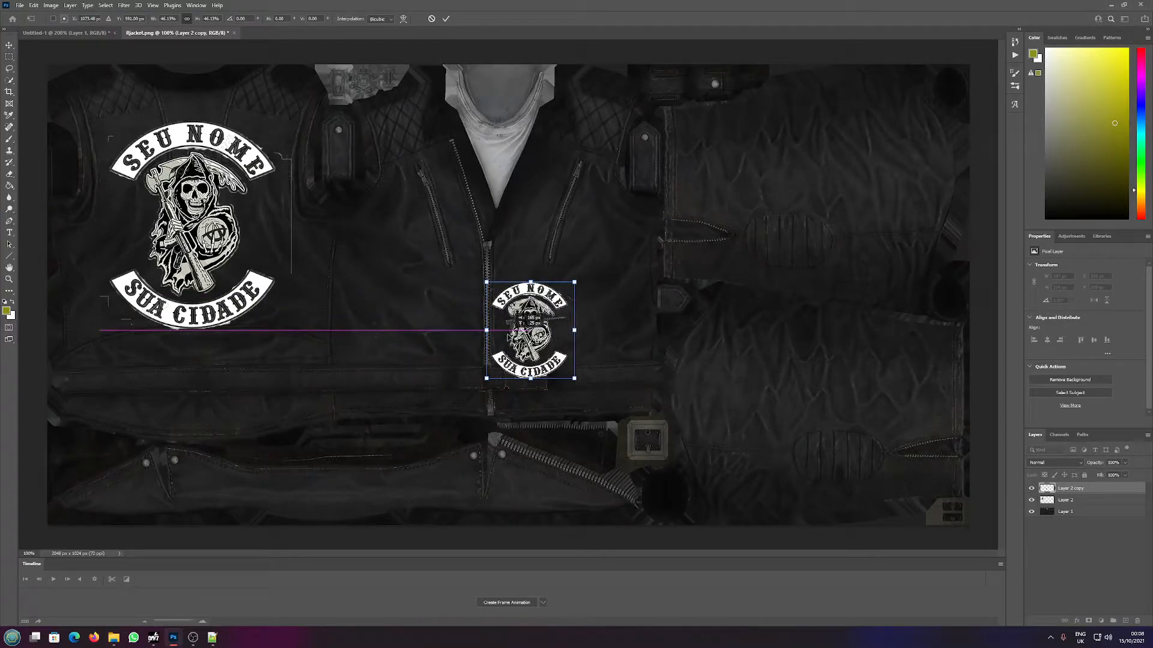
left_click_drag(530, 330, 623, 410)
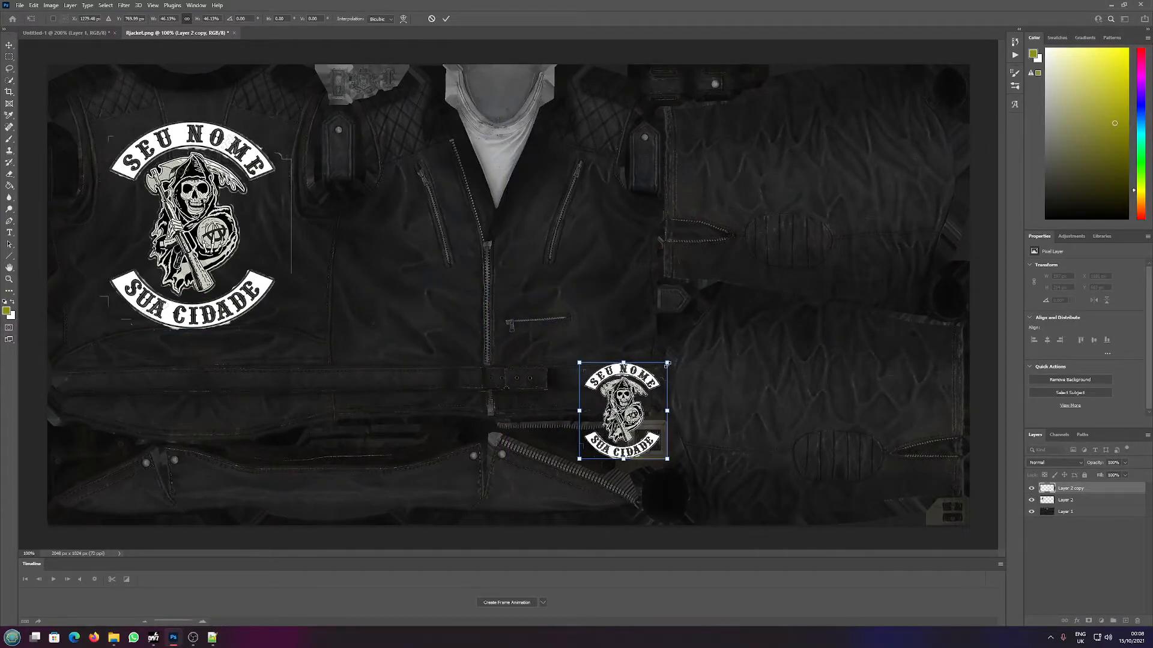
left_click_drag(624, 411, 475, 282)
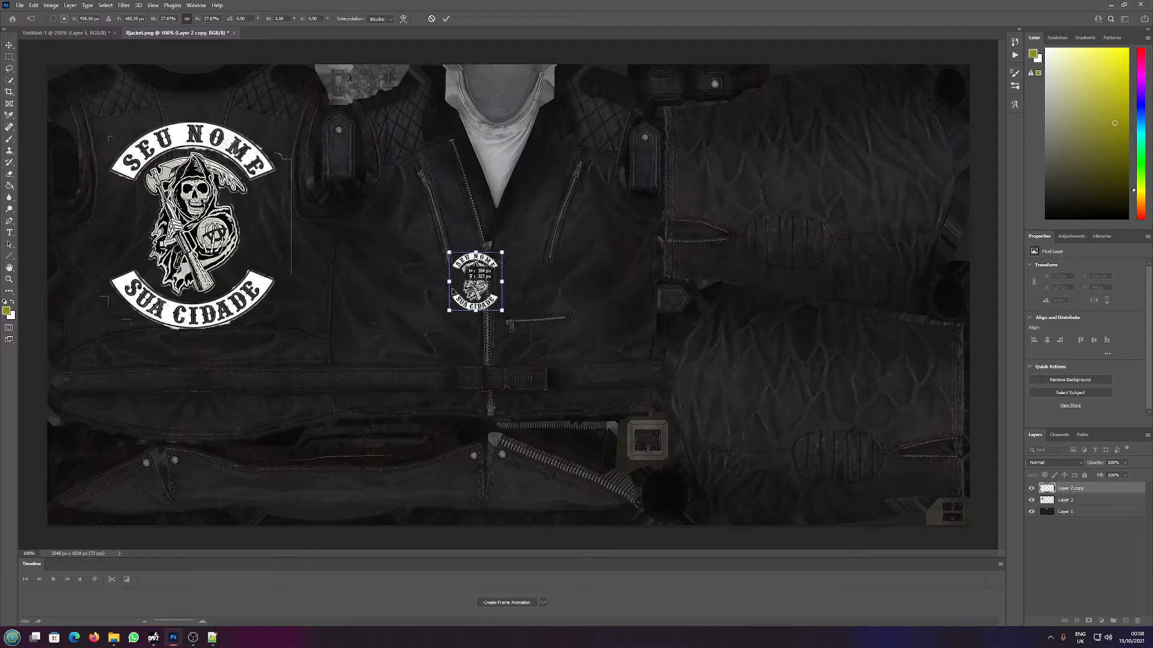
left_click_drag(475, 282, 402, 226)
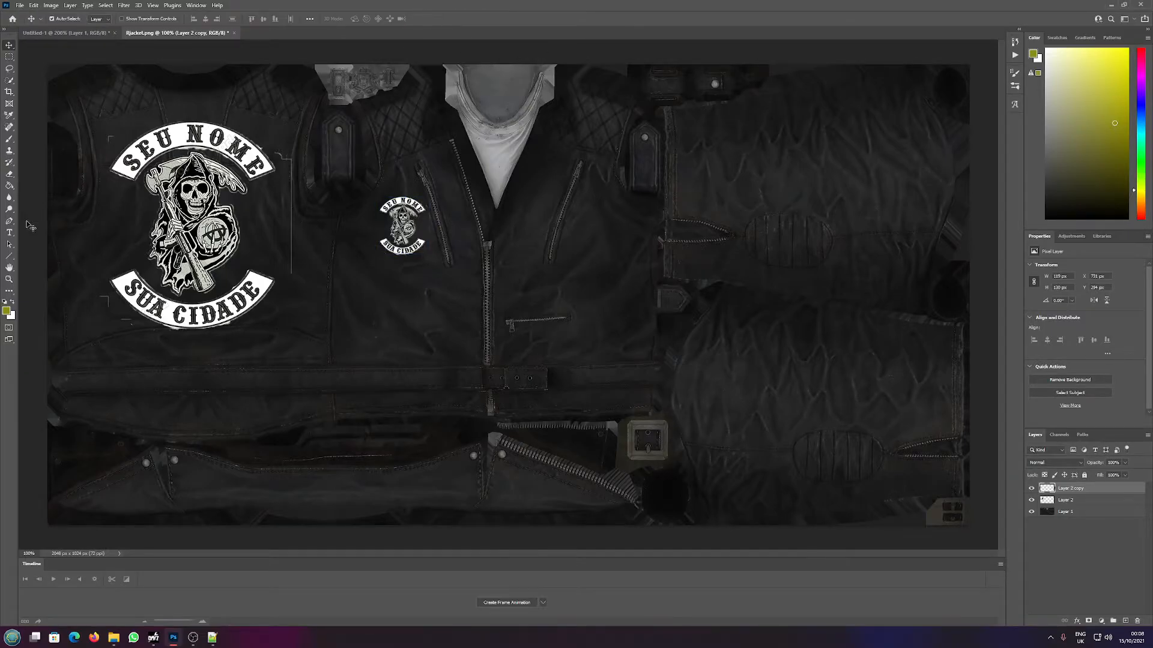
Add 'DH' text beside the chest pocket and colour it cyan.
left_click(10, 233)
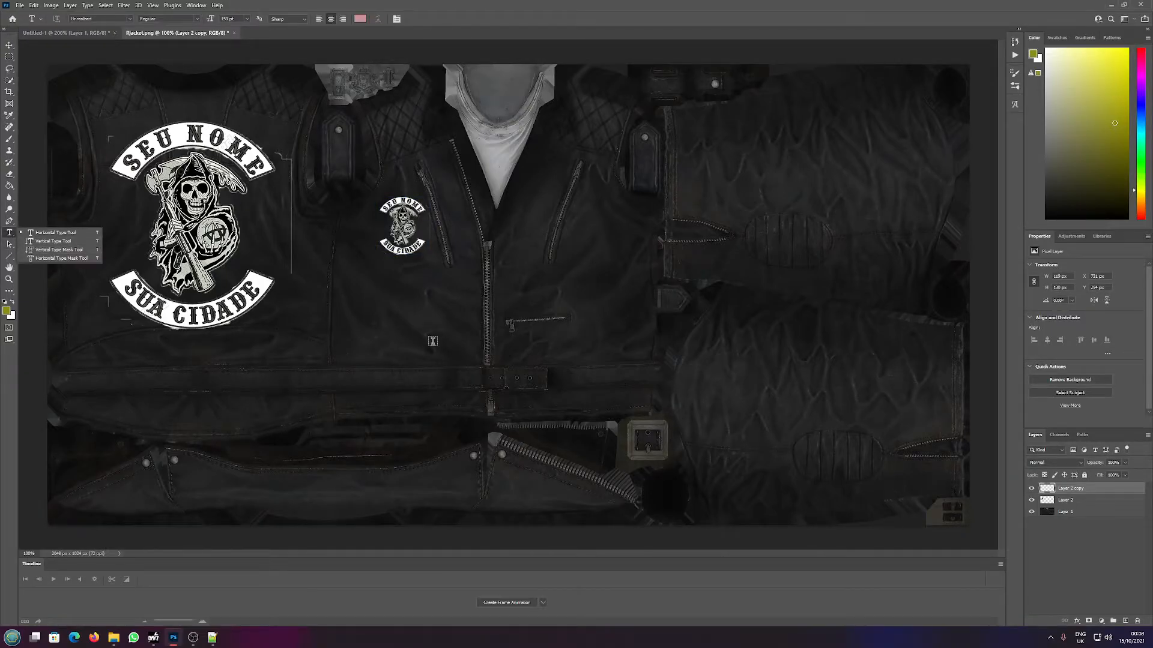
left_click_drag(584, 294, 636, 346)
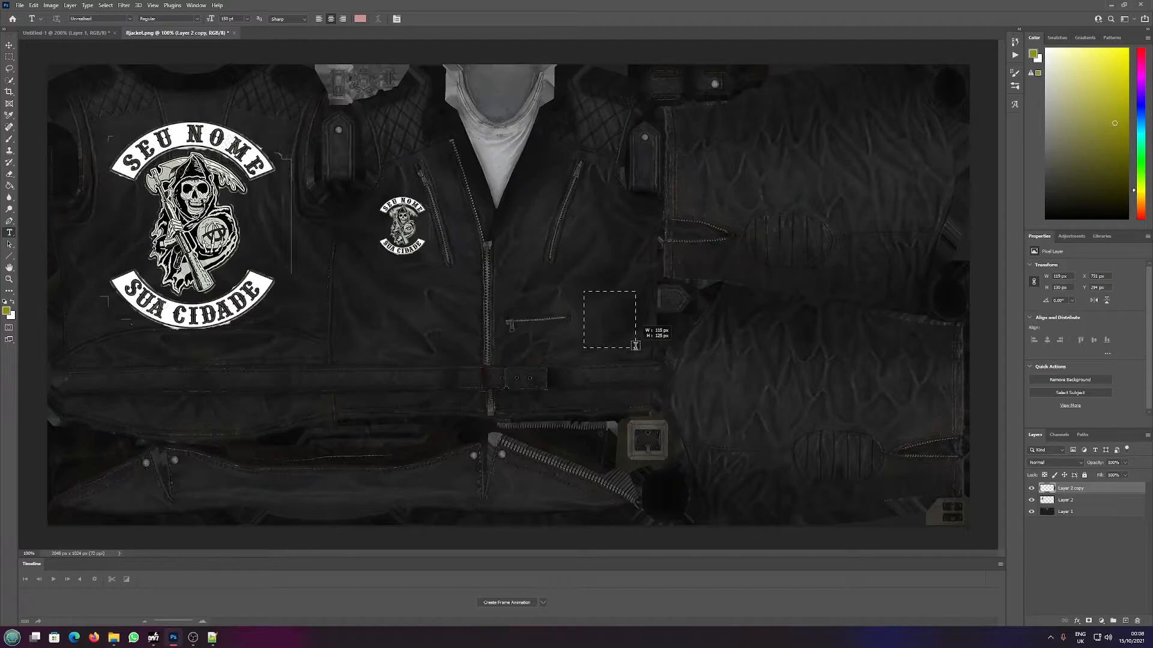
type("LO")
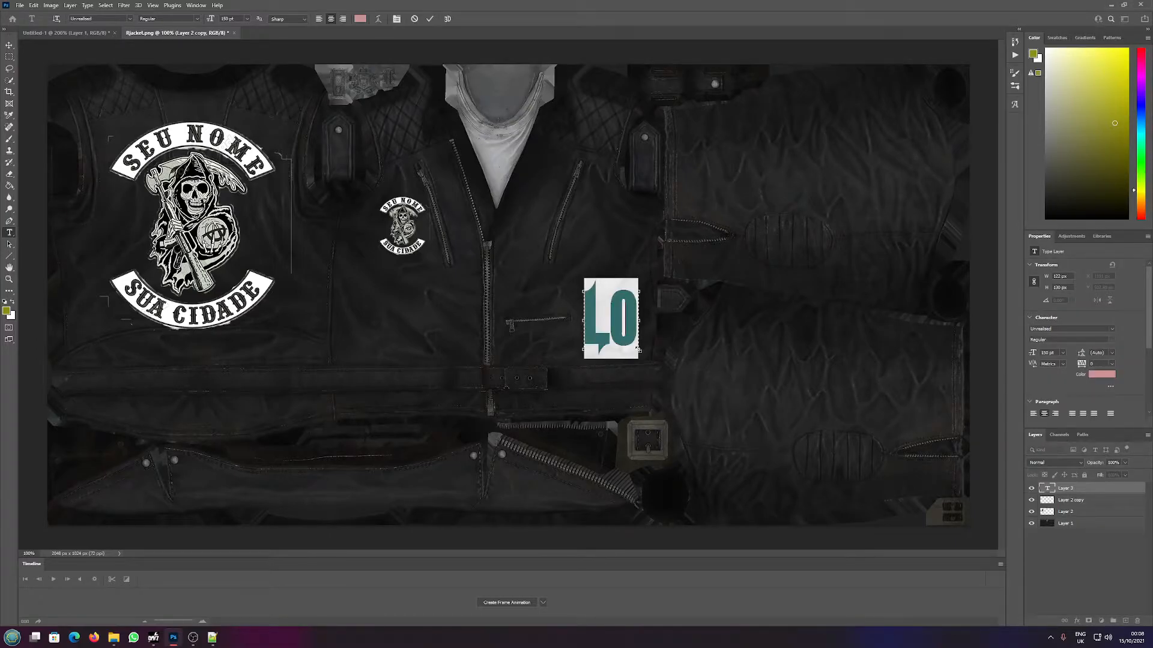
type("DH")
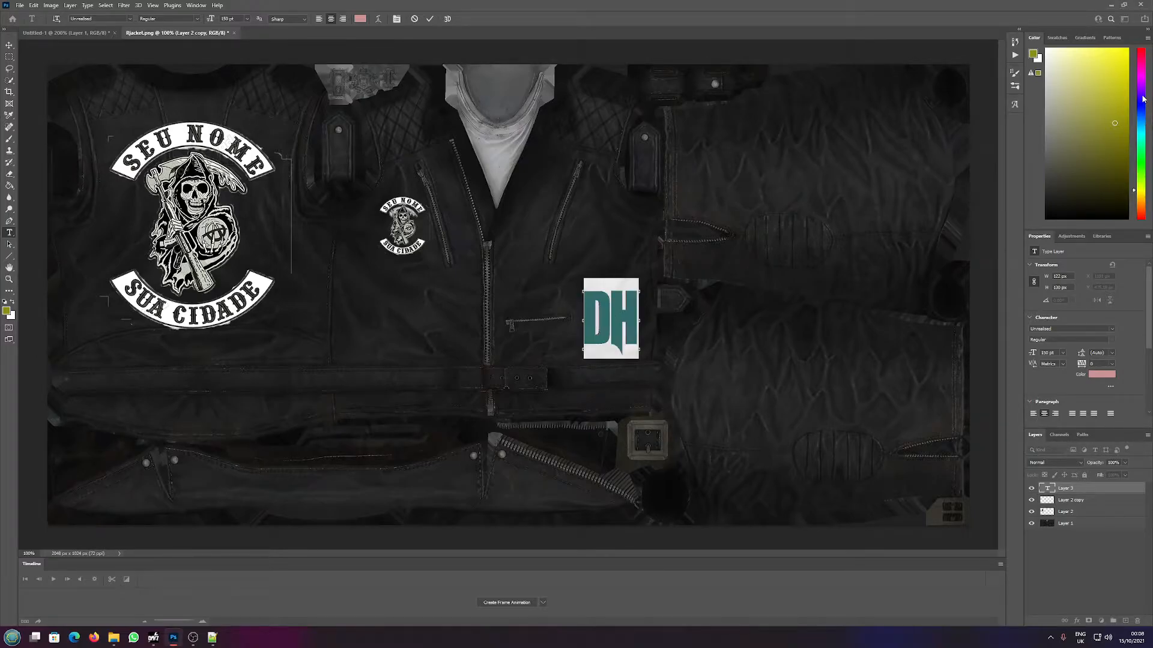
left_click(1118, 89)
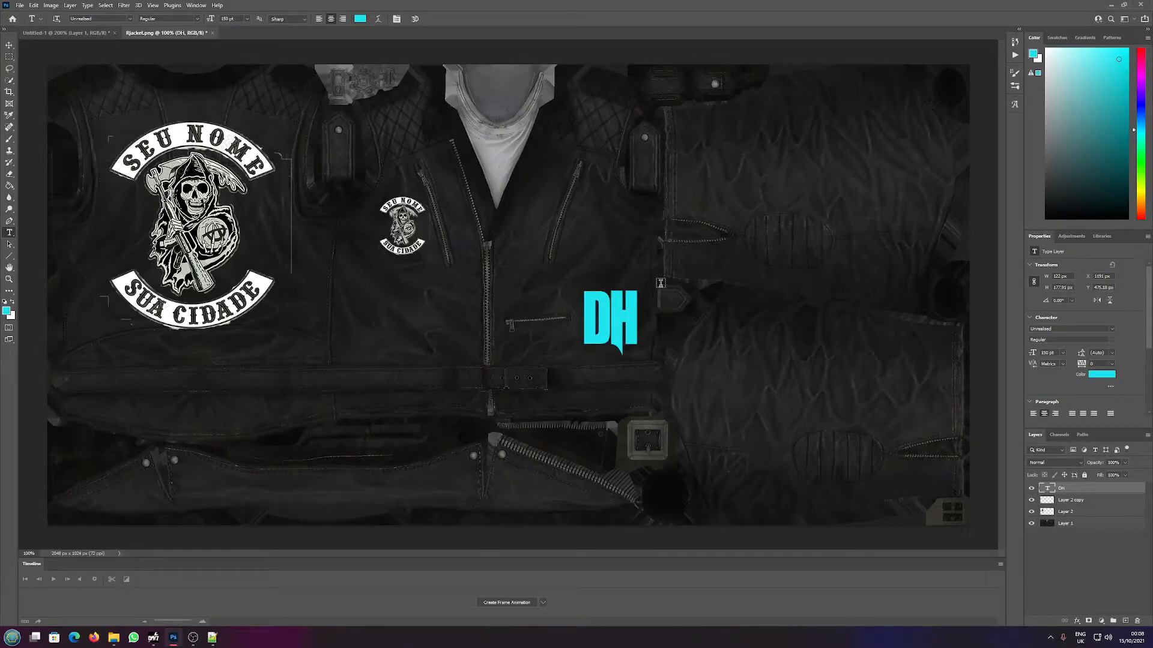
left_click(20, 5)
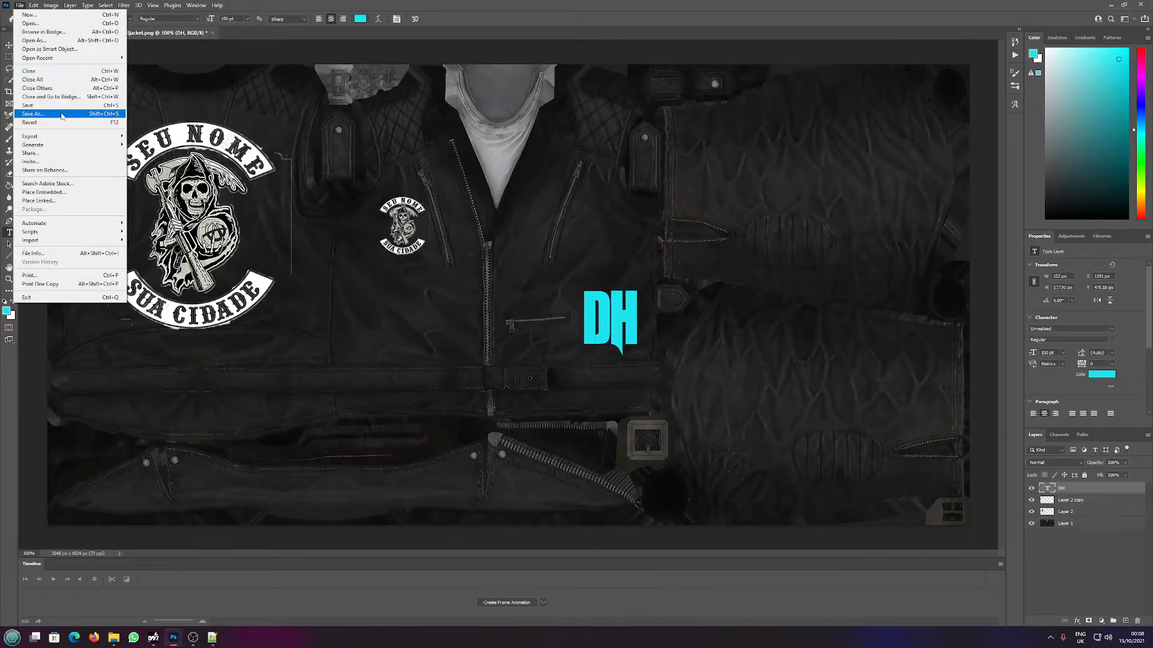
Save the texture as Rjacket.png, replacing the existing file, with PNG compression accepted.
left_click(32, 114)
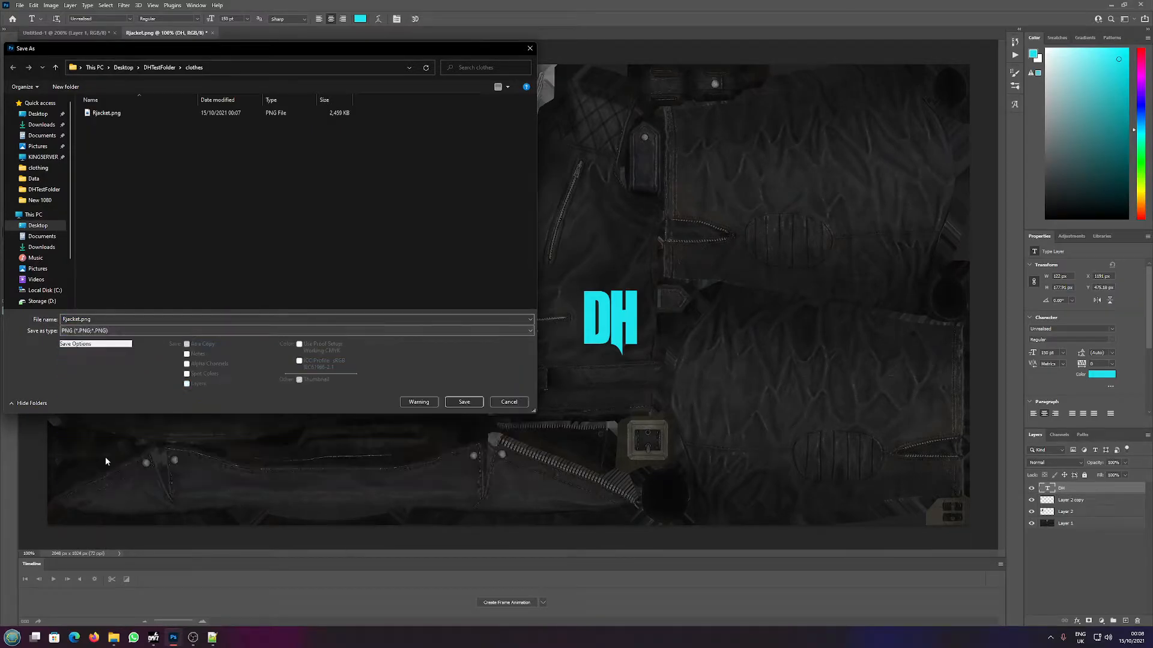
left_click(463, 402)
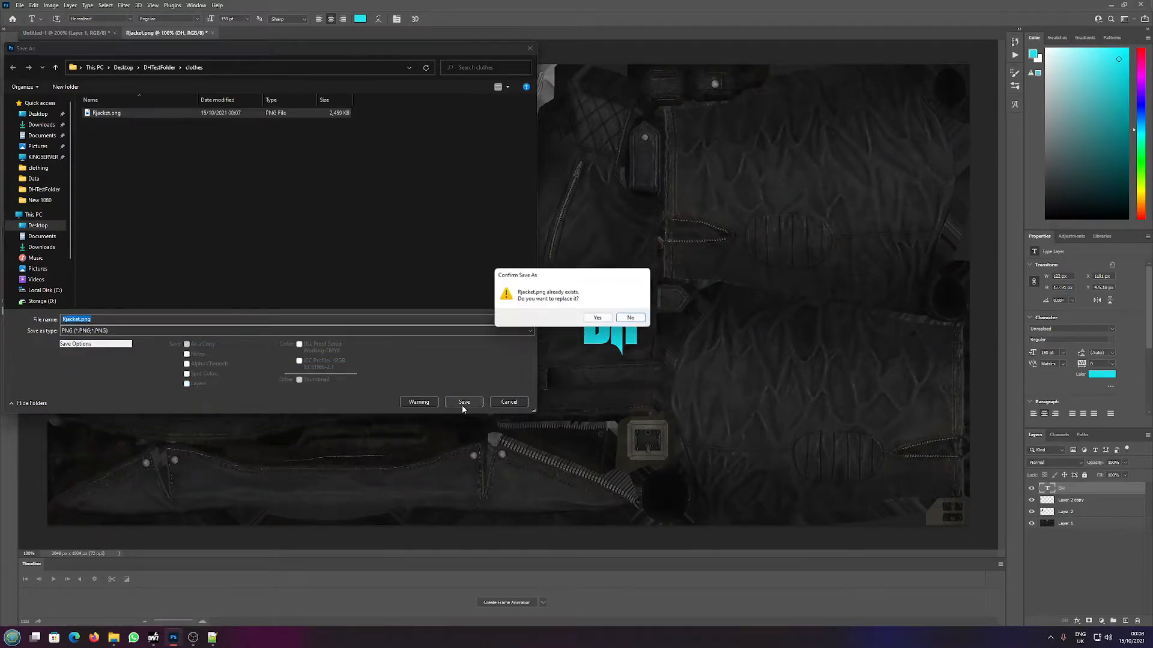
left_click(597, 318)
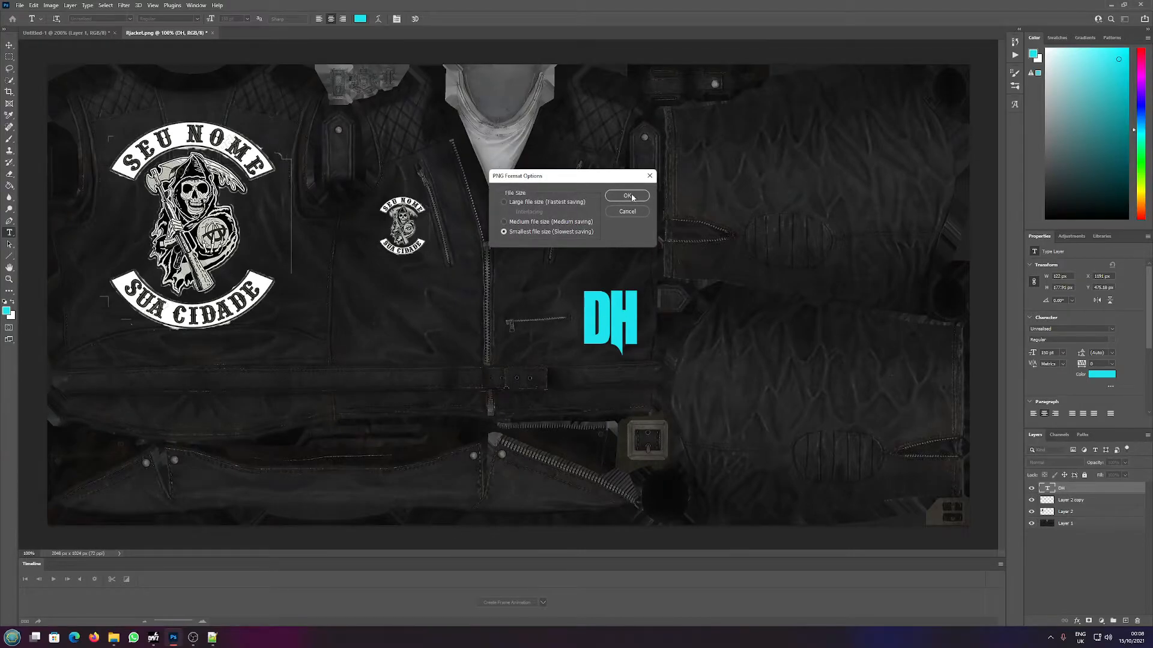
left_click(627, 196)
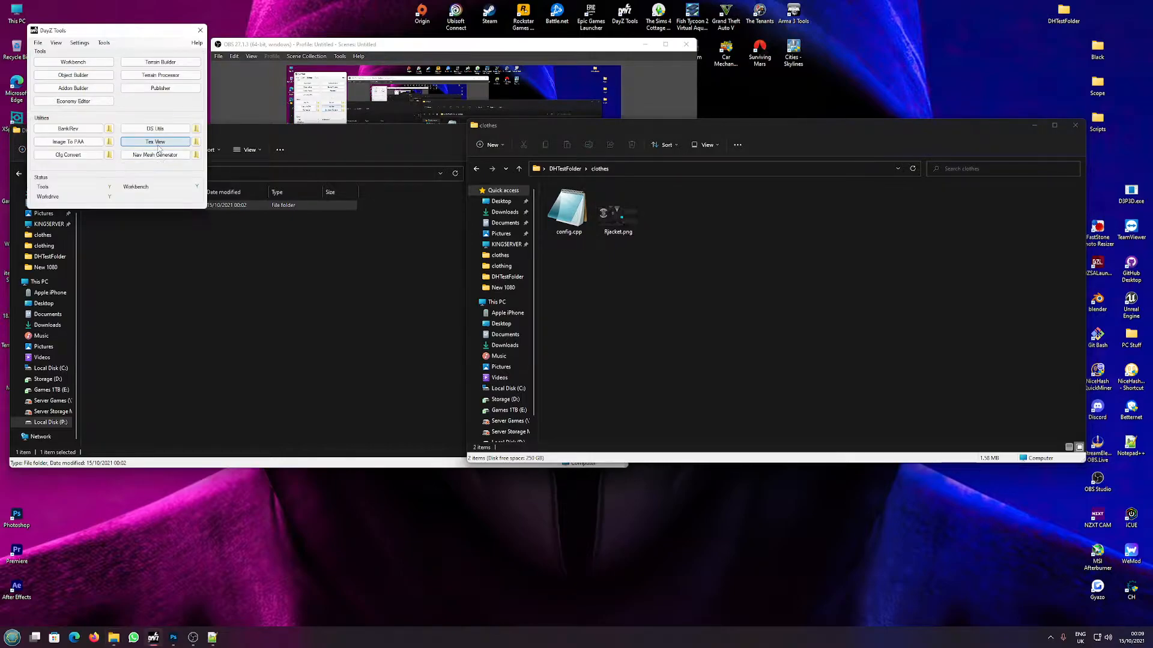
Convert Rjacket.png to Rjacket.paa in the Rjacket folder on drive P, then close TexView.
double_click(618, 209)
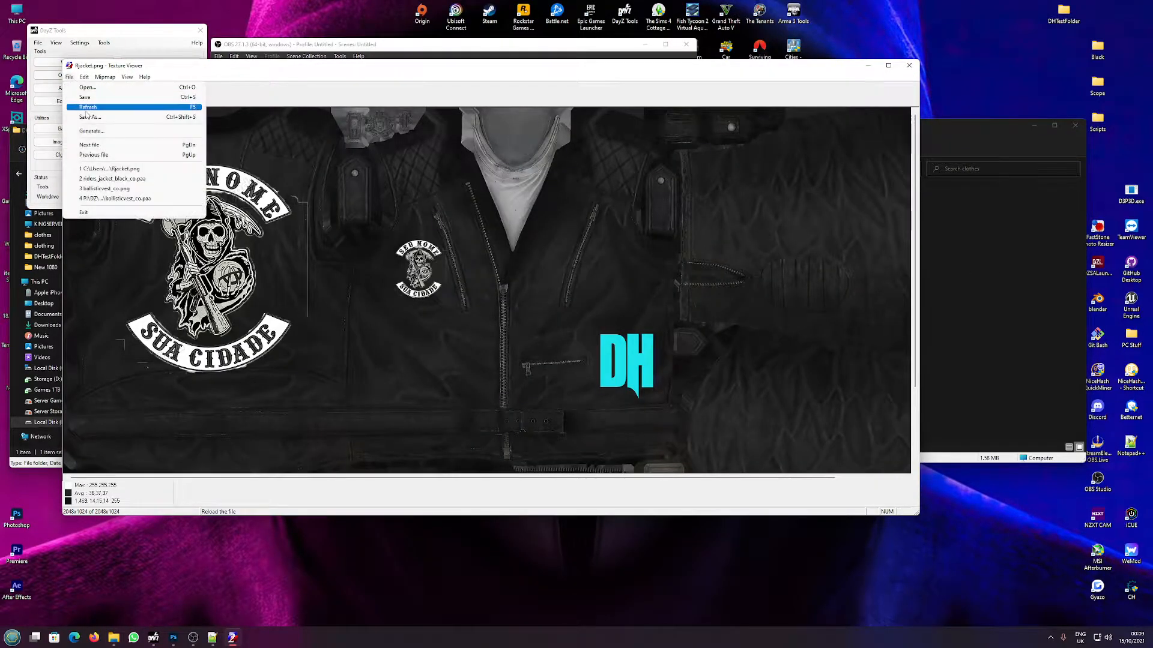
left_click(89, 117)
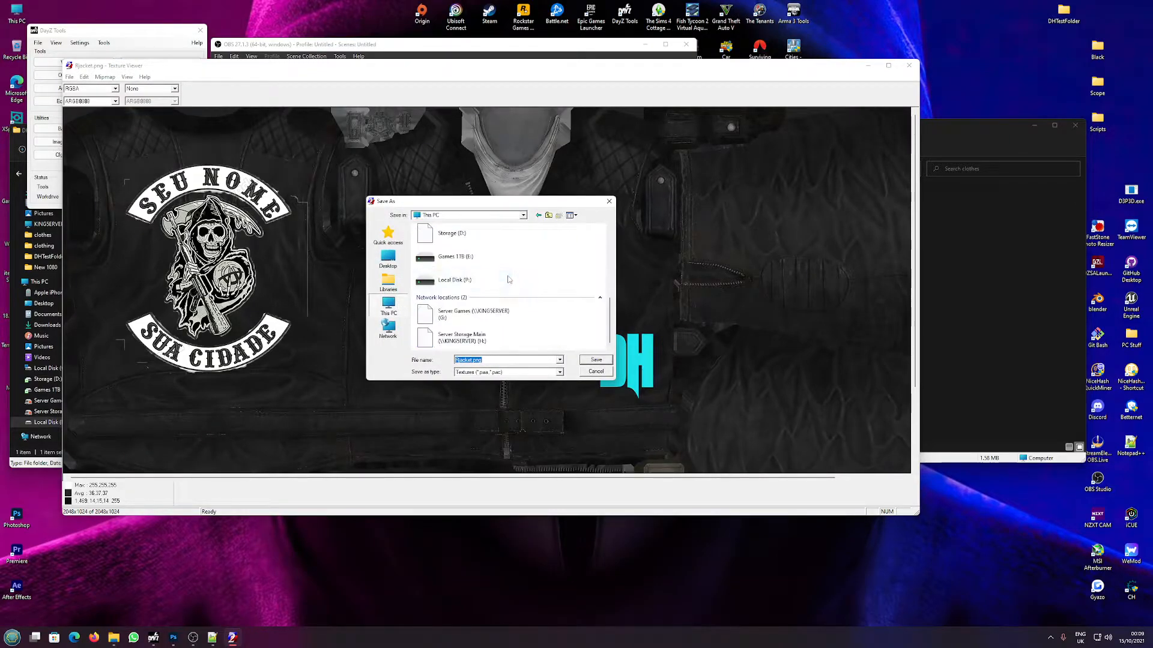
double_click(455, 280)
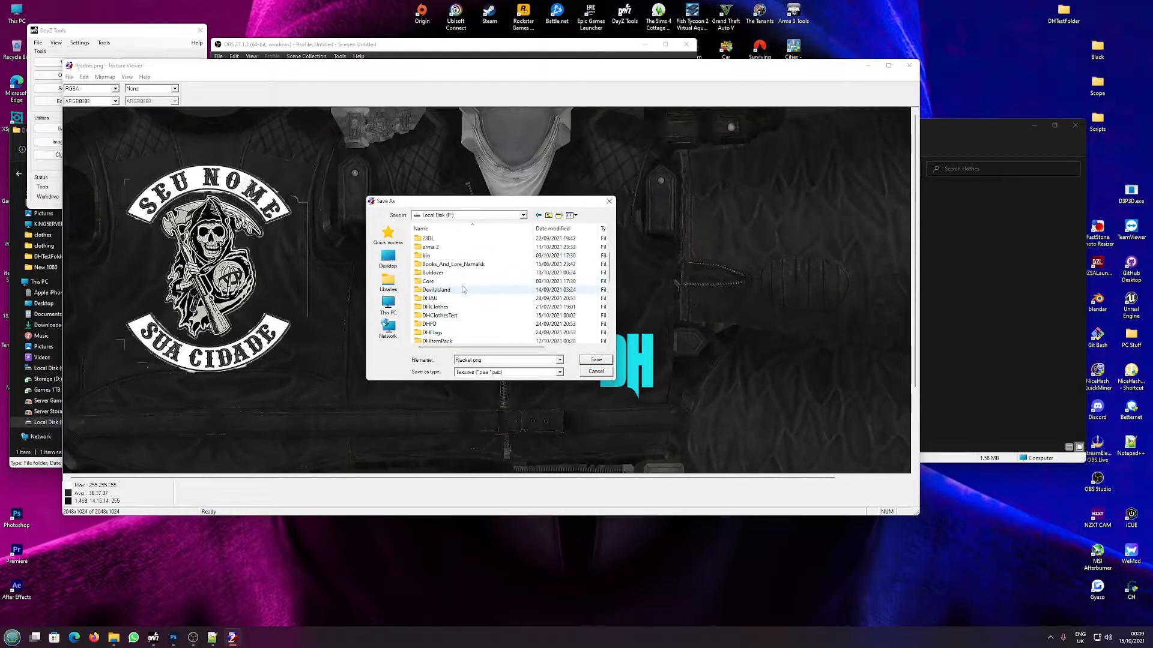
double_click(432, 289)
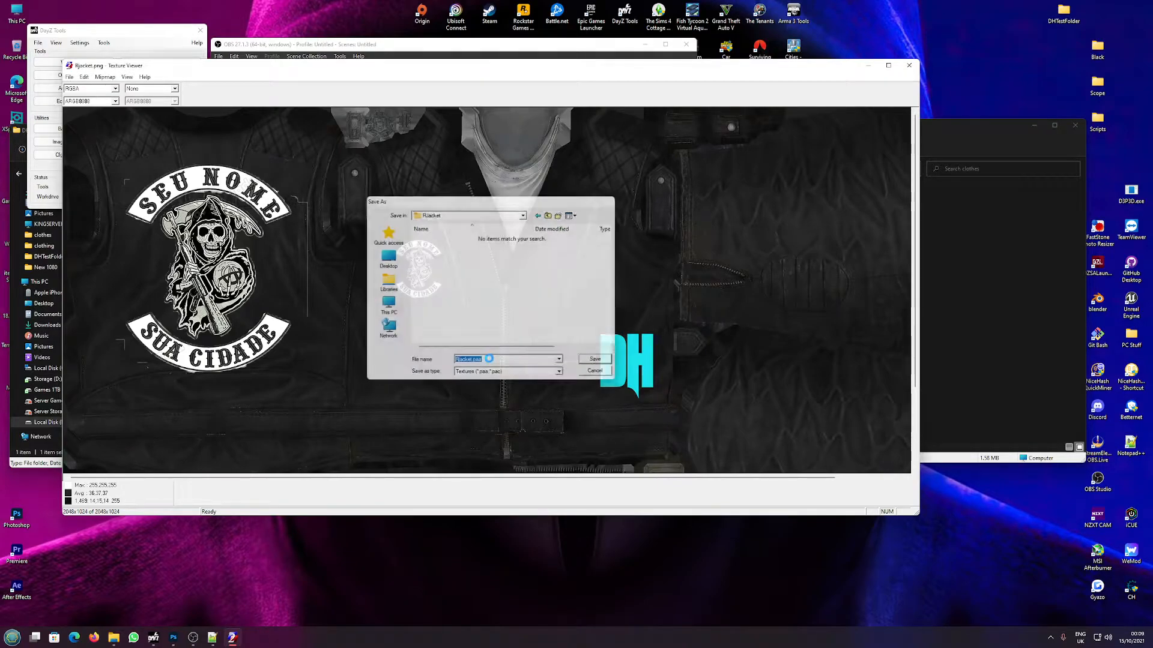
left_click(594, 359)
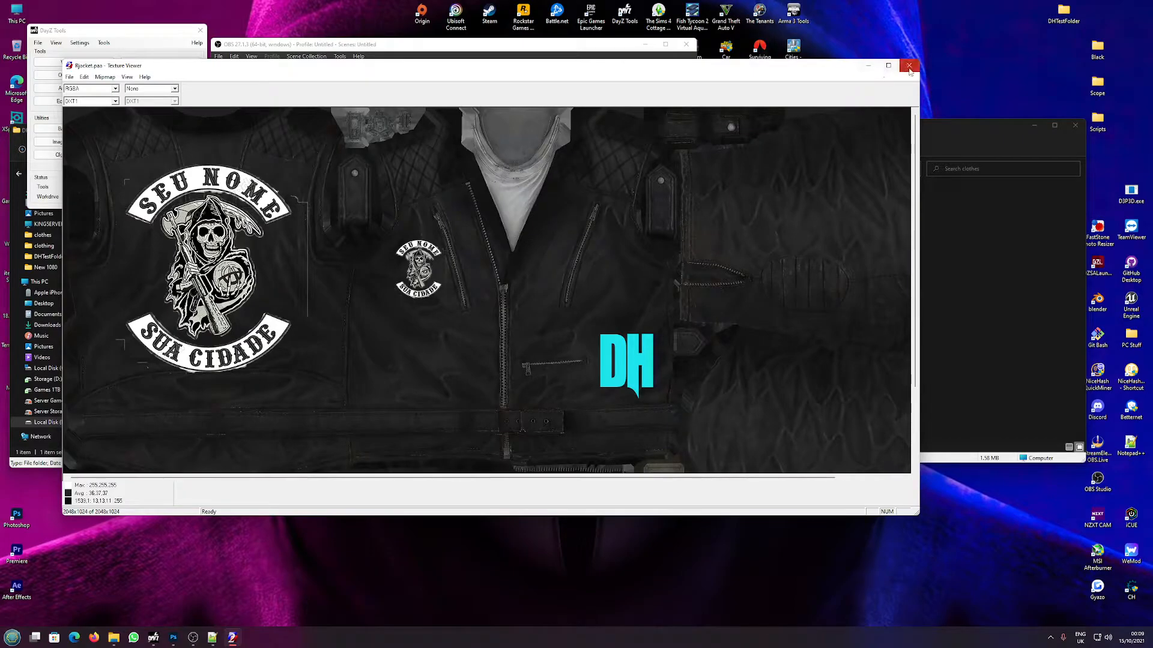
left_click(910, 66)
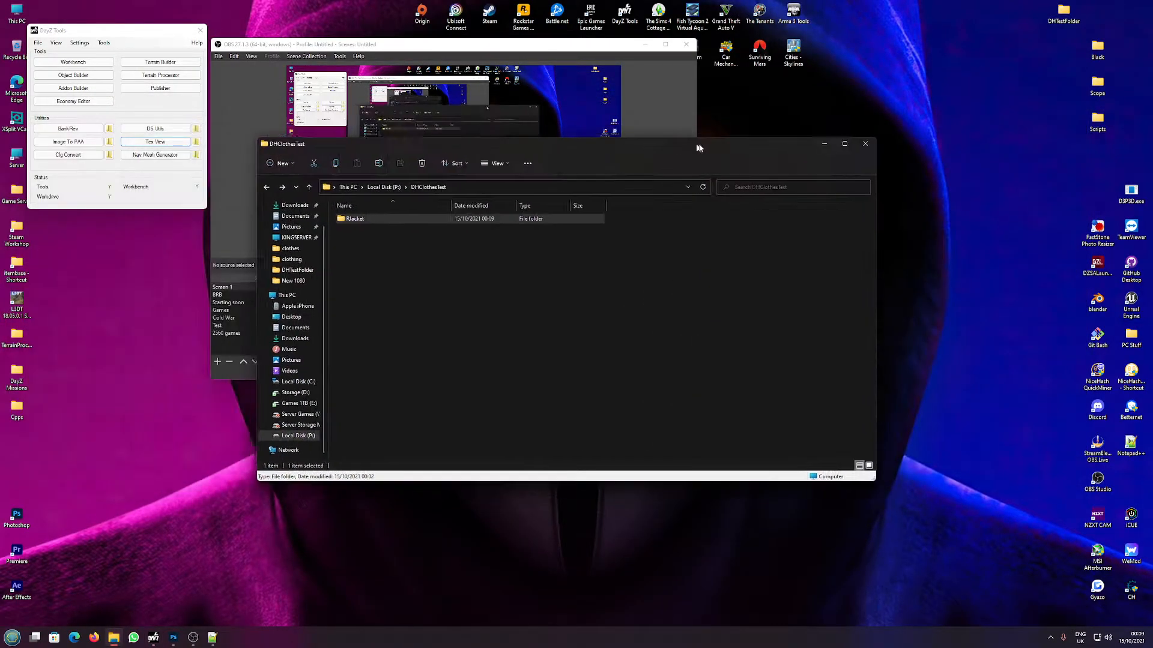
Open config.cpp from the Rjacket mod folder in Notepad++.
double_click(354, 218)
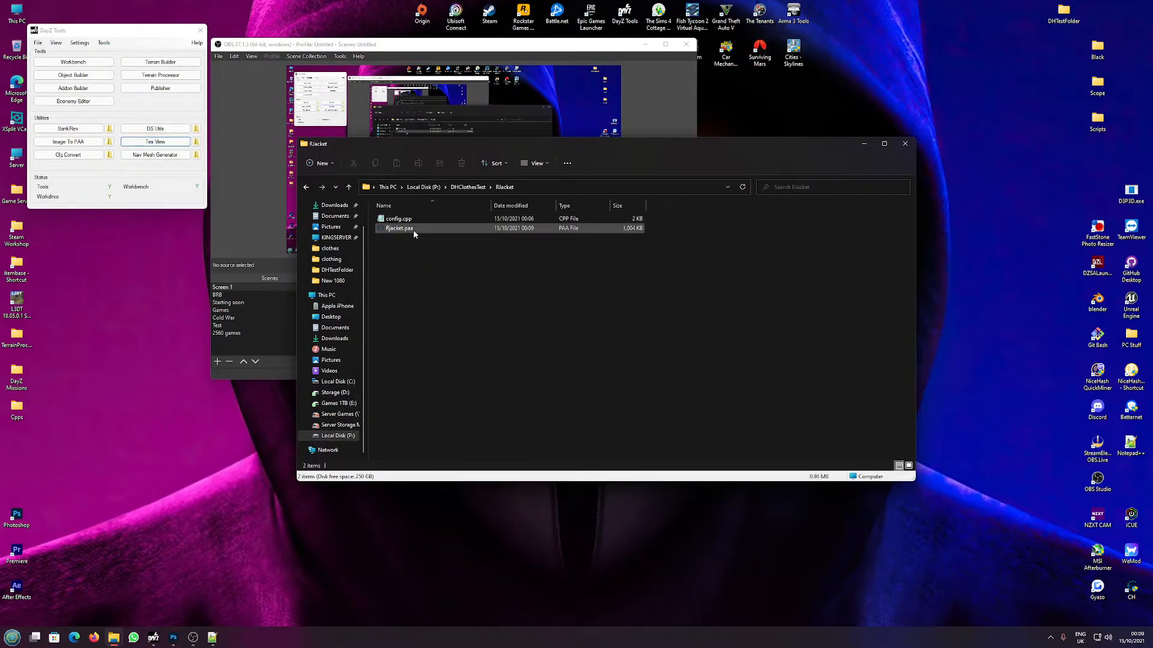
left_click(398, 220)
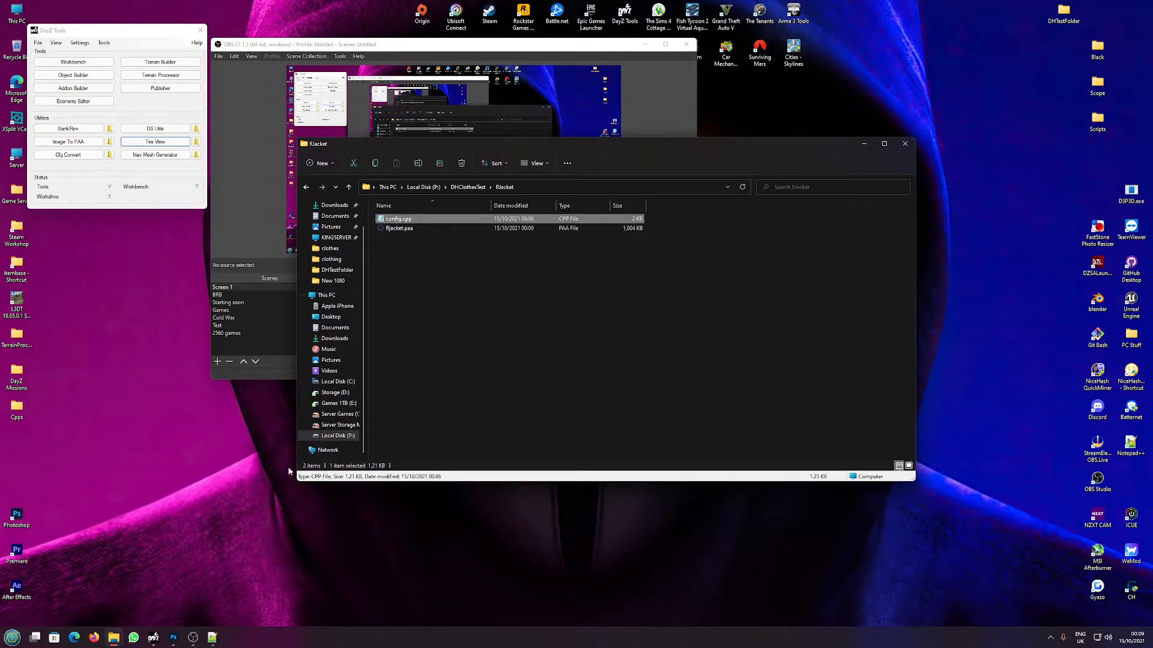
double_click(399, 219)
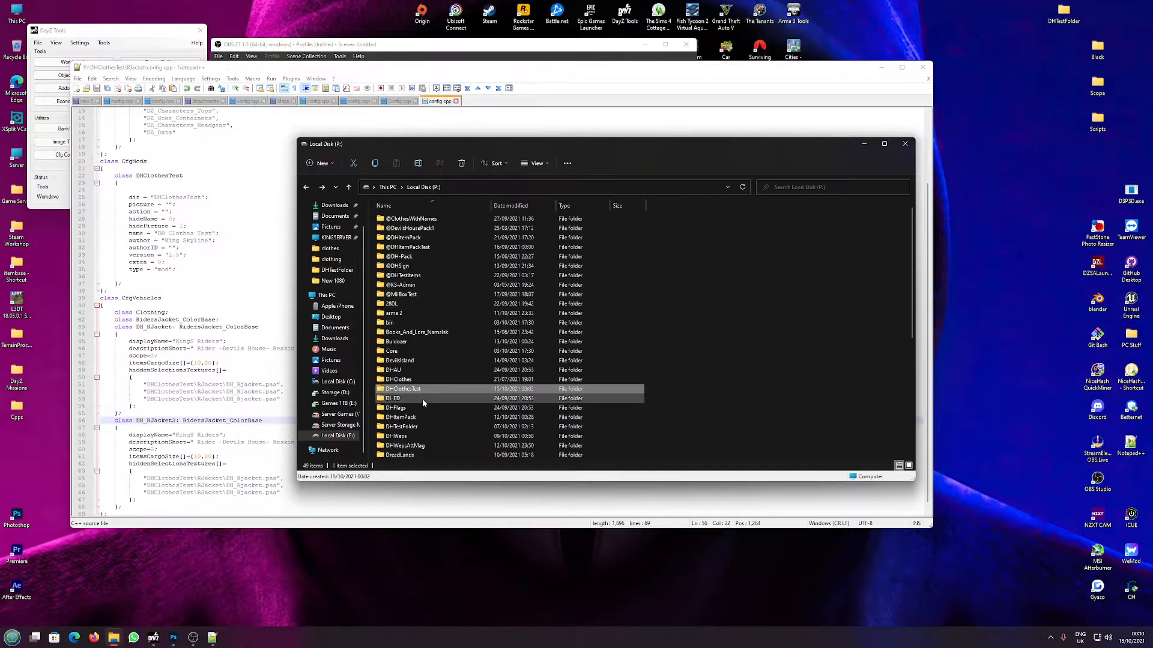
Browse DZ > characters > belts and open the vanilla belt config.cpp.
scroll("down", 3)
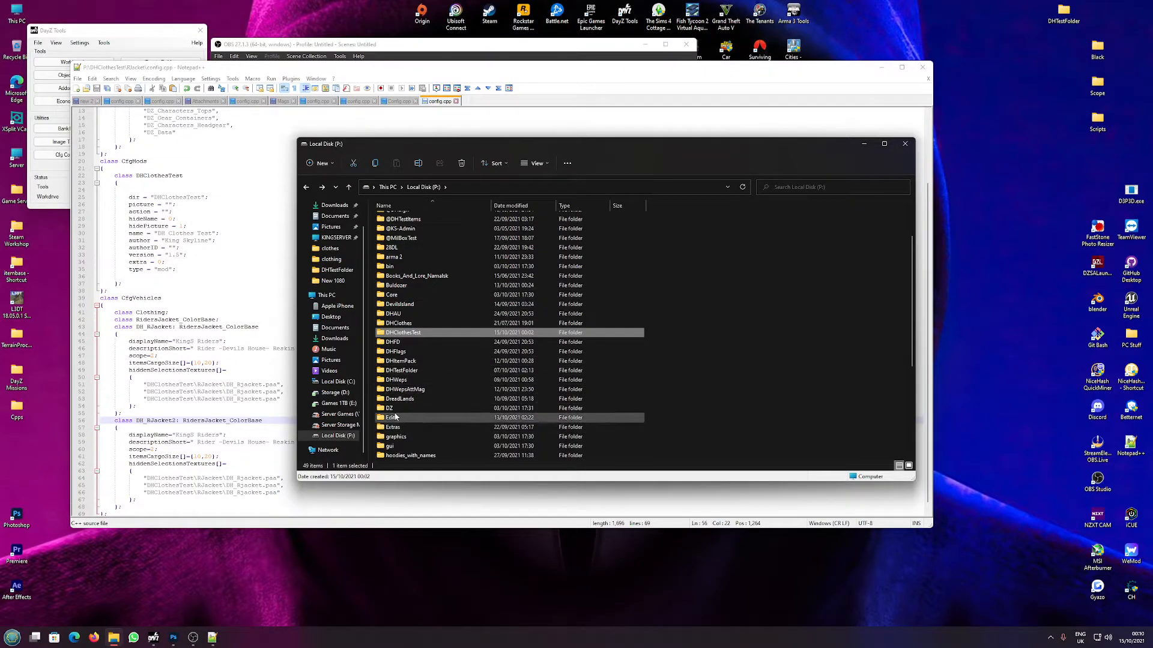
double_click(389, 408)
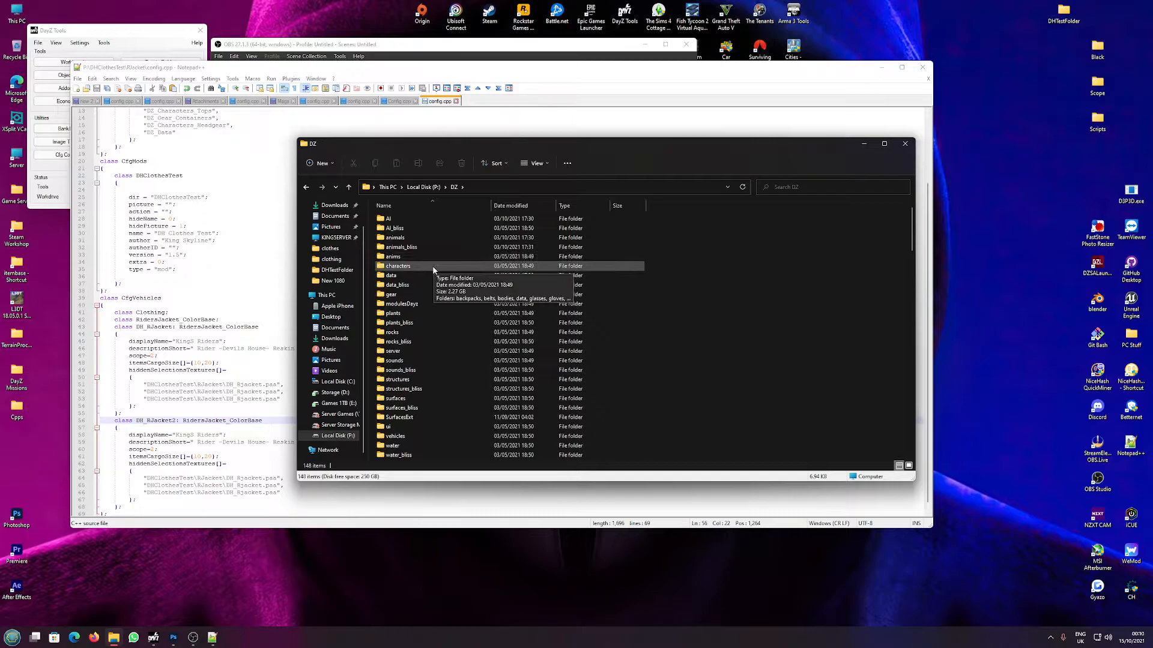
double_click(398, 265)
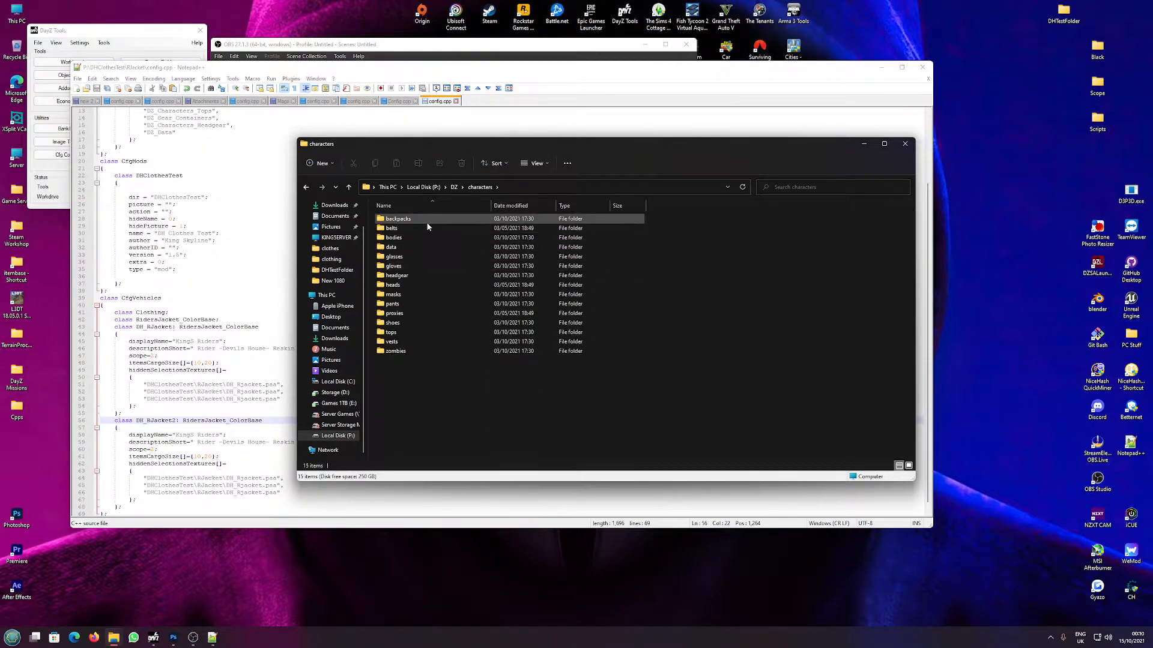
left_click(392, 246)
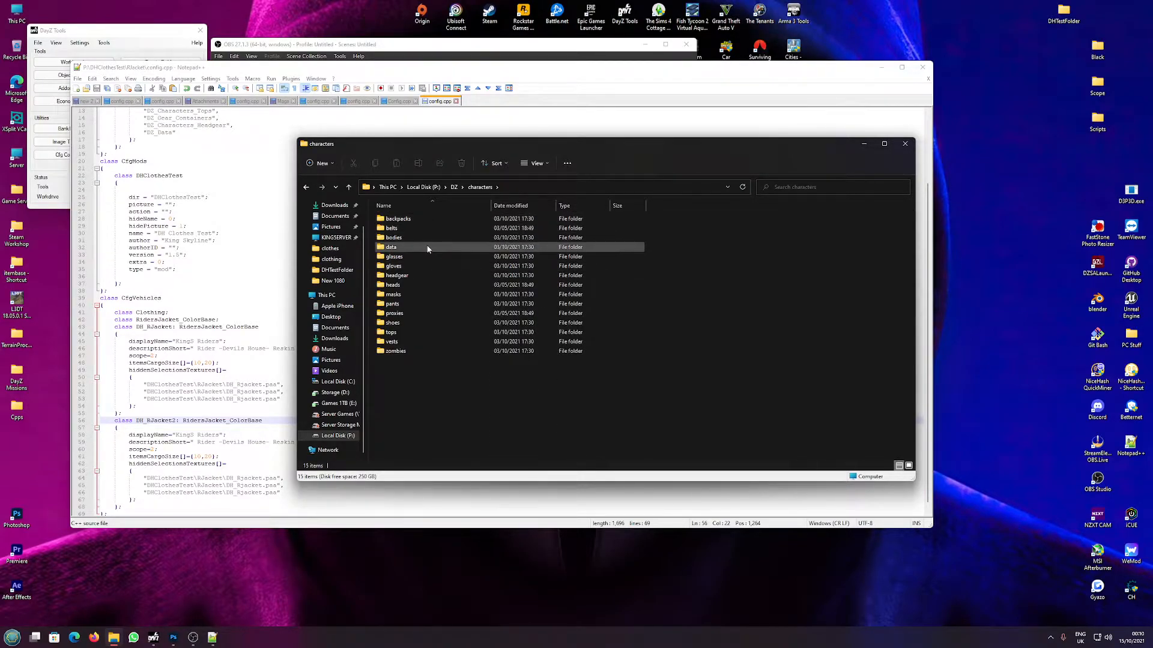
double_click(393, 228)
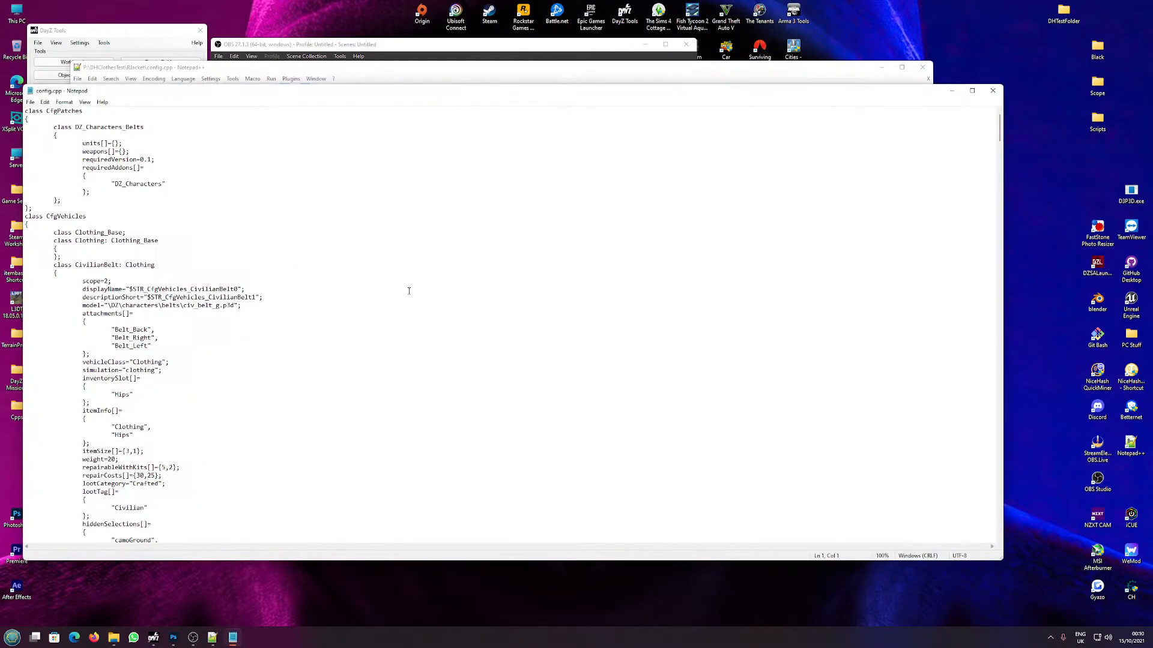
Copy the Belt_Back, Belt_Right, Belt_Left attachments block into the DH_RJacket2 class.
scroll("down", 3)
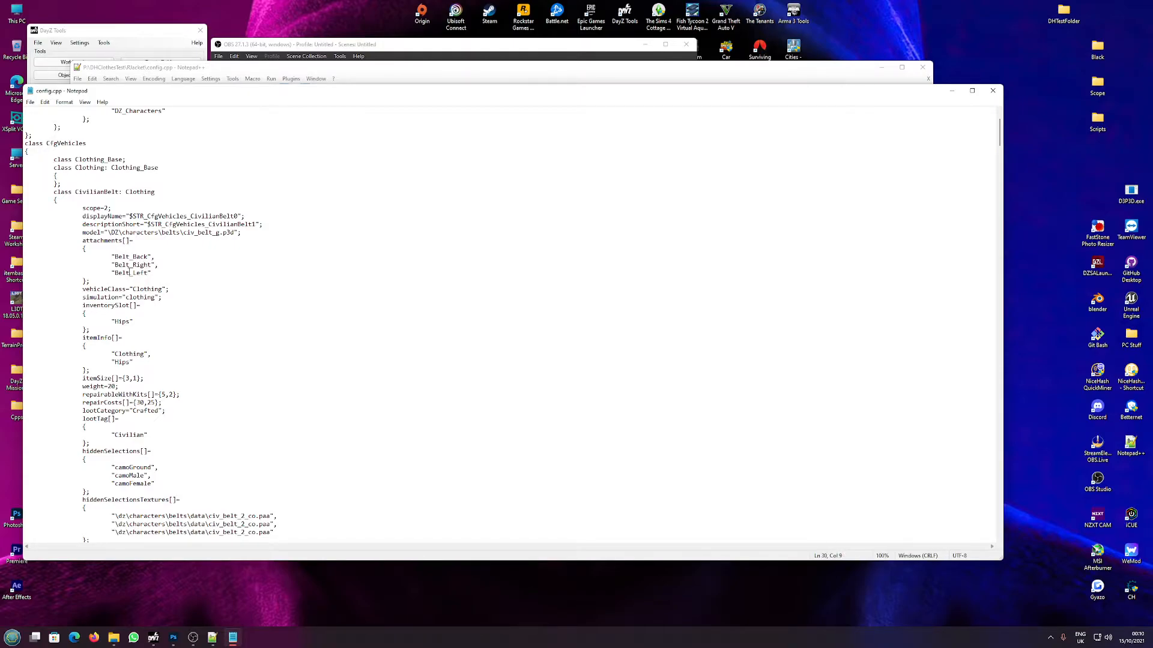
scroll("down", 3)
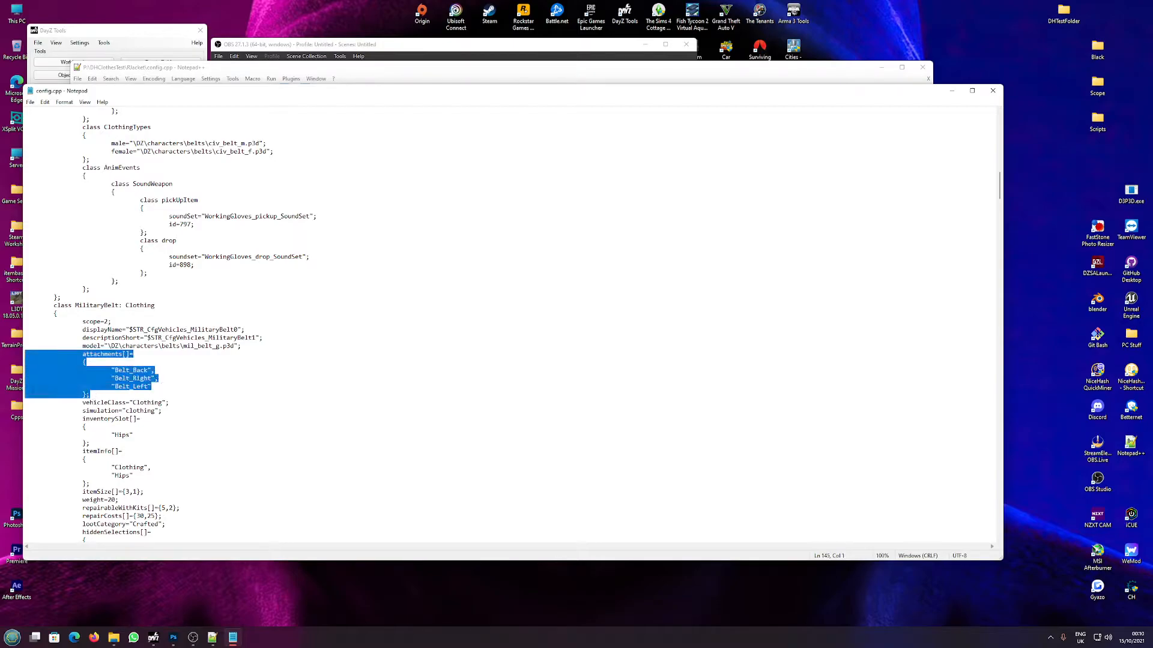
right_click(131, 386)
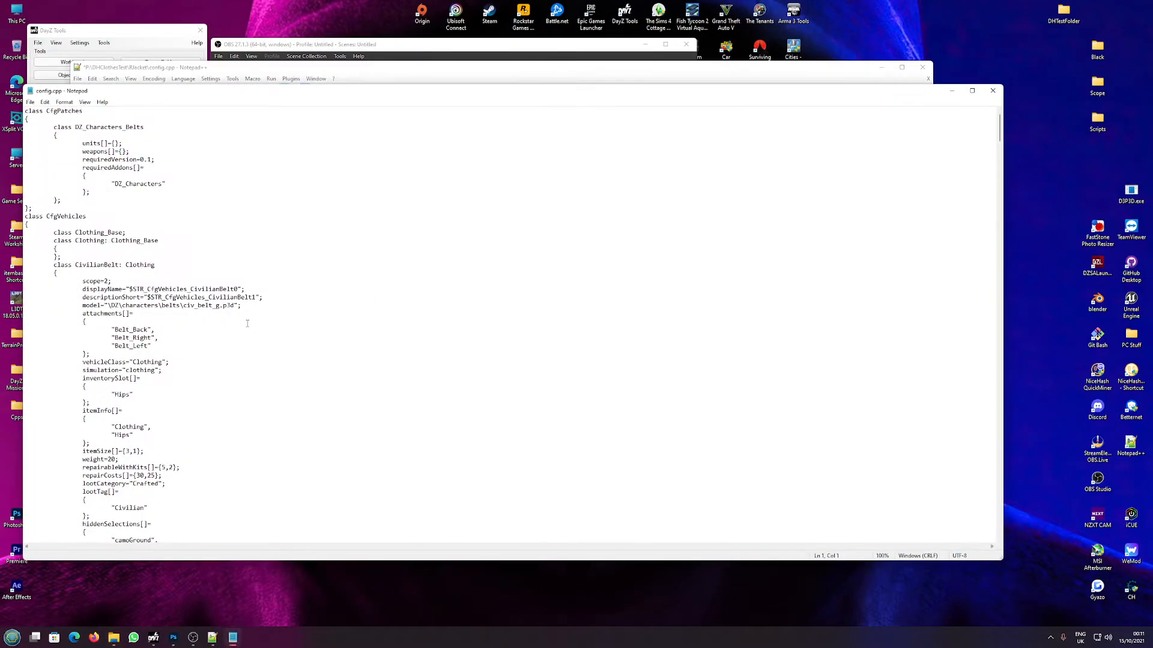
scroll("down", 3)
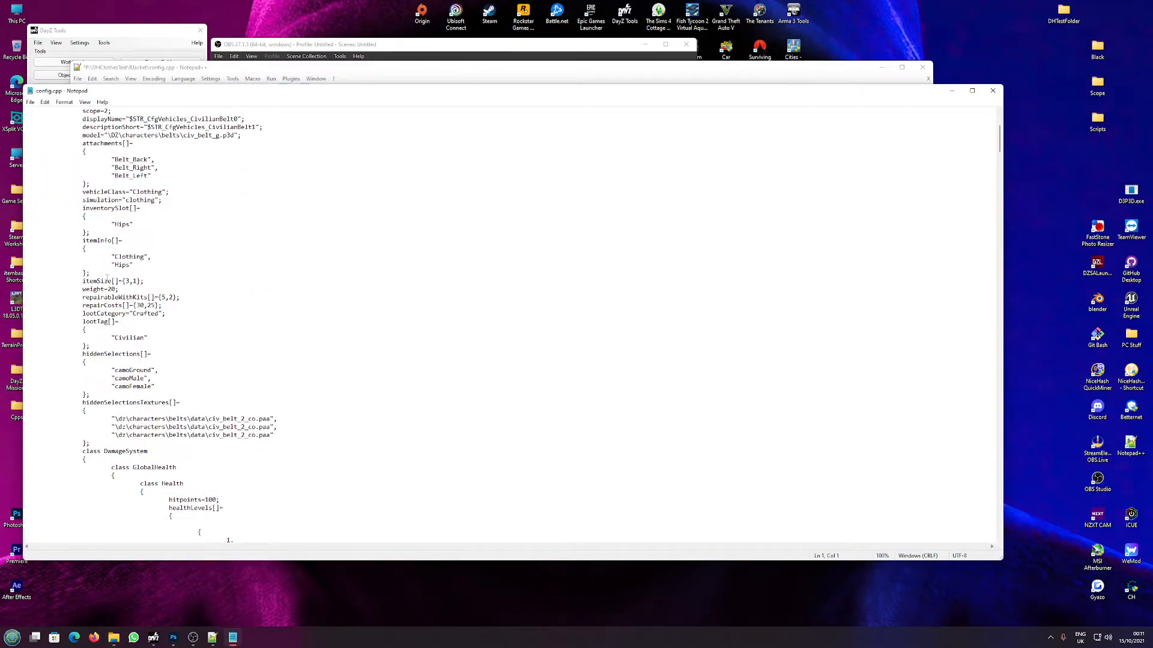
triple_click(111, 281)
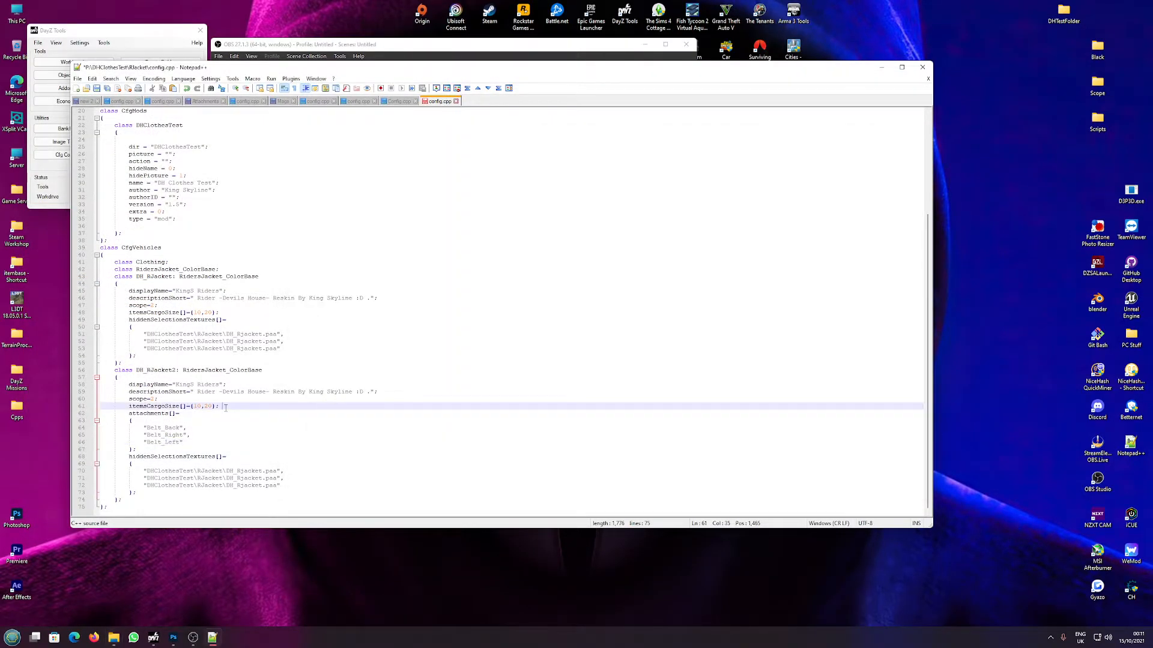
Add itemSize[]={1,1}; to DH_RJacket2 and set itemsCargoSize to 10.
type("itemSize[]={1,1};")
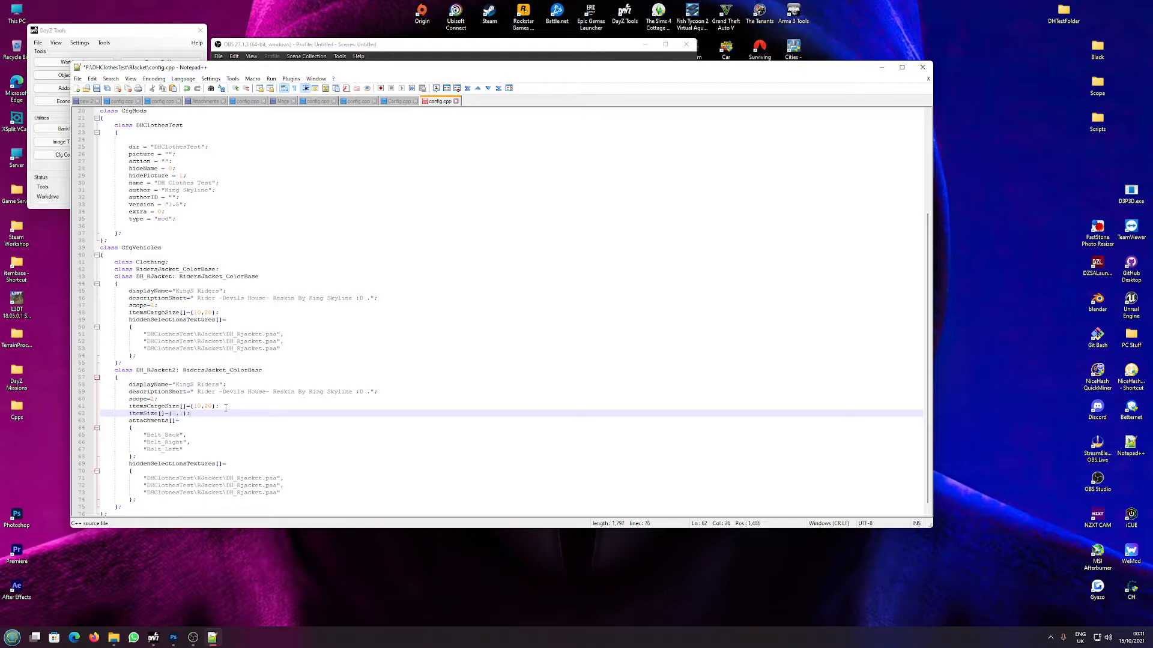
mouse_move(177, 425)
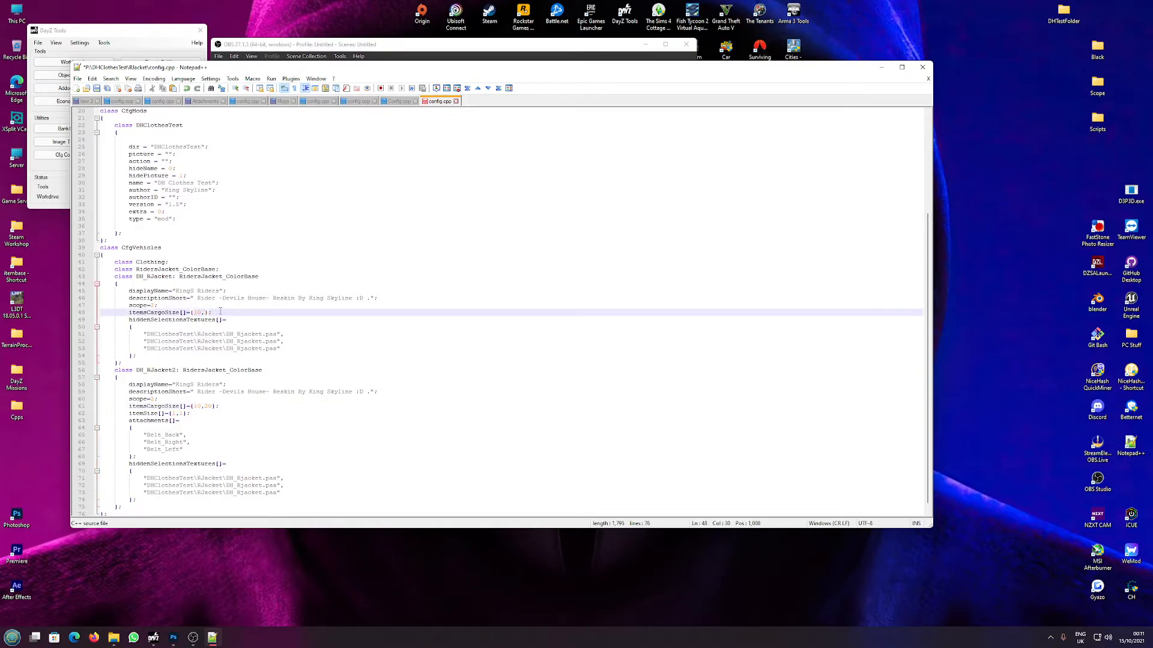
type("10")
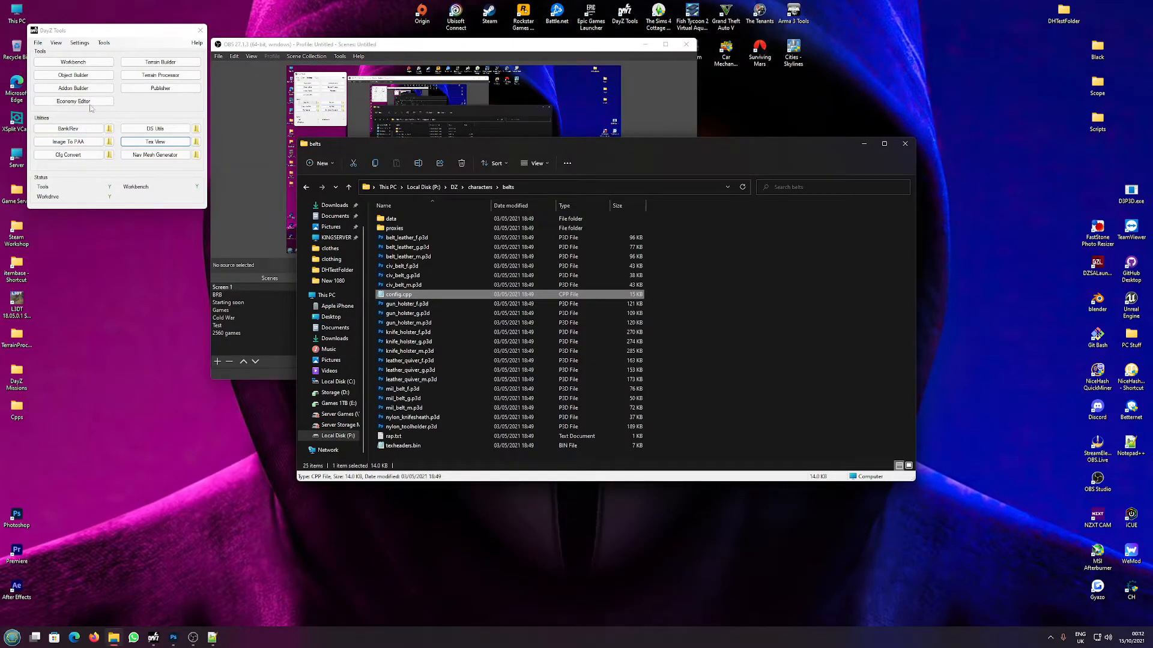
Launch Addon Builder and set P:\DHClothesTest as the addon source folder.
left_click(73, 88)
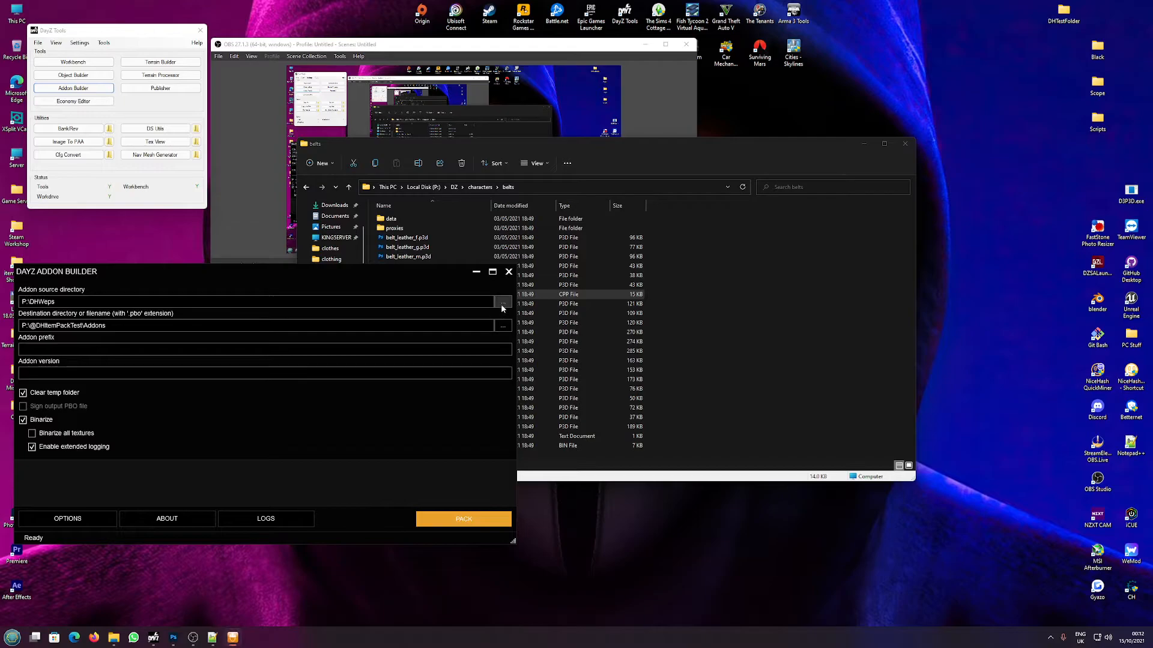
left_click(502, 301)
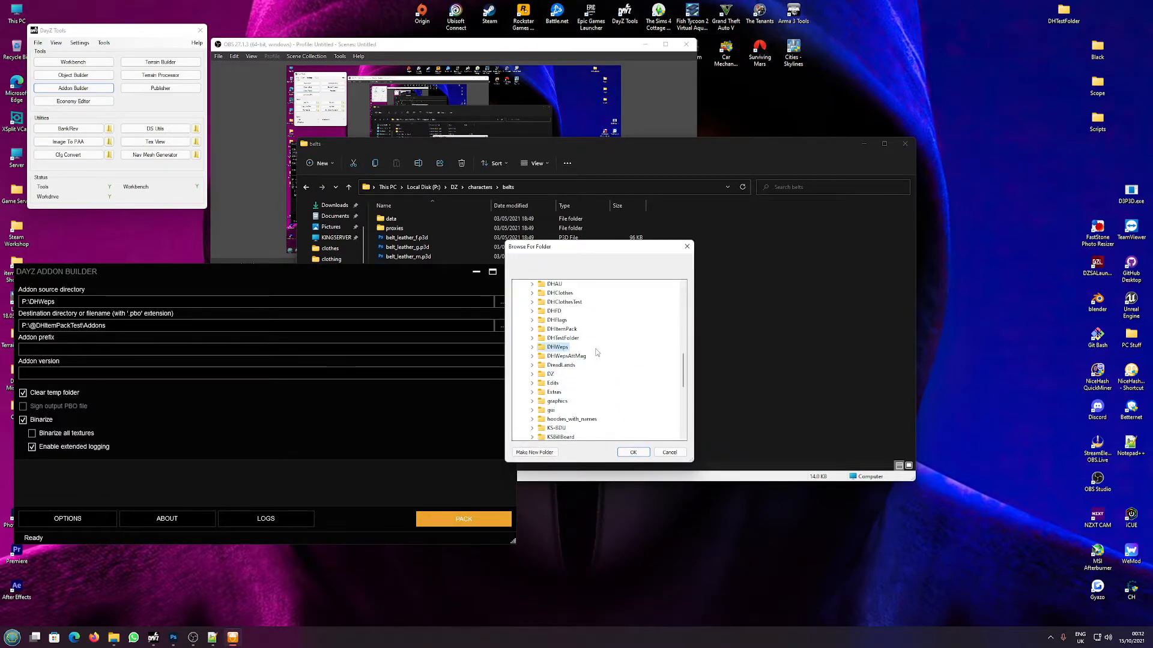
left_click(563, 338)
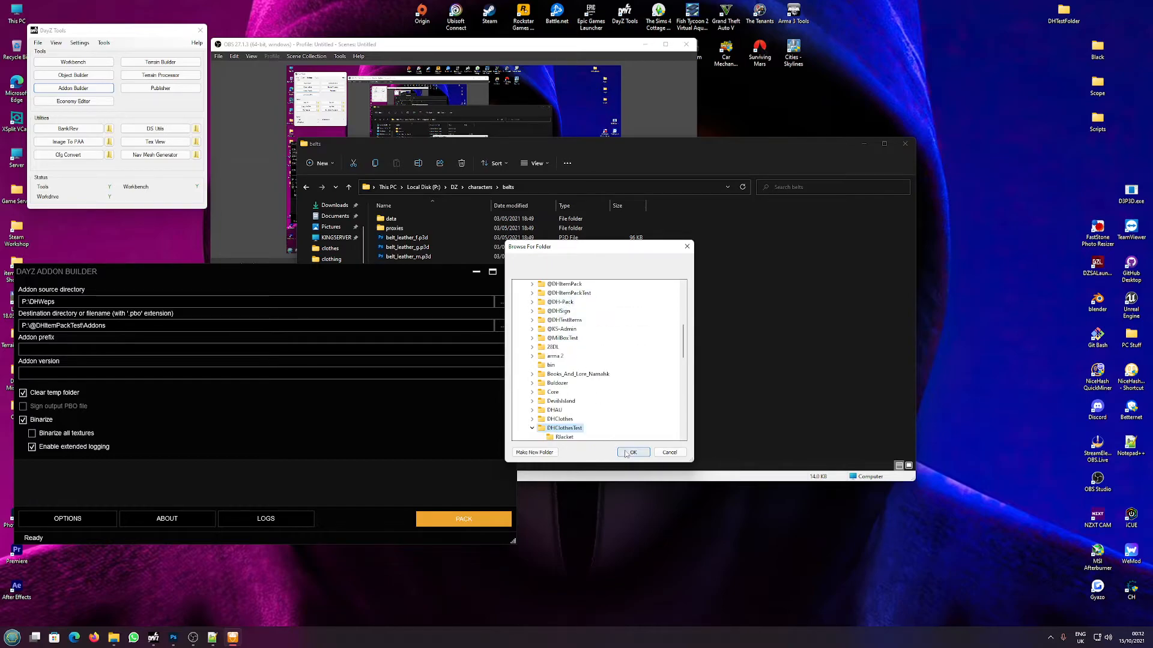
left_click(631, 452)
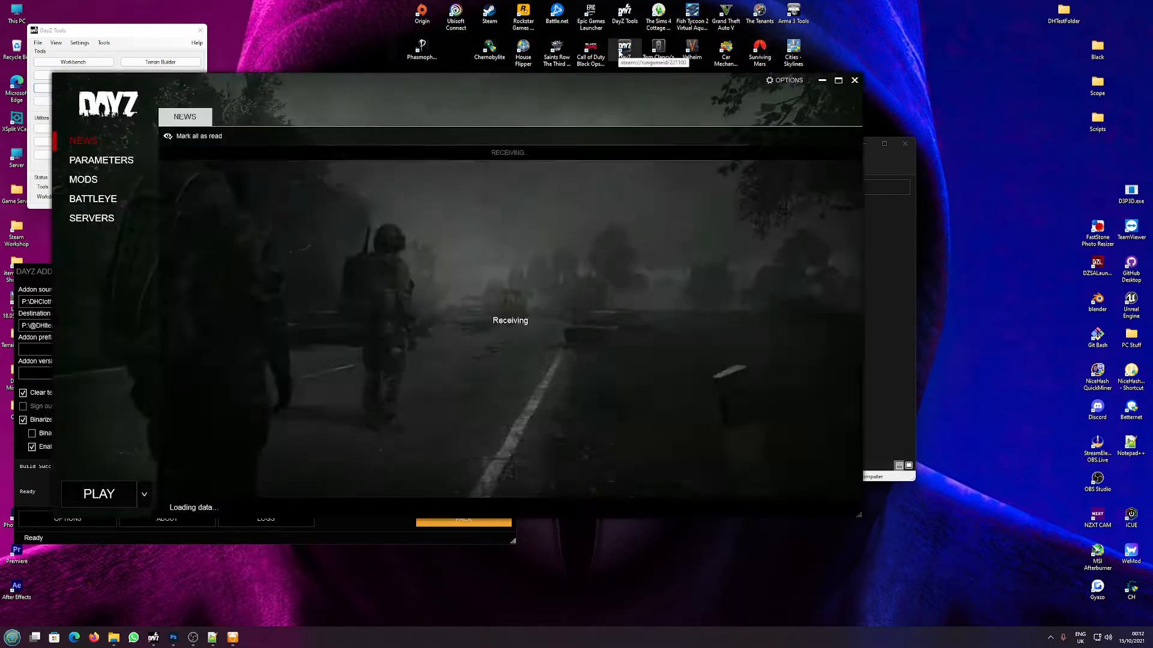
Confirm DHItemPackTest is among the loaded mods and launch DayZ.
left_click(92, 217)
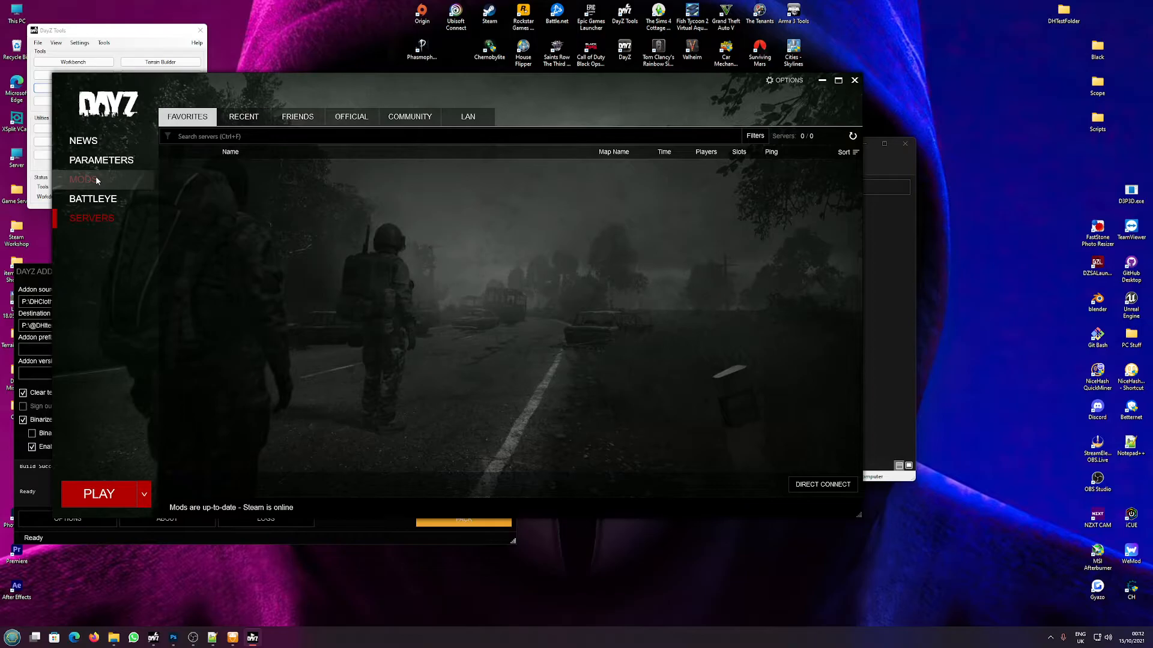
left_click(82, 180)
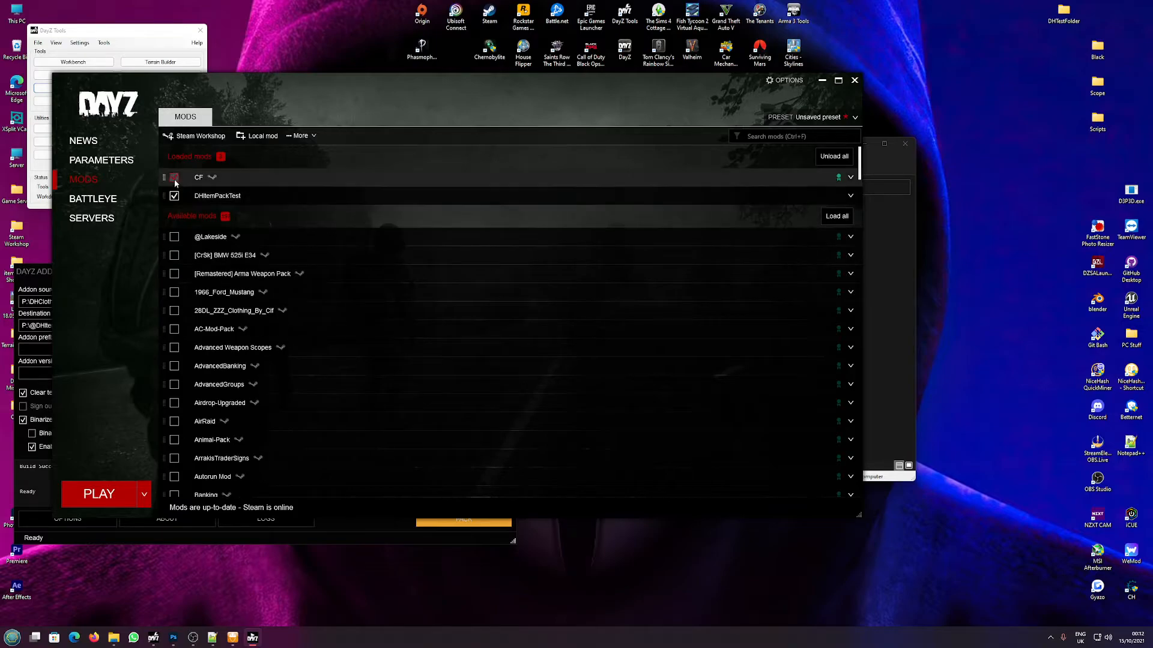
left_click(98, 494)
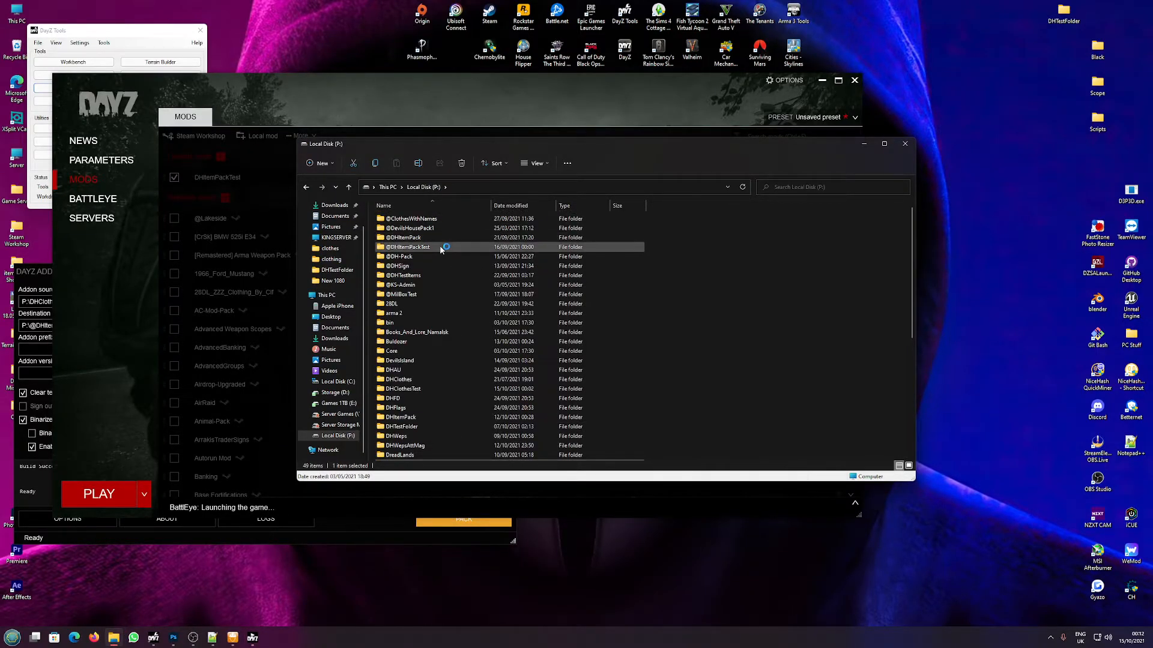
double_click(409, 247)
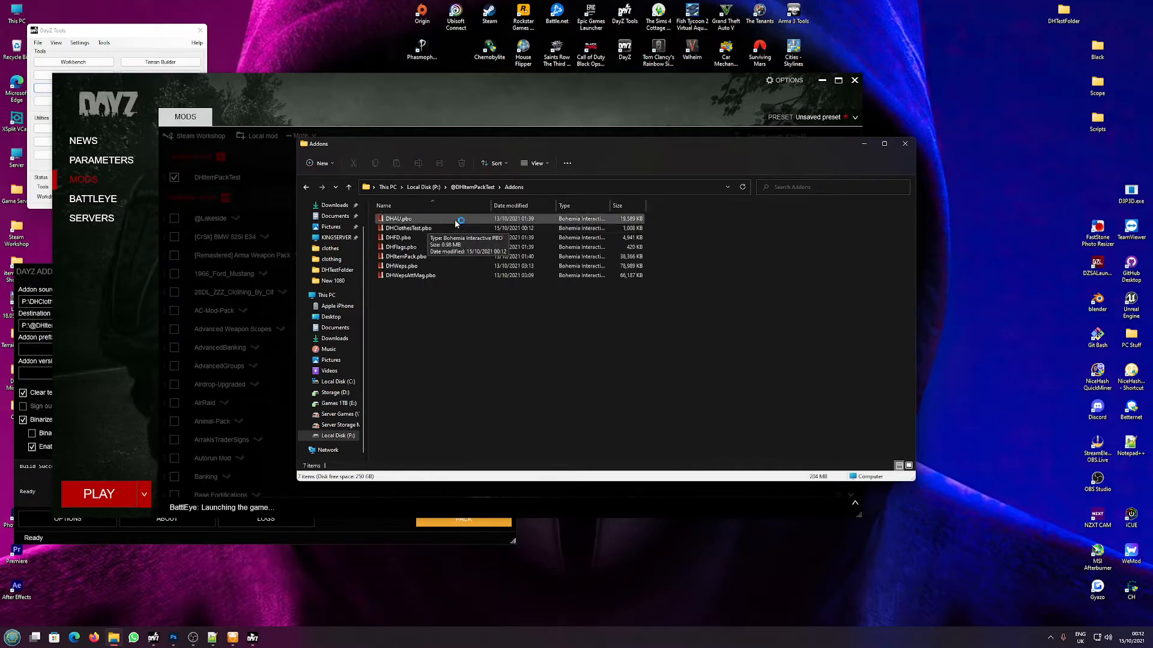
left_click(409, 229)
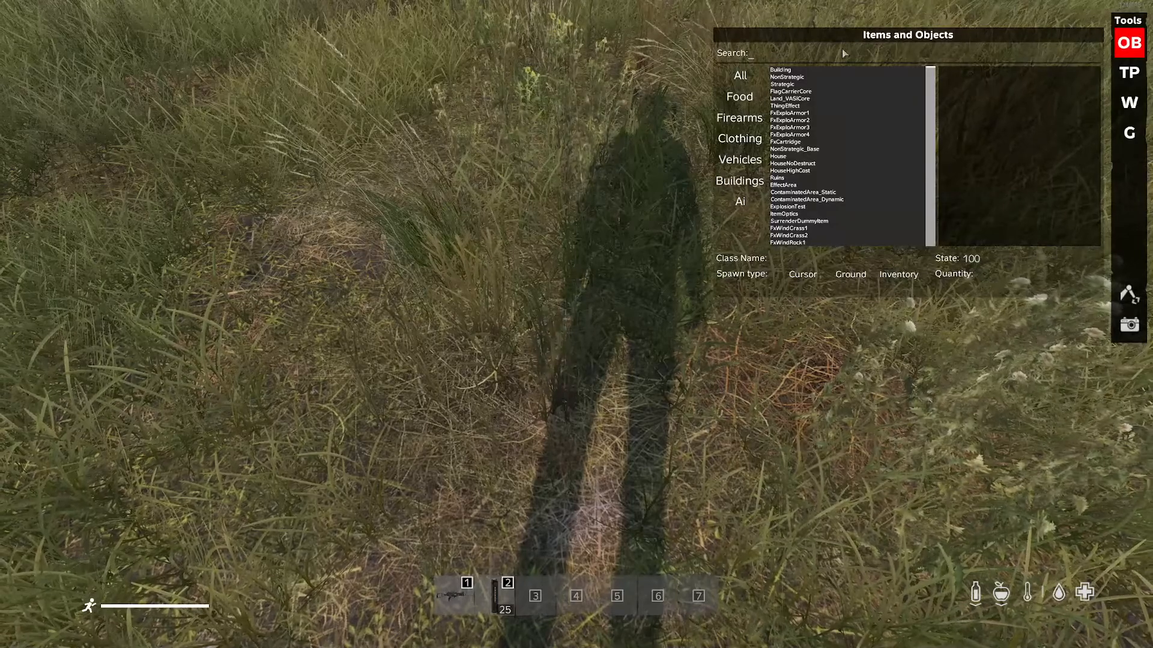
Search the spawner for 'DH' and spawn DH_RJacket, the white riders jacket.
type("DH_R")
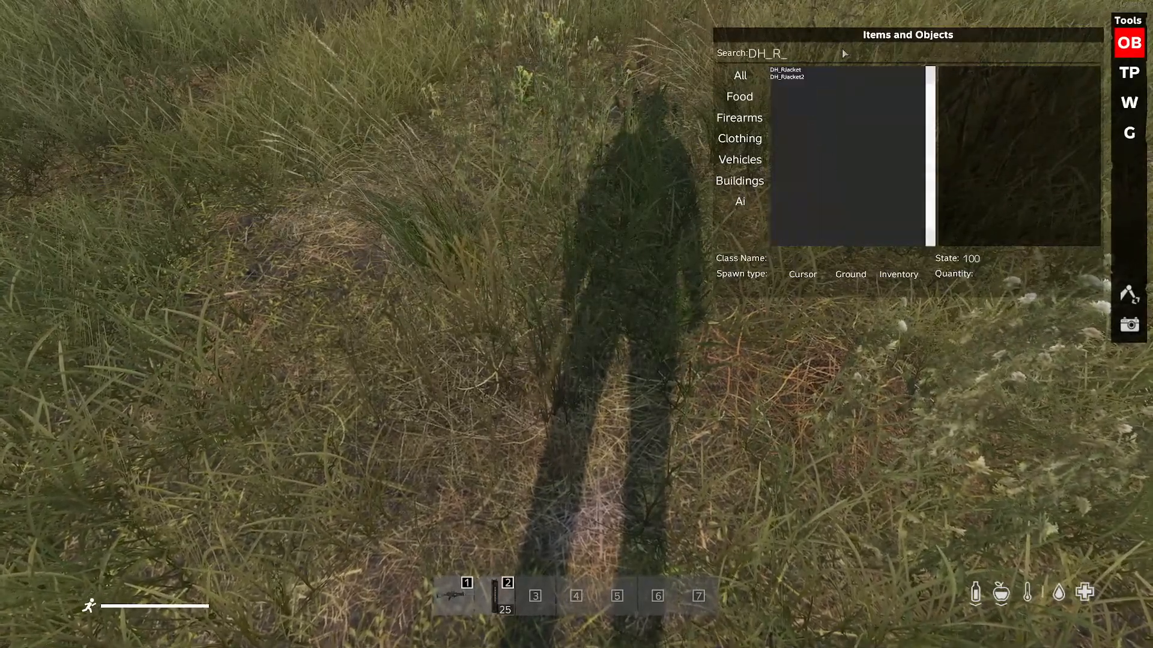
left_click(786, 69)
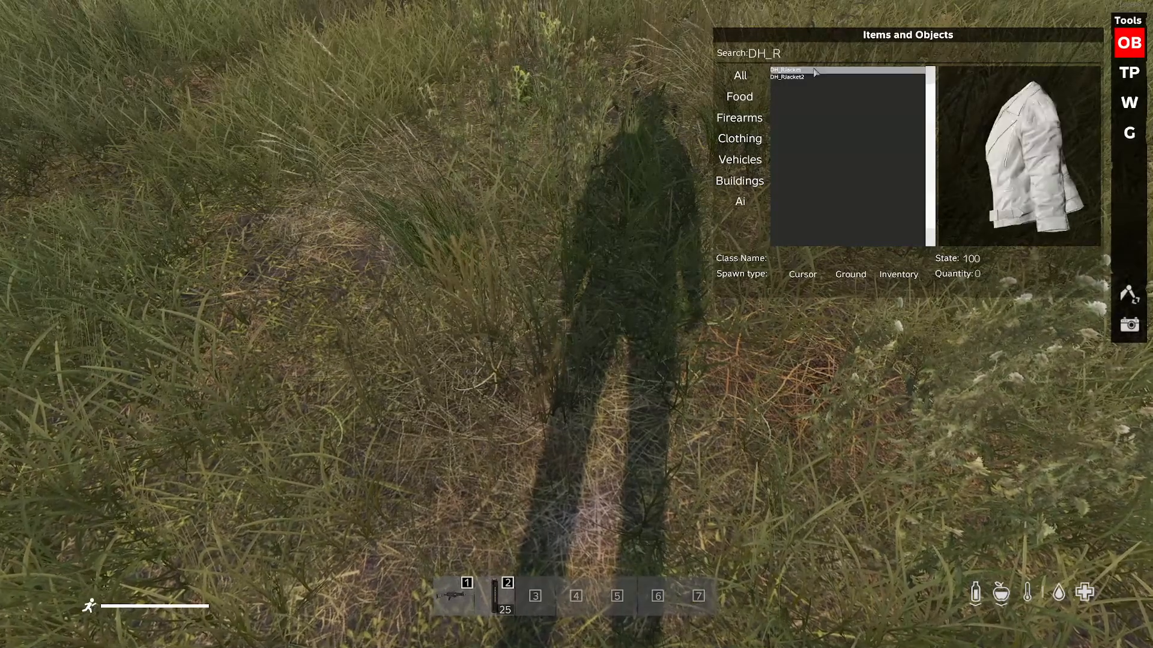
left_click(787, 77)
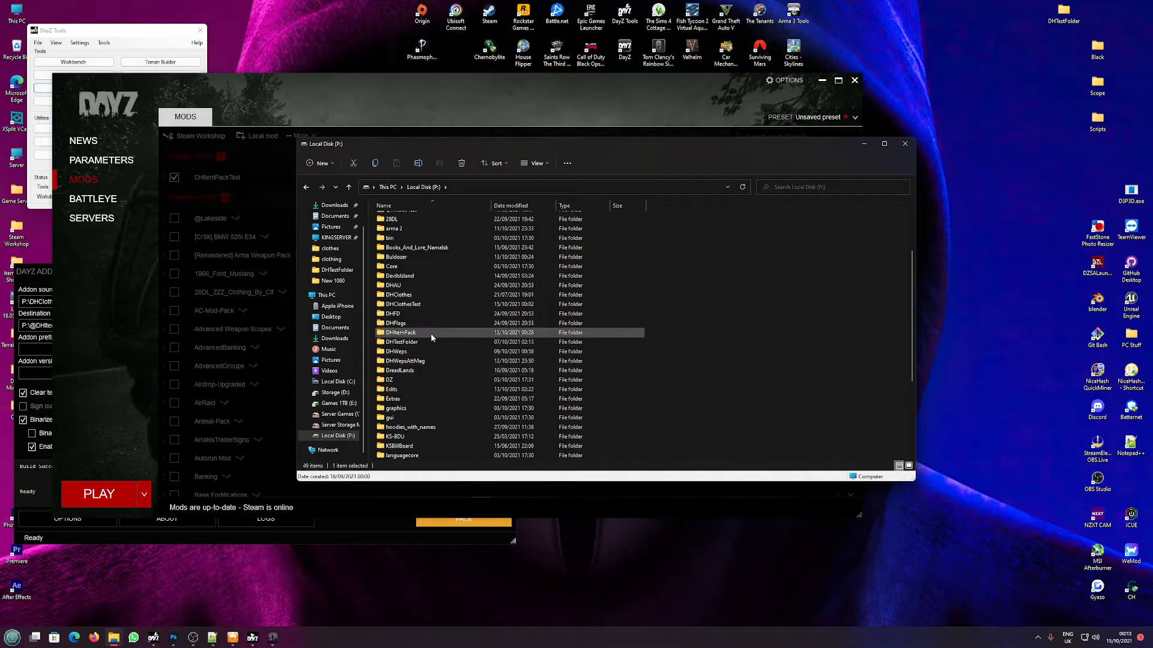
Open P:\DHClothesTest\RJacket\config.cpp in Notepad.
double_click(402, 304)
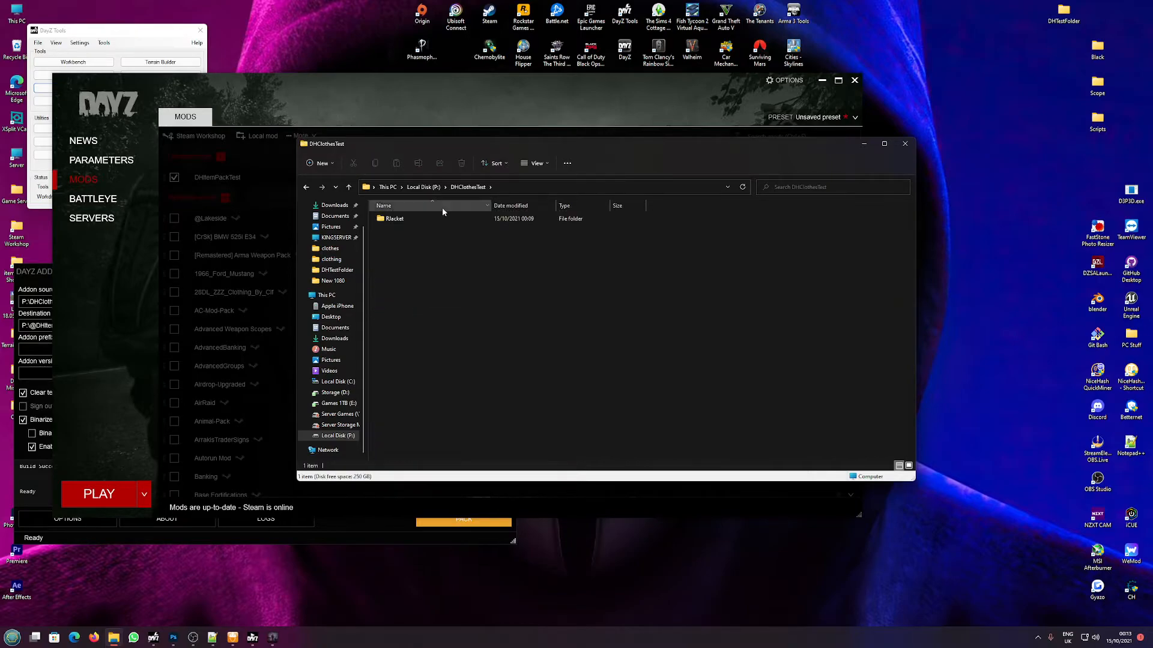
double_click(395, 219)
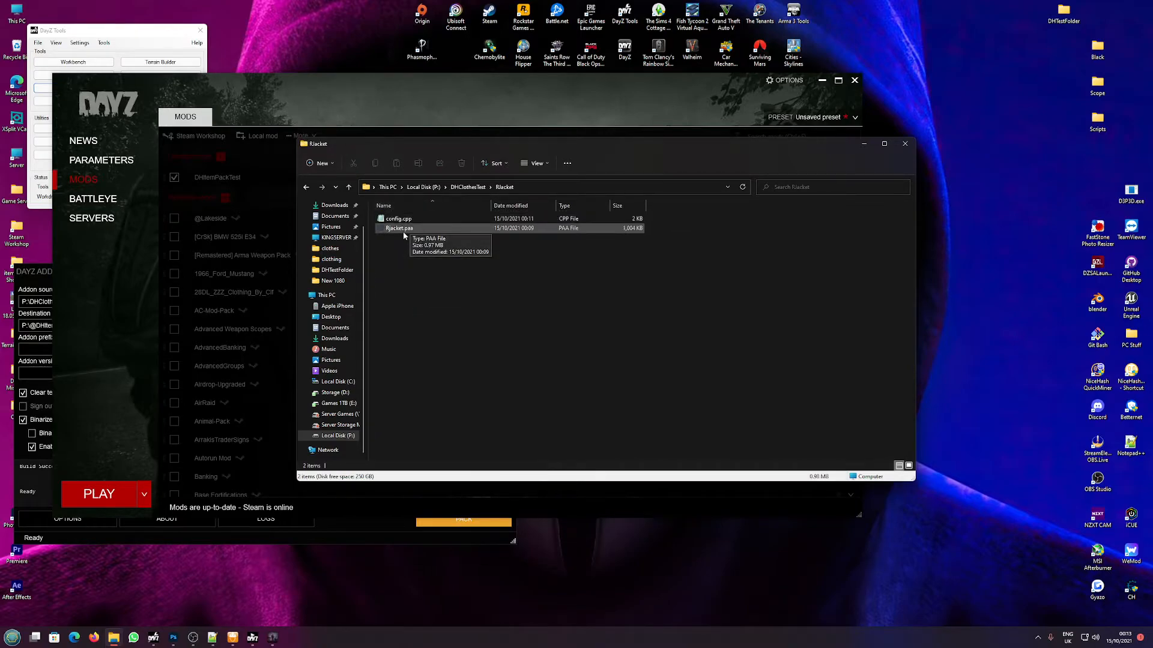
double_click(399, 219)
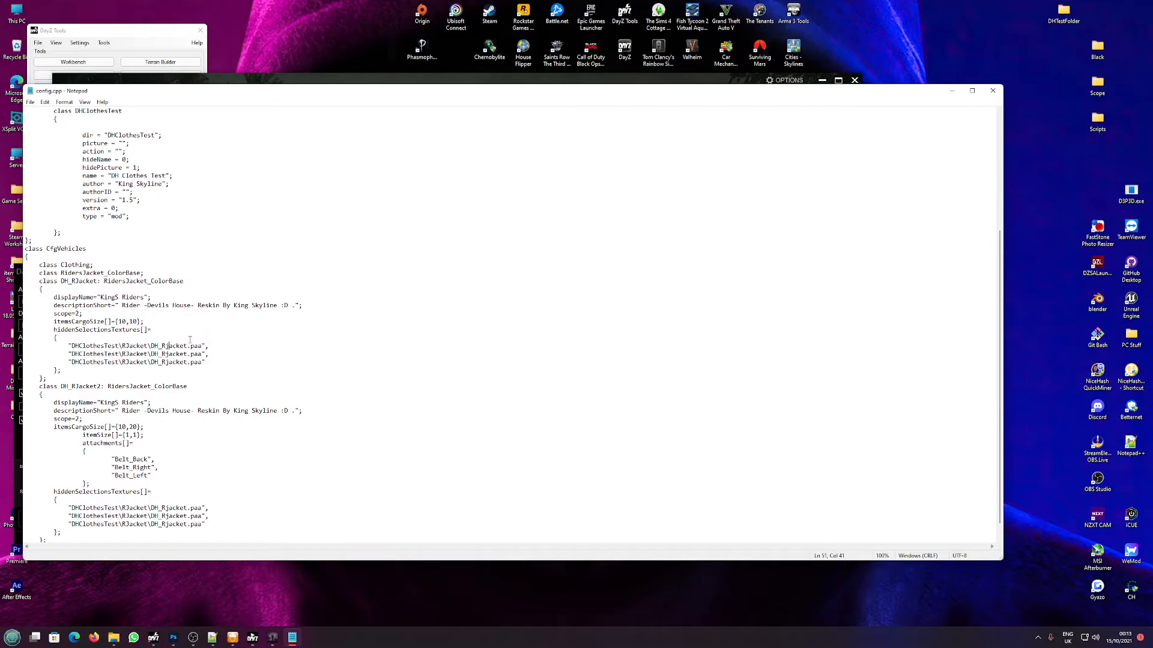
Copy the texture name DH_RJacket from the hiddenSelectionsTextures path.
double_click(168, 346)
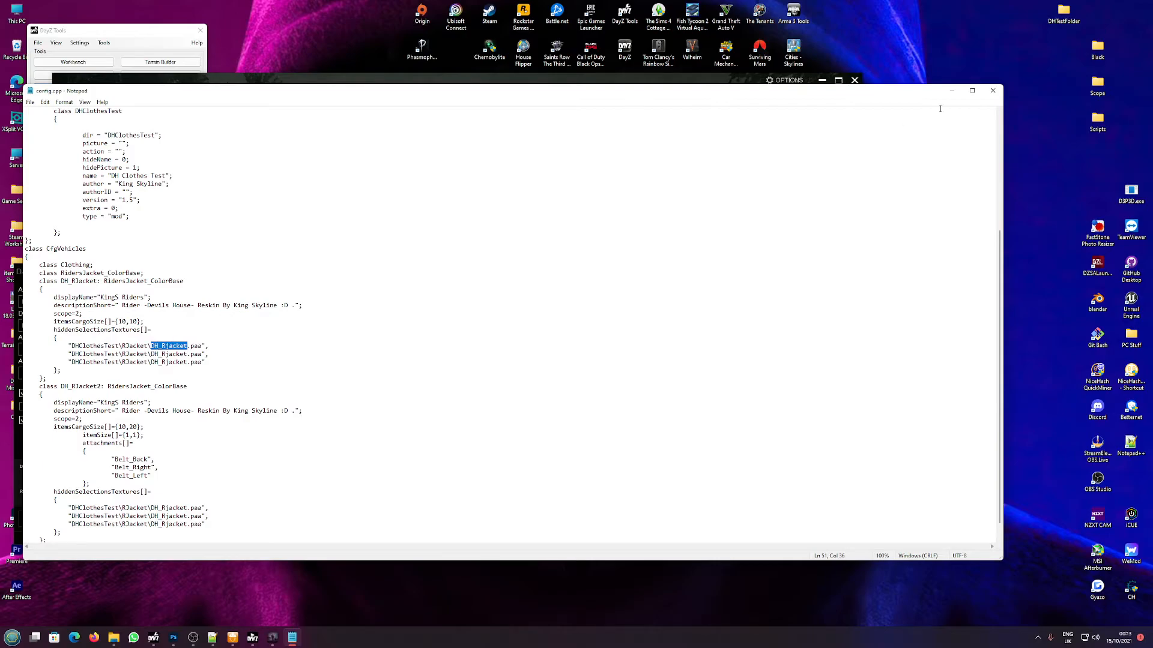
right_click(400, 229)
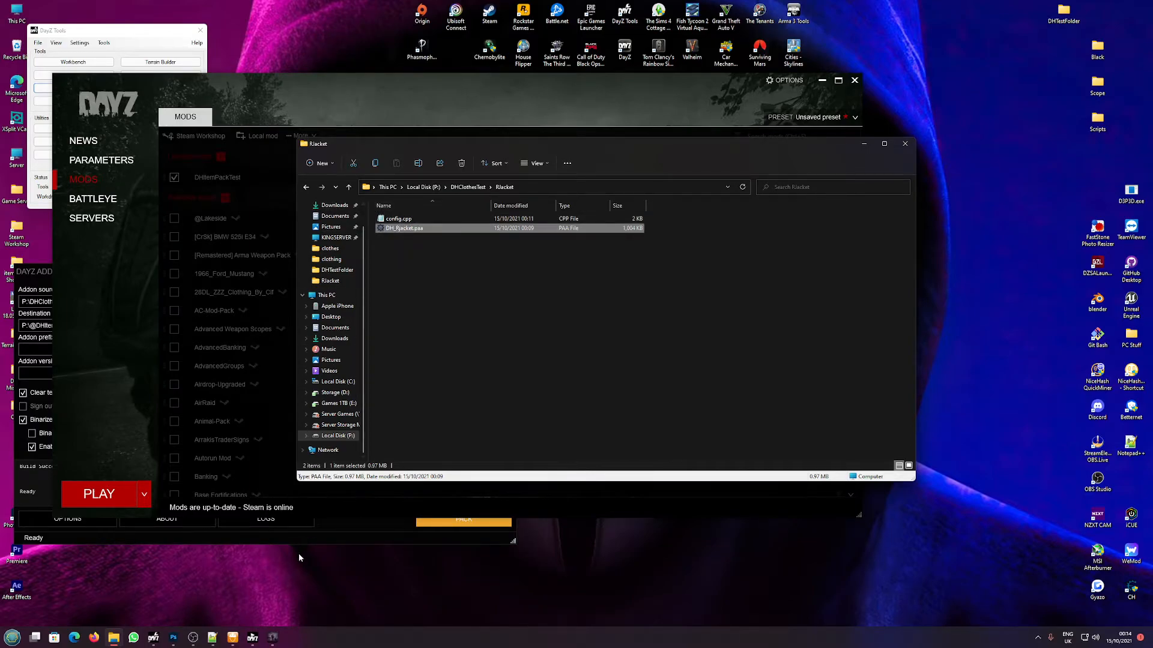
Repack DHClothesTest with Addon Builder and dismiss the Build successful message.
left_click(510, 320)
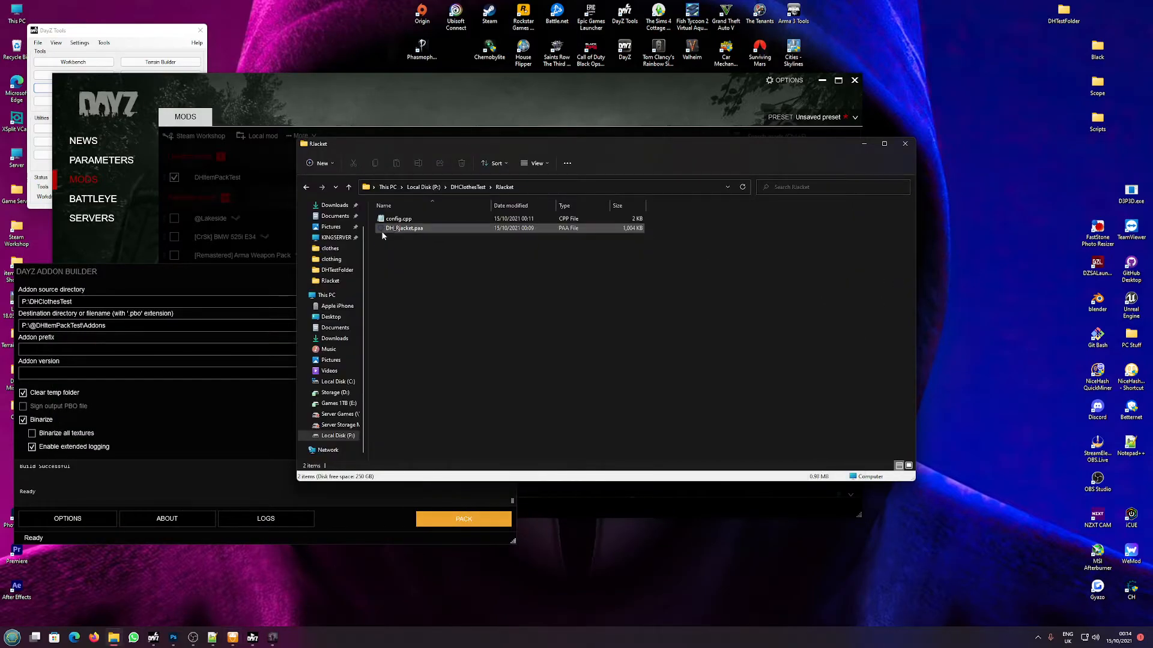
left_click(462, 518)
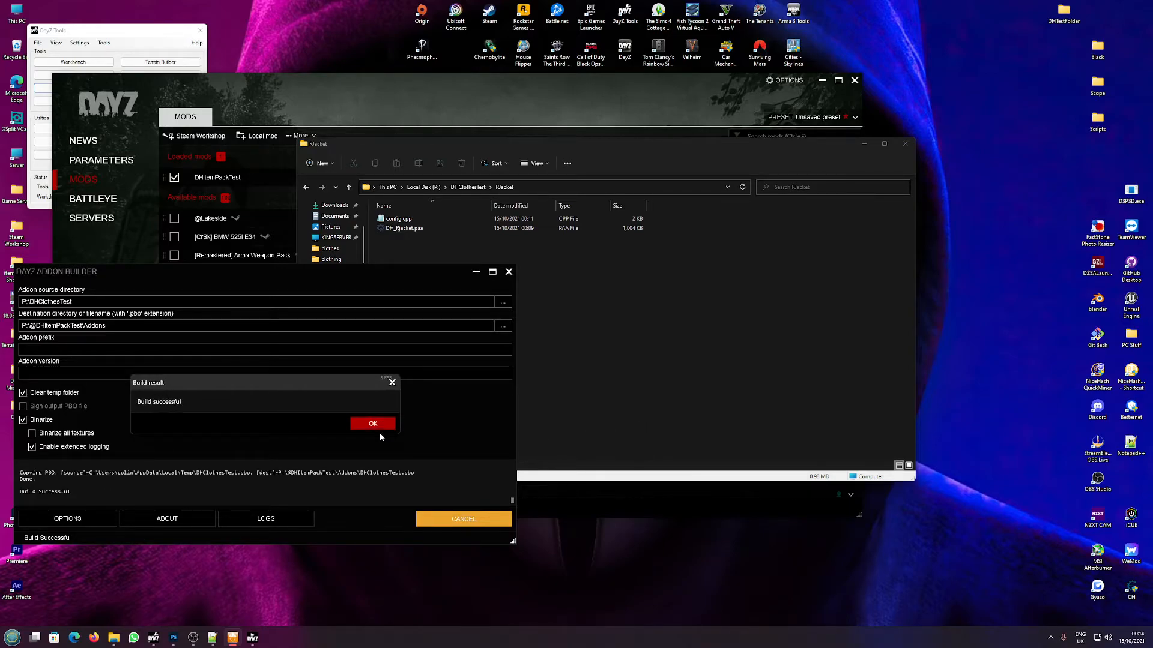
left_click(372, 423)
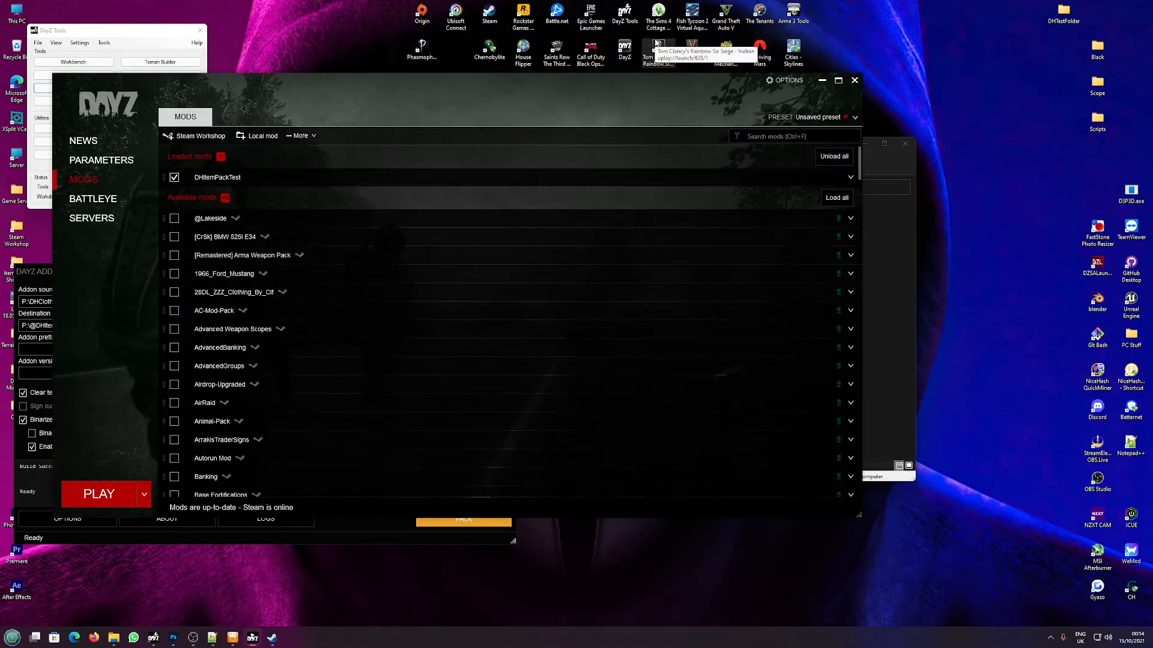
mouse_move(680, 40)
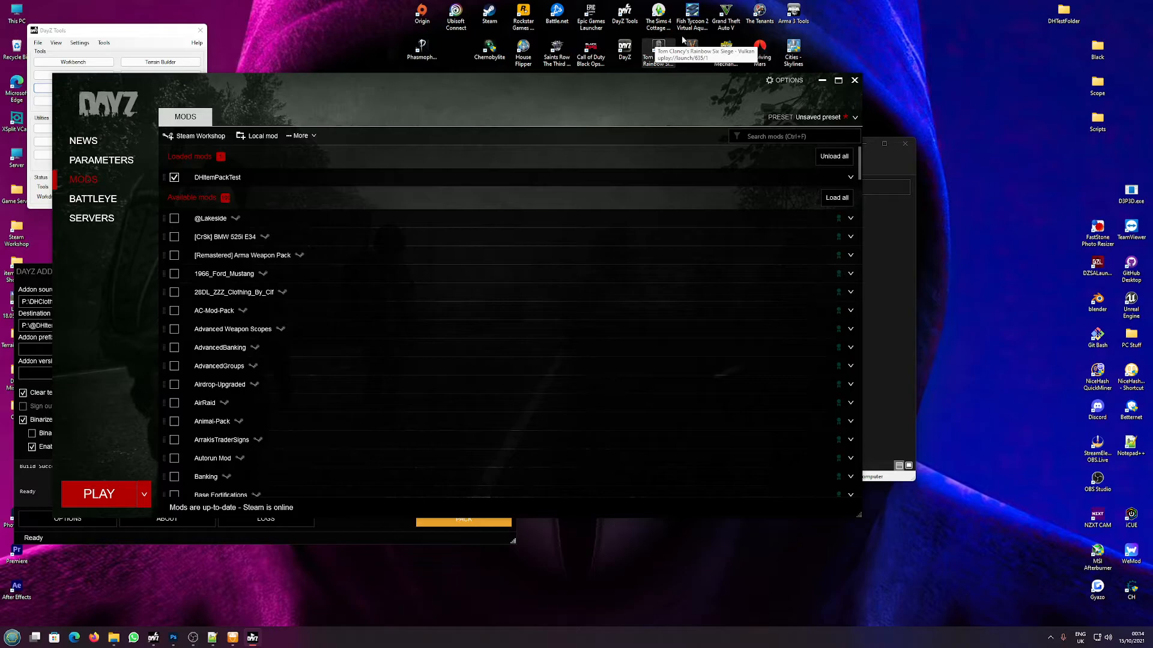
Launch DayZ from the launcher with DHItemPackTest loaded.
left_click(98, 494)
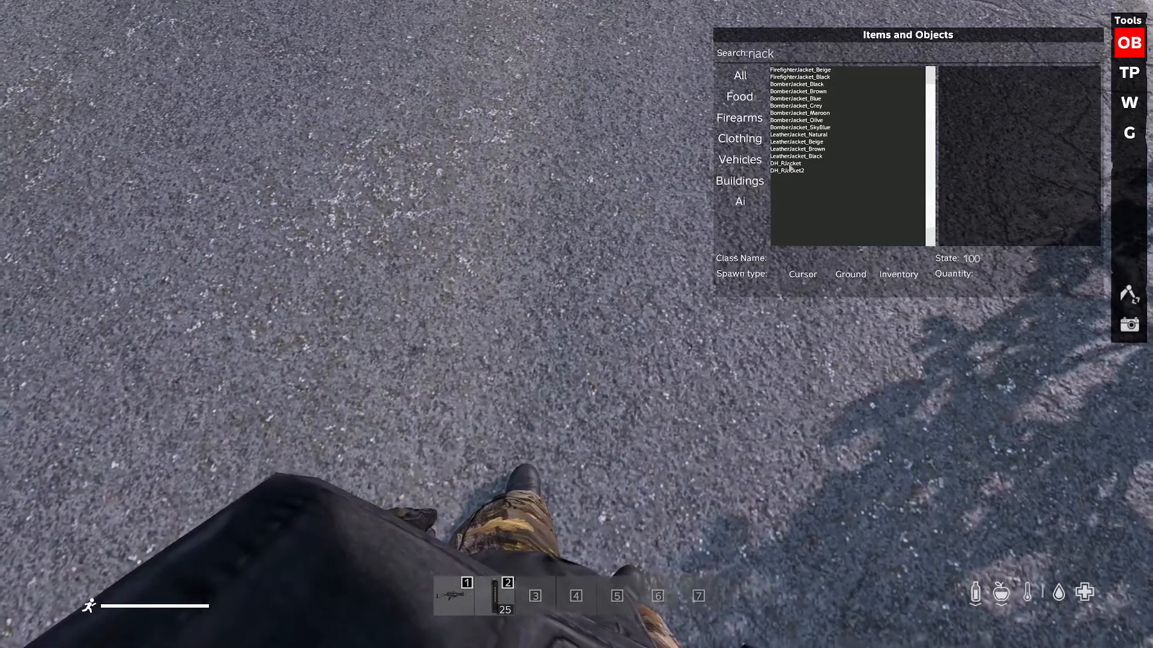
Spawn DH_RJacket and check its KINGS RIDERS cargo shows 0/100.
left_click(785, 163)
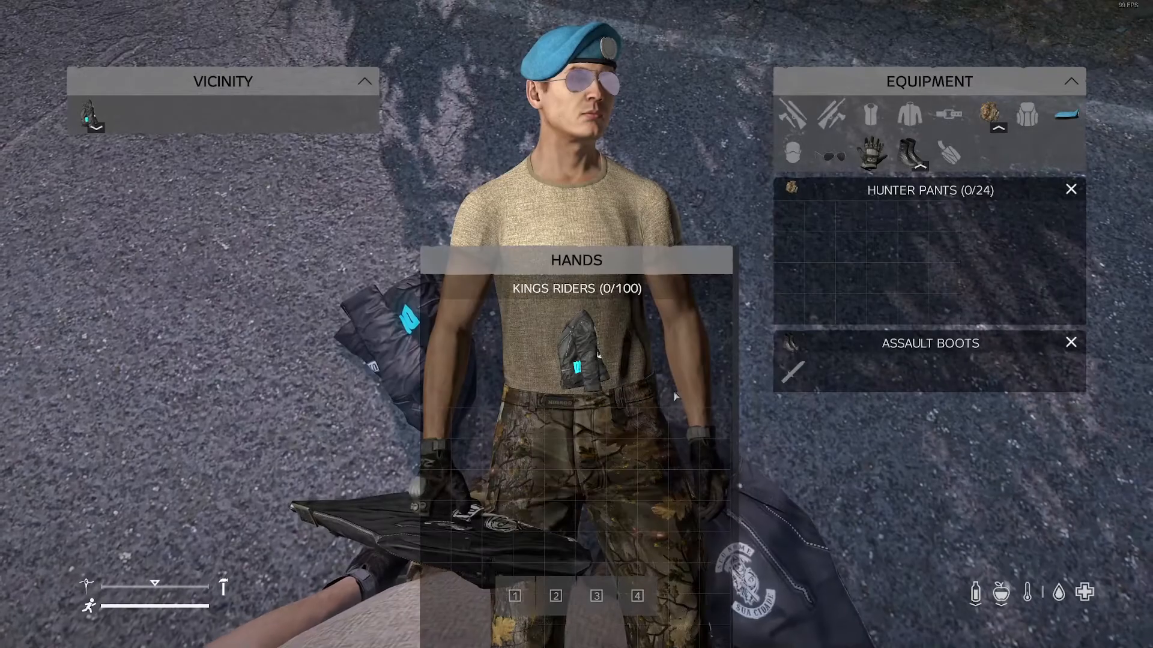
left_click(94, 114)
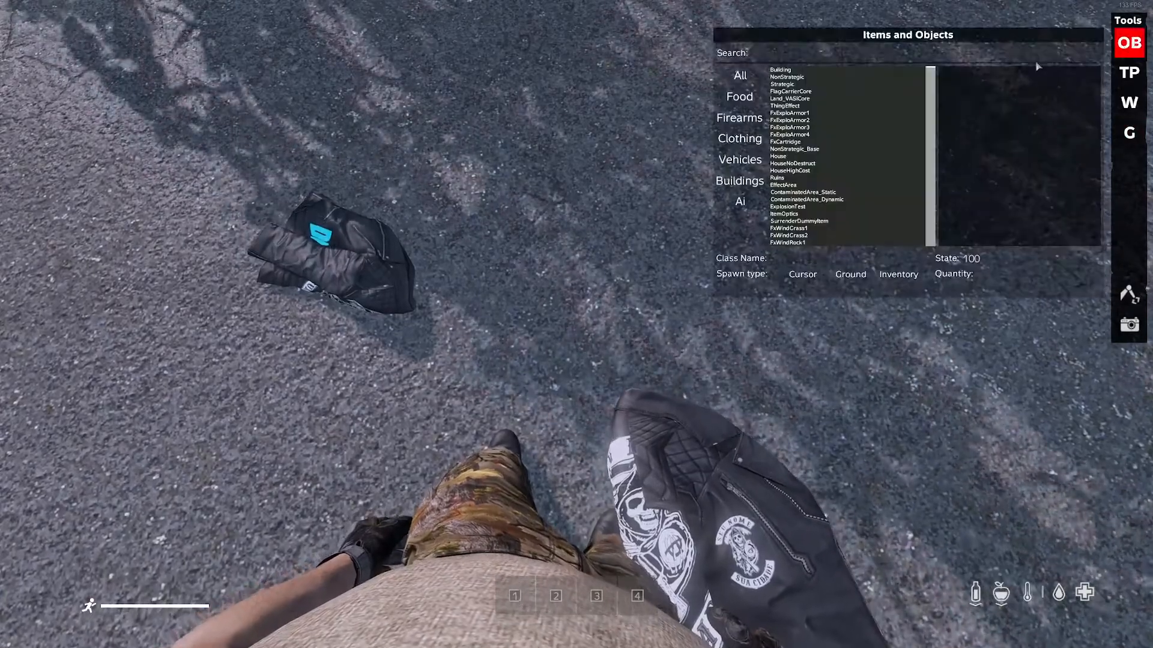
Search 'hol' and spawn the PlateCarrierHolster on the ground.
type("hol")
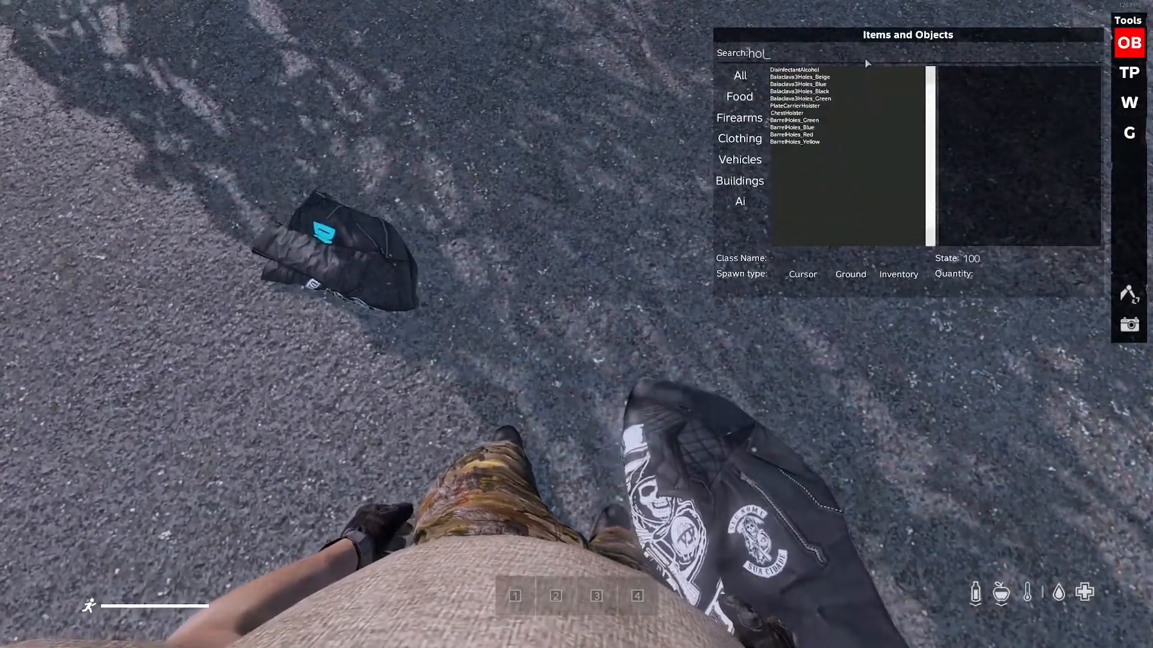
left_click(786, 112)
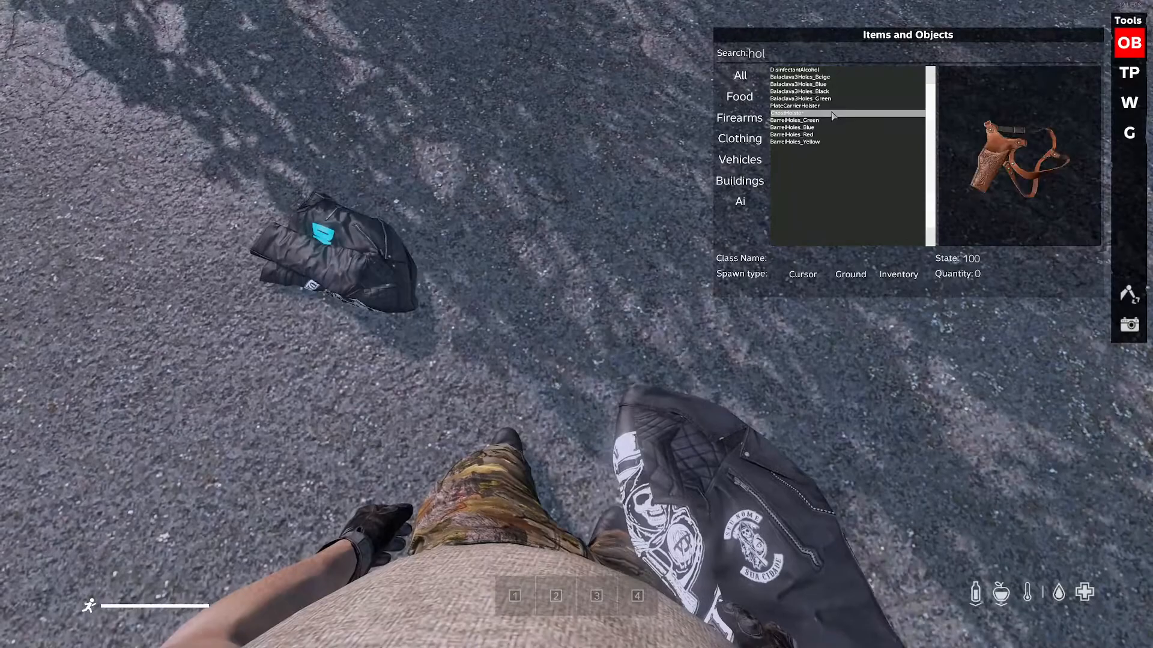
left_click(786, 112)
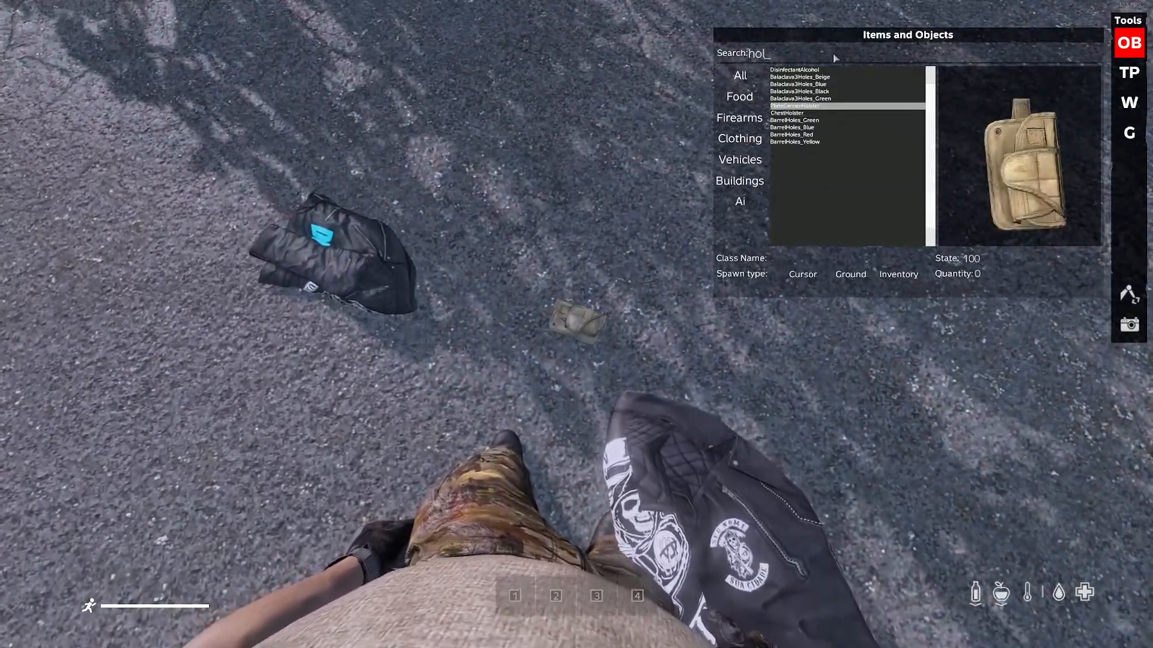
Search 'cant' and select a canteen from the results.
type("sea")
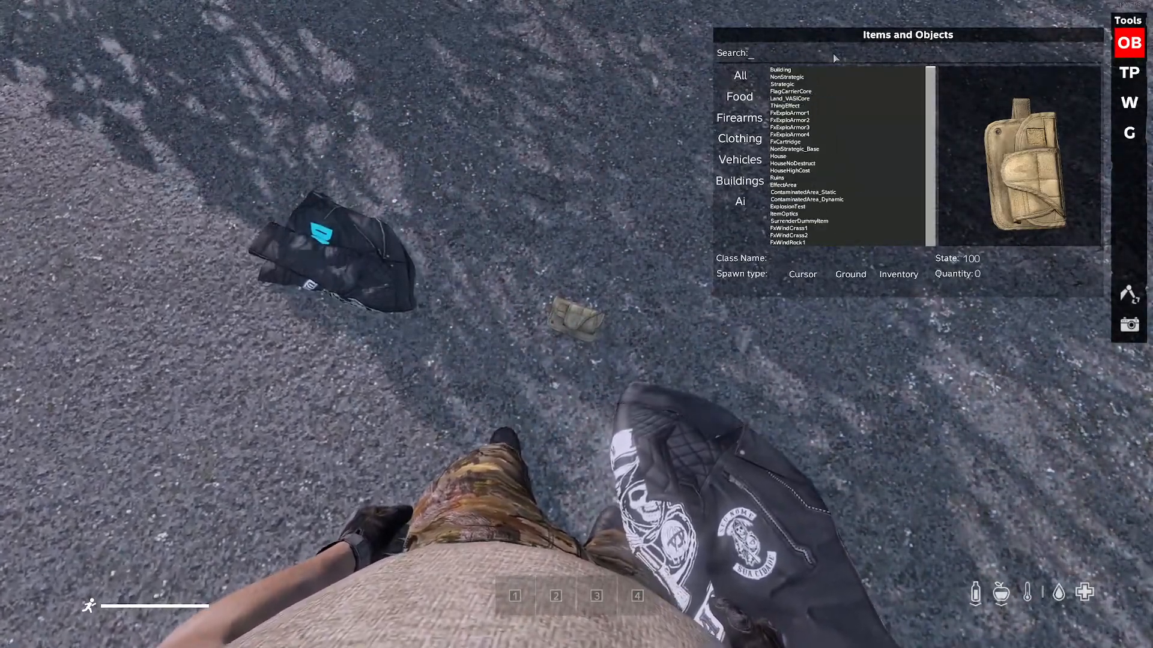
type("cant")
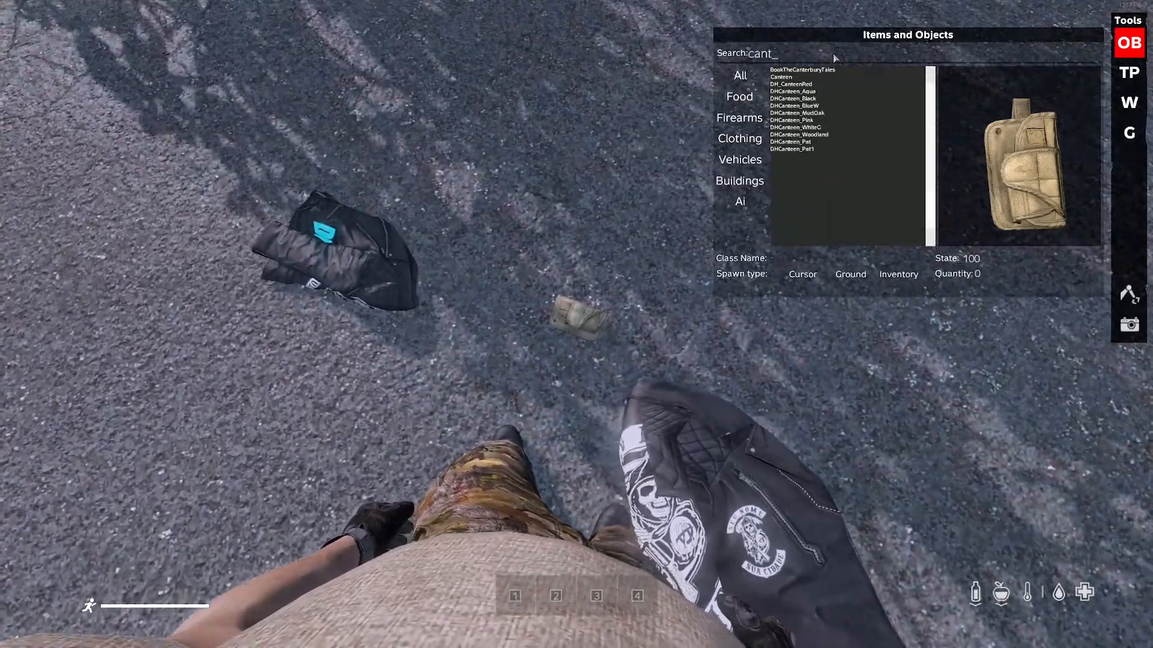
left_click(781, 77)
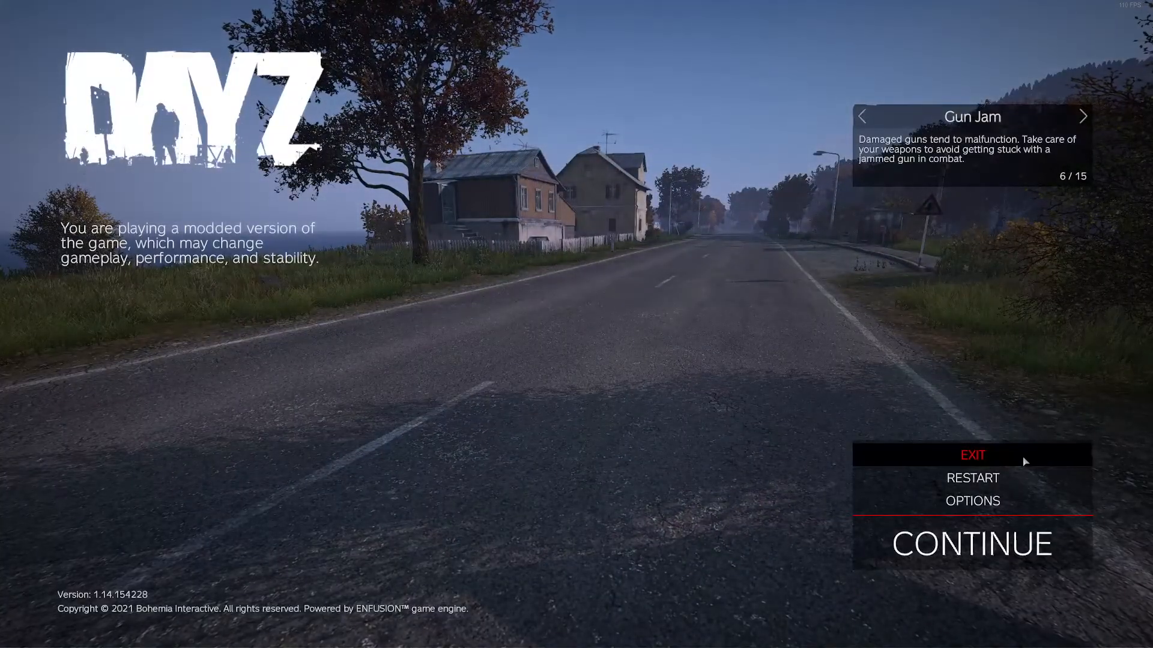
Exit the DayZ session, confirming YES to quit to desktop.
left_click(972, 455)
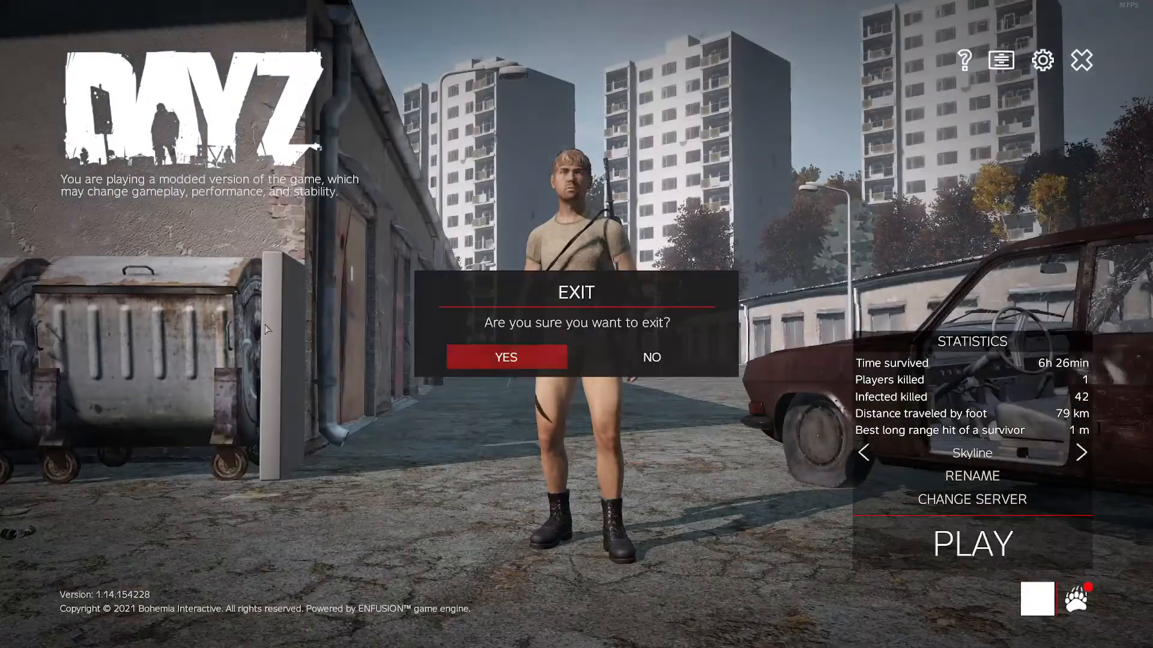
left_click(650, 357)
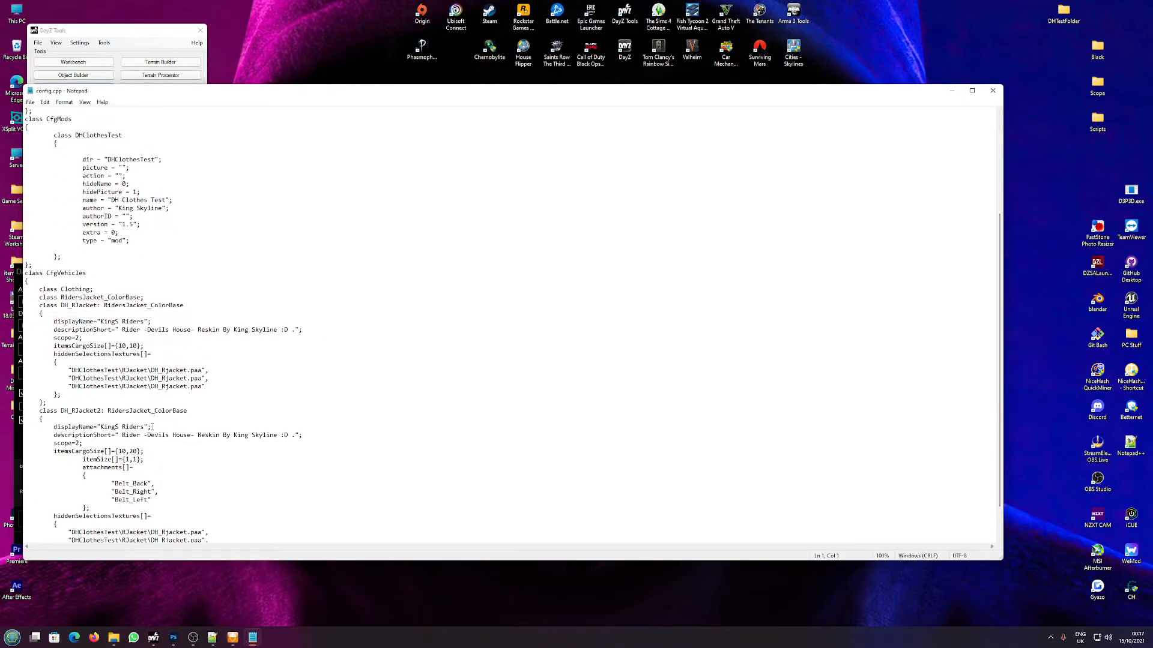
scroll("down", 3)
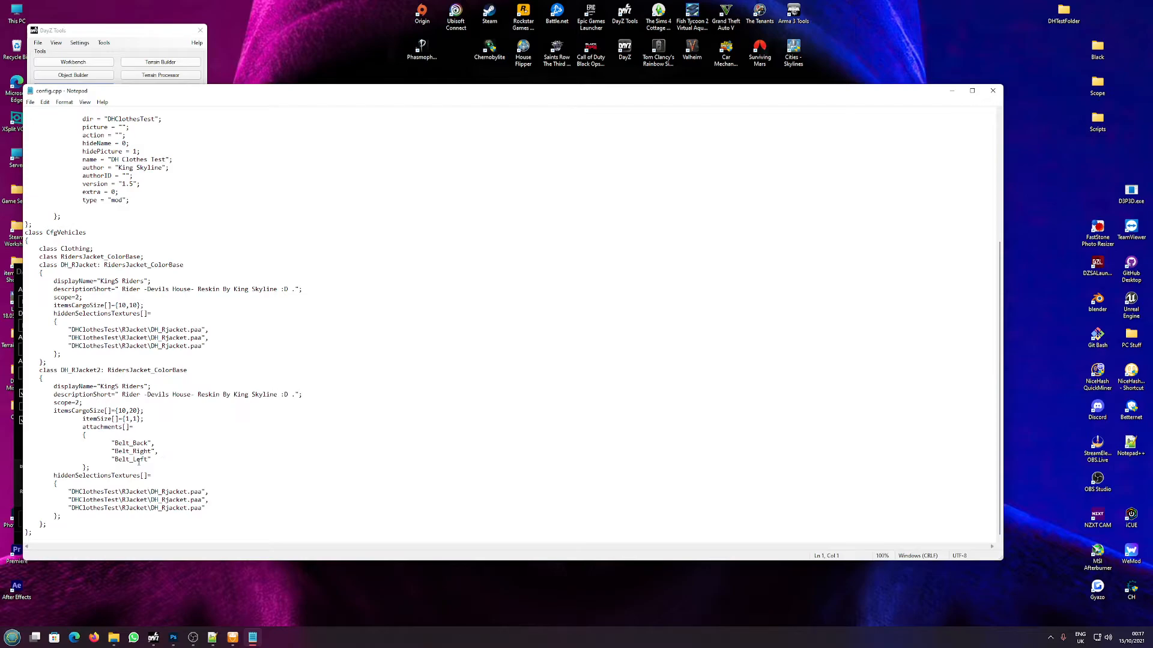
left_click_drag(82, 427, 88, 468)
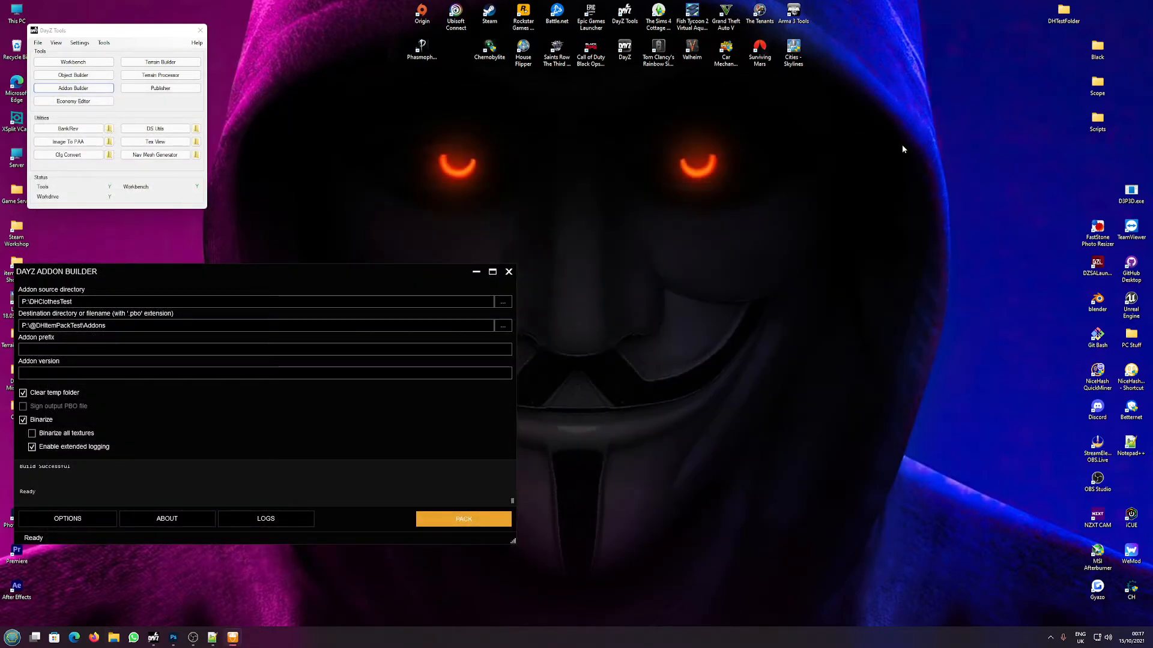
mouse_move(767, 155)
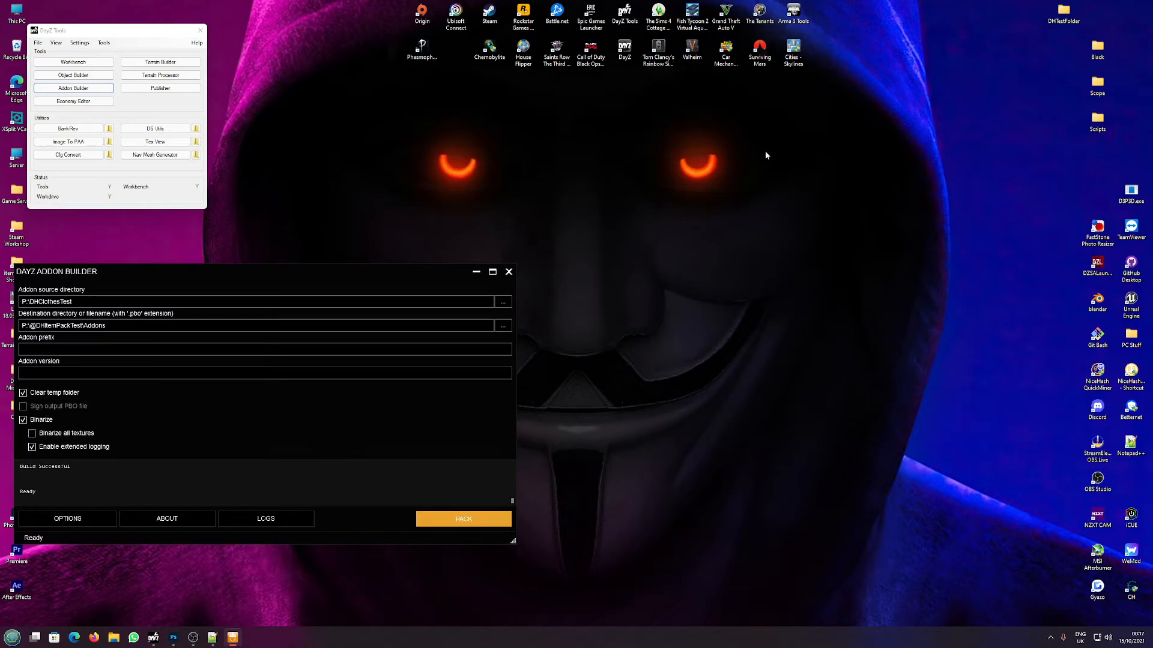
mouse_move(394, 299)
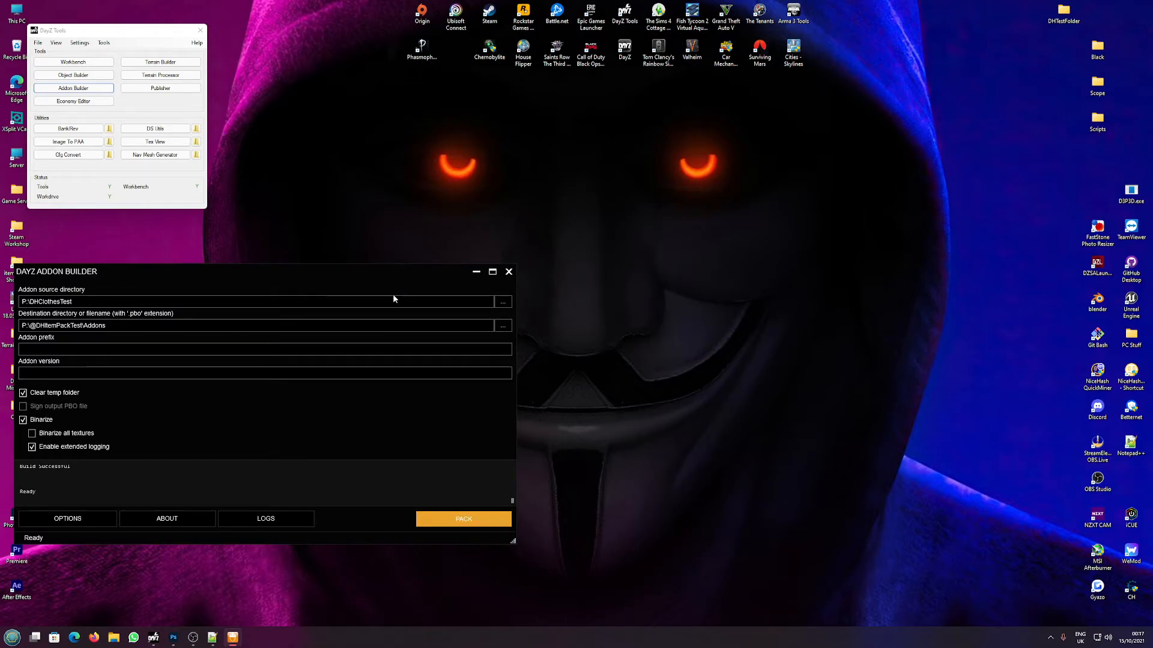
Open the OBS Studio window from the taskbar while recording continues.
left_click(212, 637)
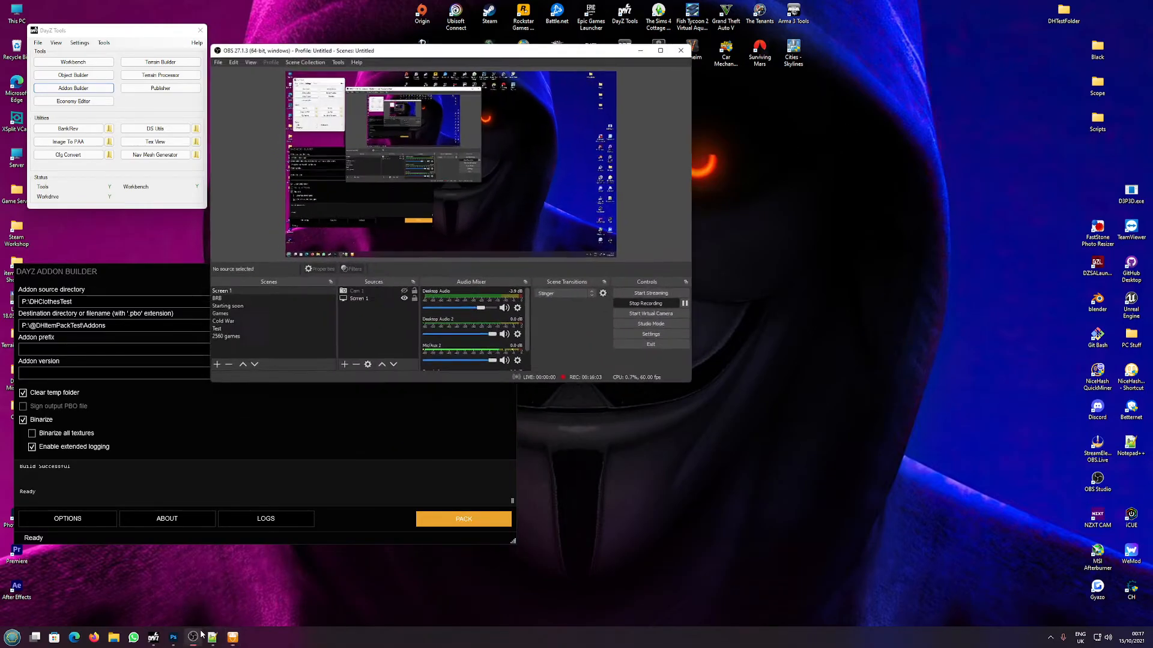